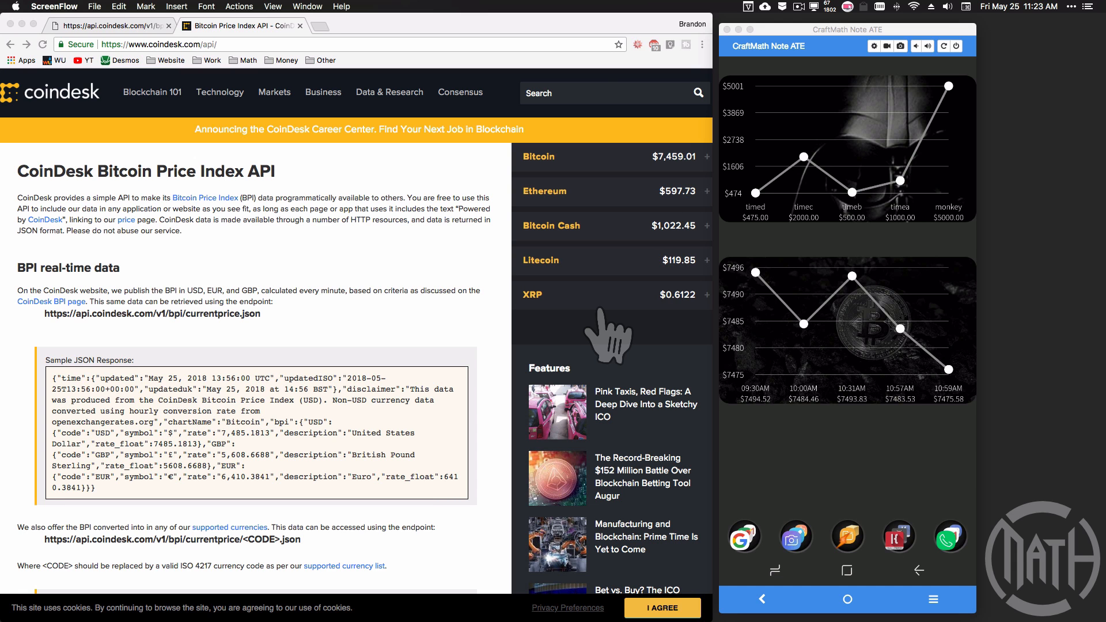
pyautogui.moveTo(844, 363)
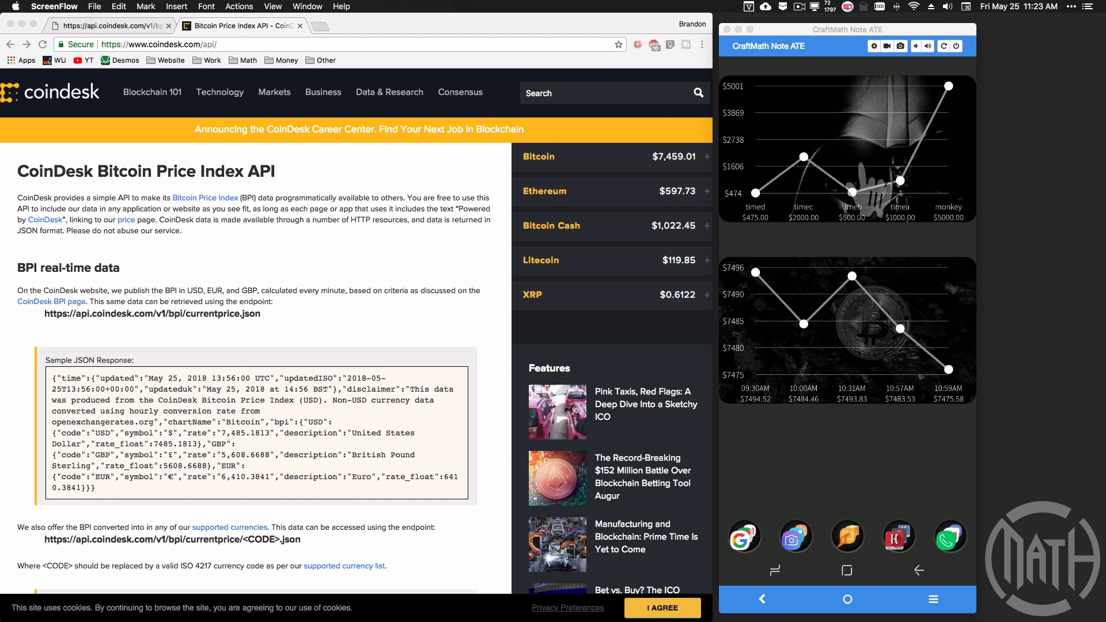
pyautogui.moveTo(117, 219)
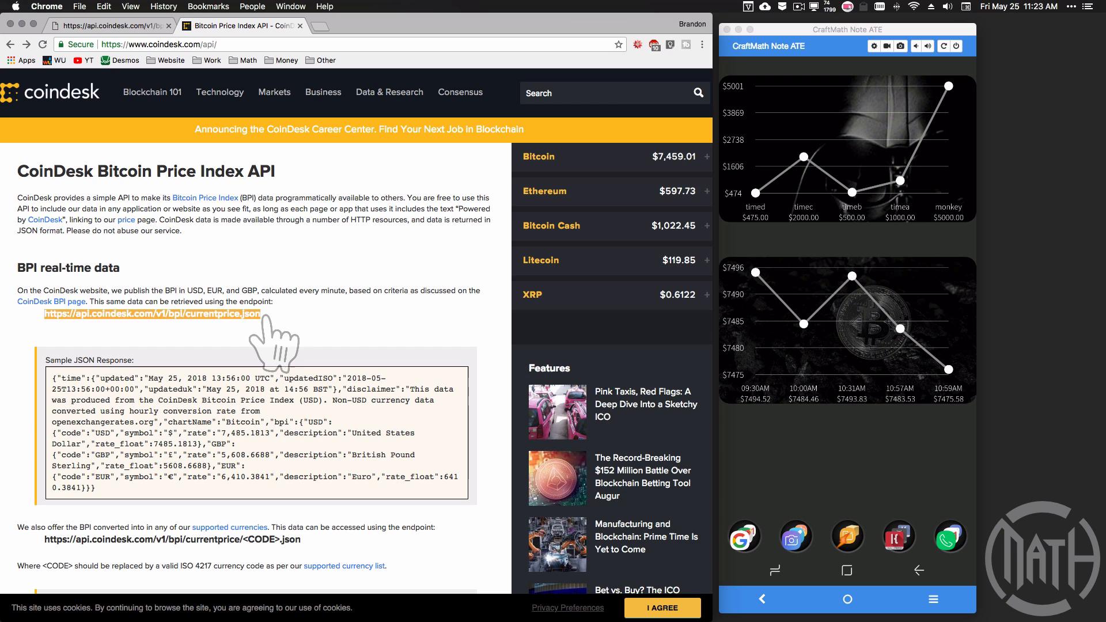
# - Load the currentprice.json Bitcoin feed and enlarge its text for readability
pyautogui.click(150, 313)
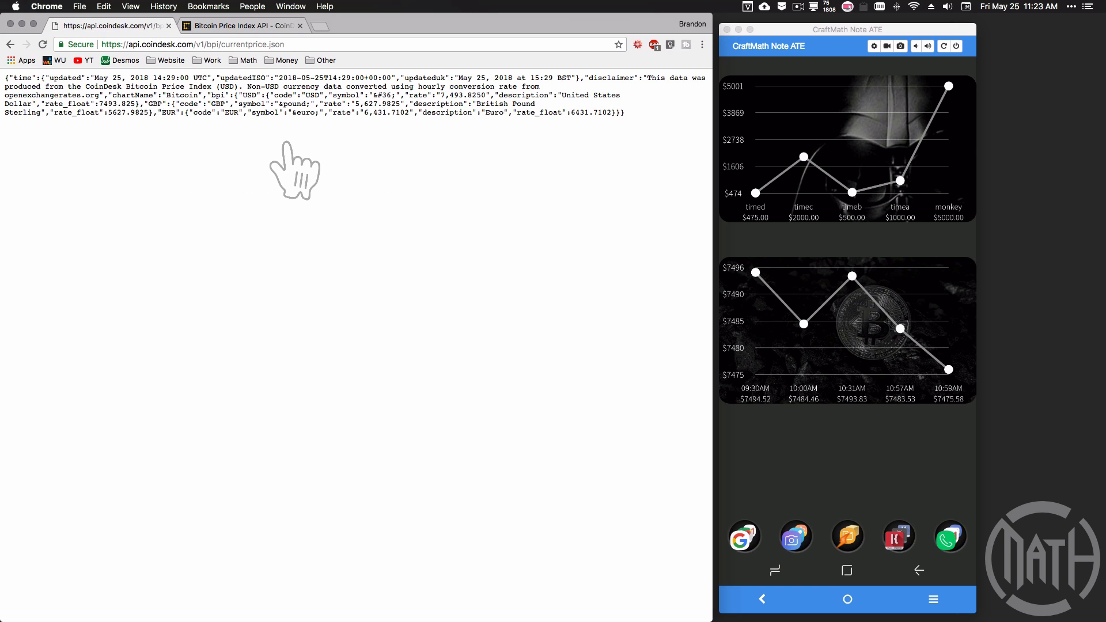
pyautogui.press('cmd+plus')
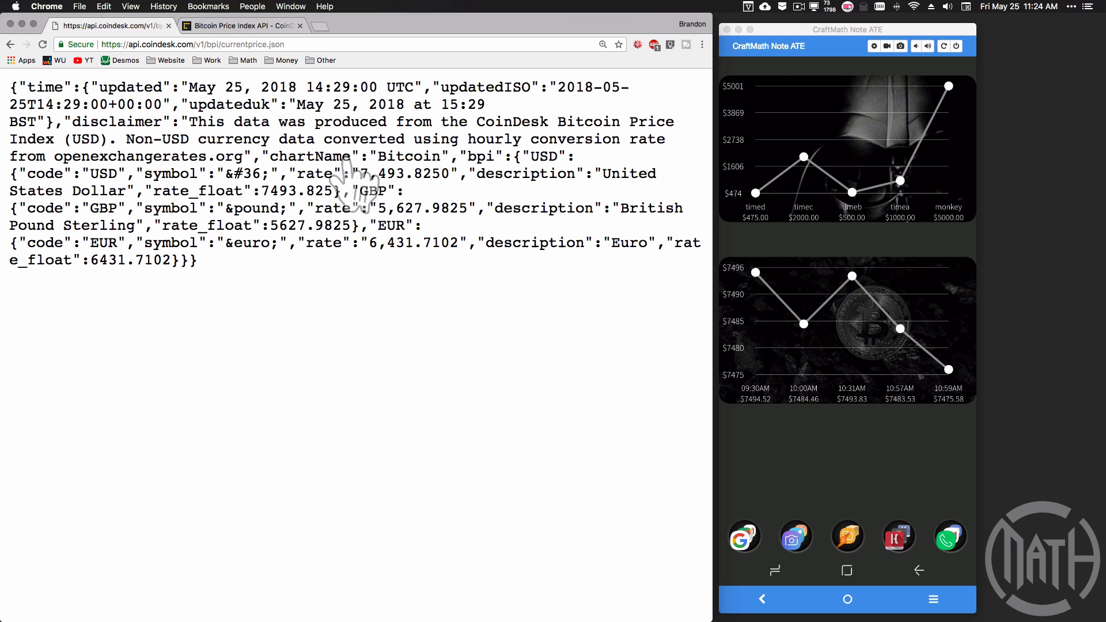
pyautogui.moveTo(350, 376)
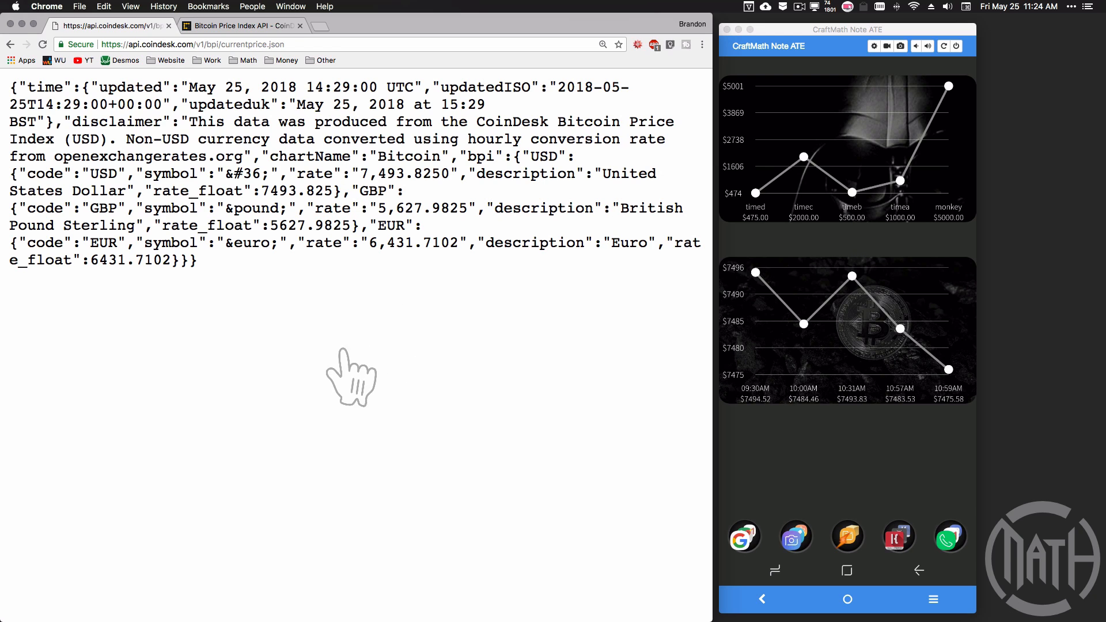
pyautogui.moveTo(348, 404)
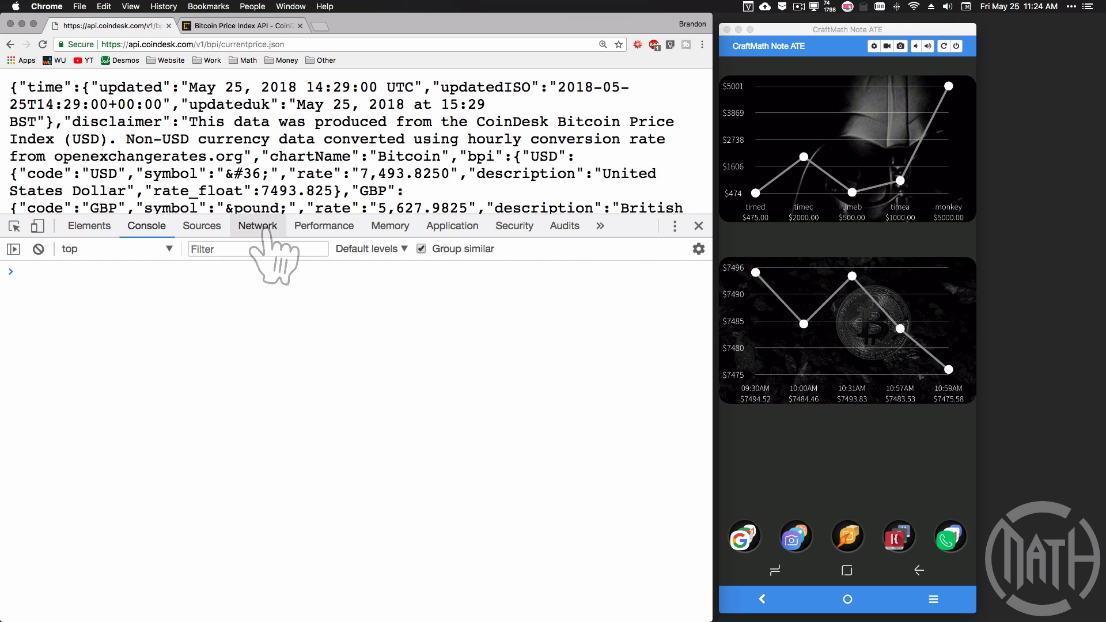
# - Inspect the page and bring up the DevTools JavaScript console
pyautogui.scroll(-3)
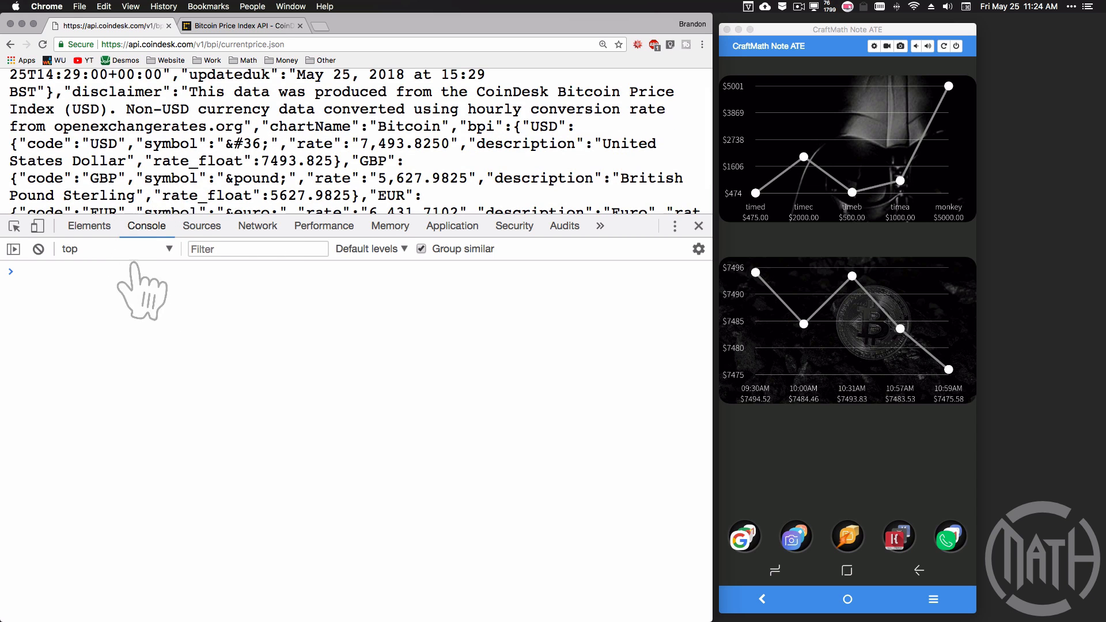
pyautogui.rightClick(212, 145)
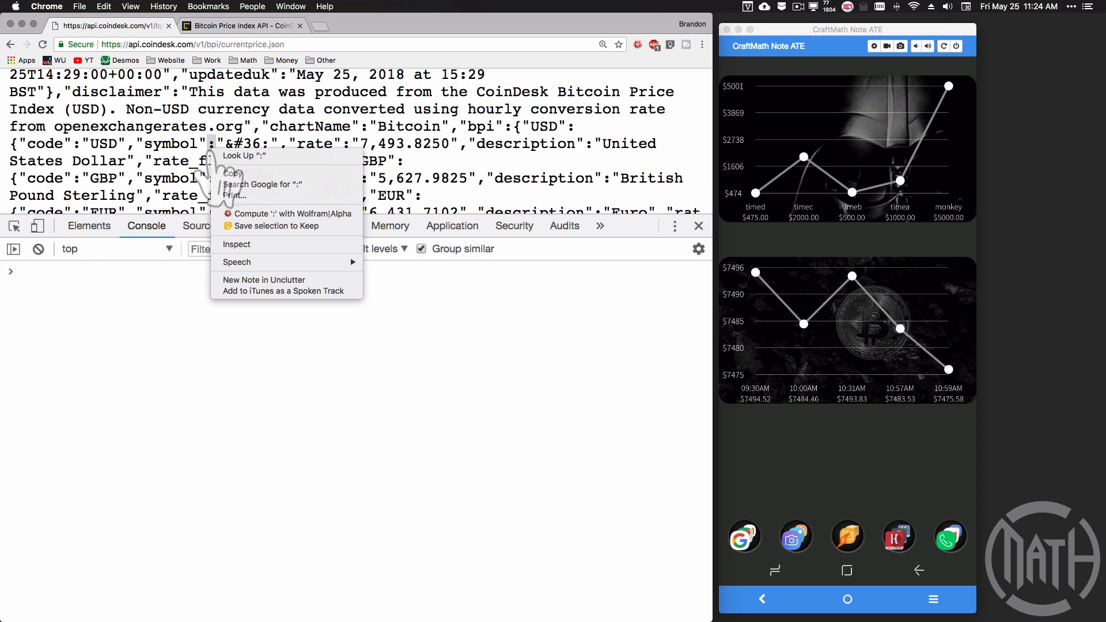
pyautogui.moveTo(187, 92)
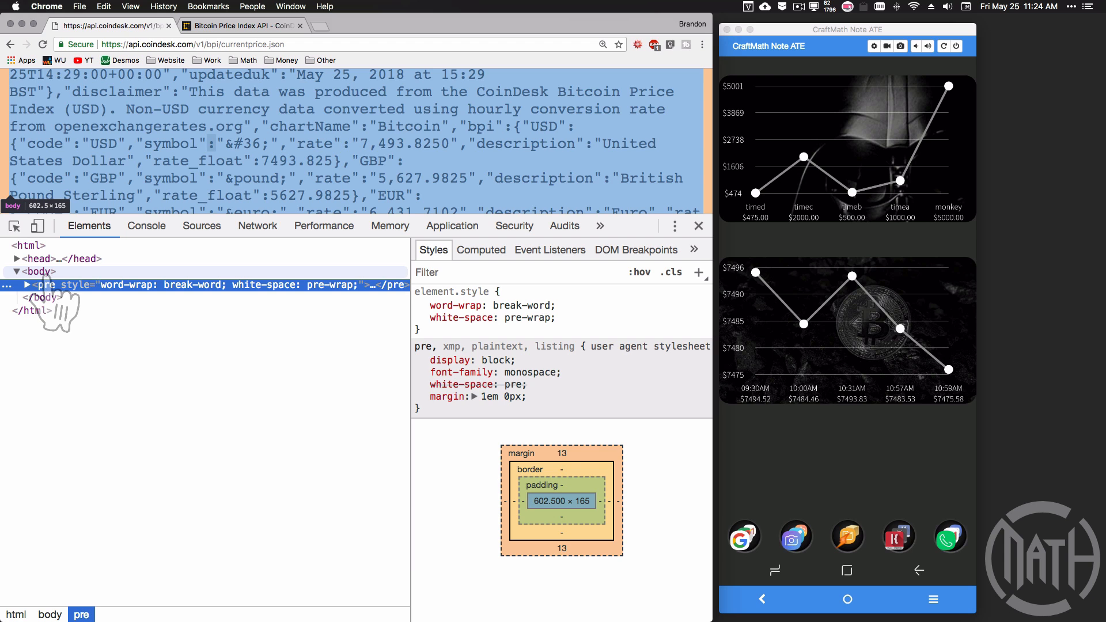
pyautogui.click(146, 226)
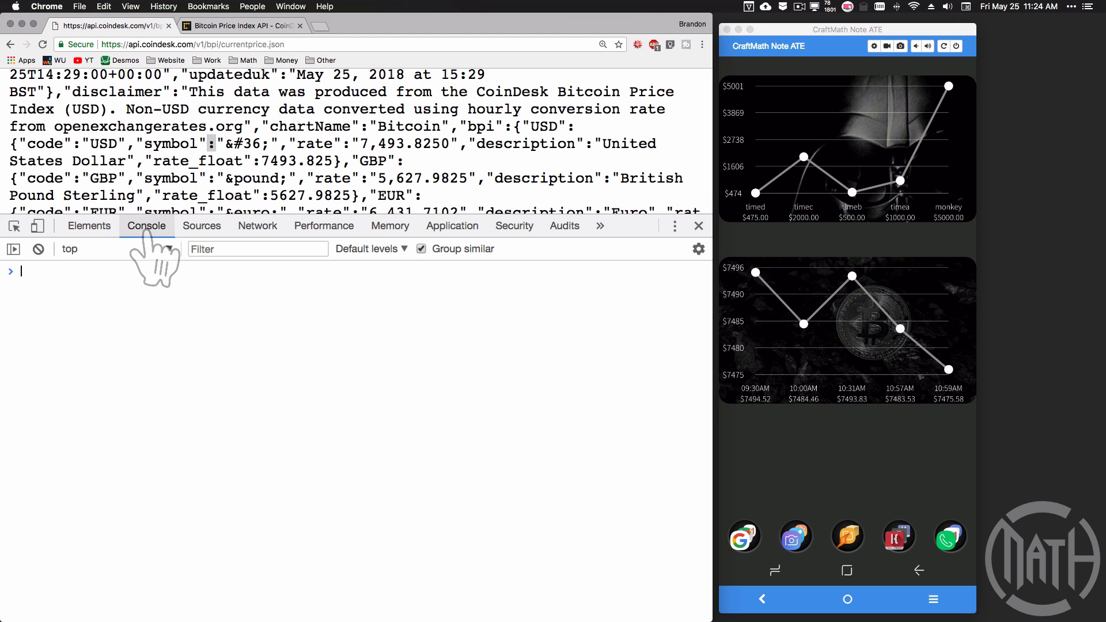
# - Evaluate document, expand it to the body's pre element, then evaluate document.body.textContent
pyautogui.write('document')
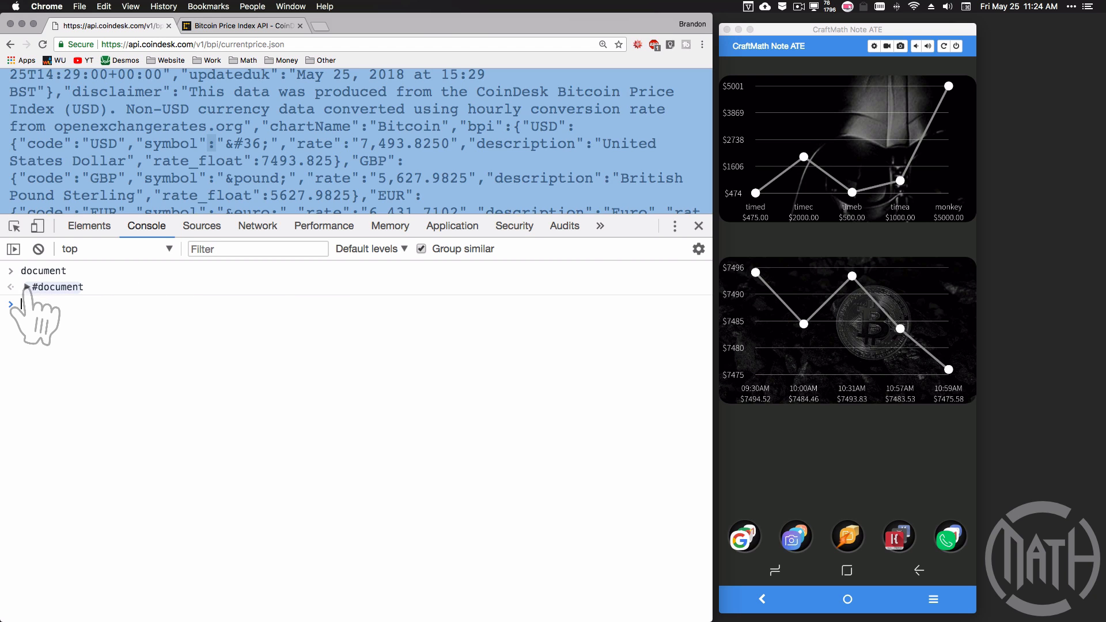
pyautogui.click(21, 287)
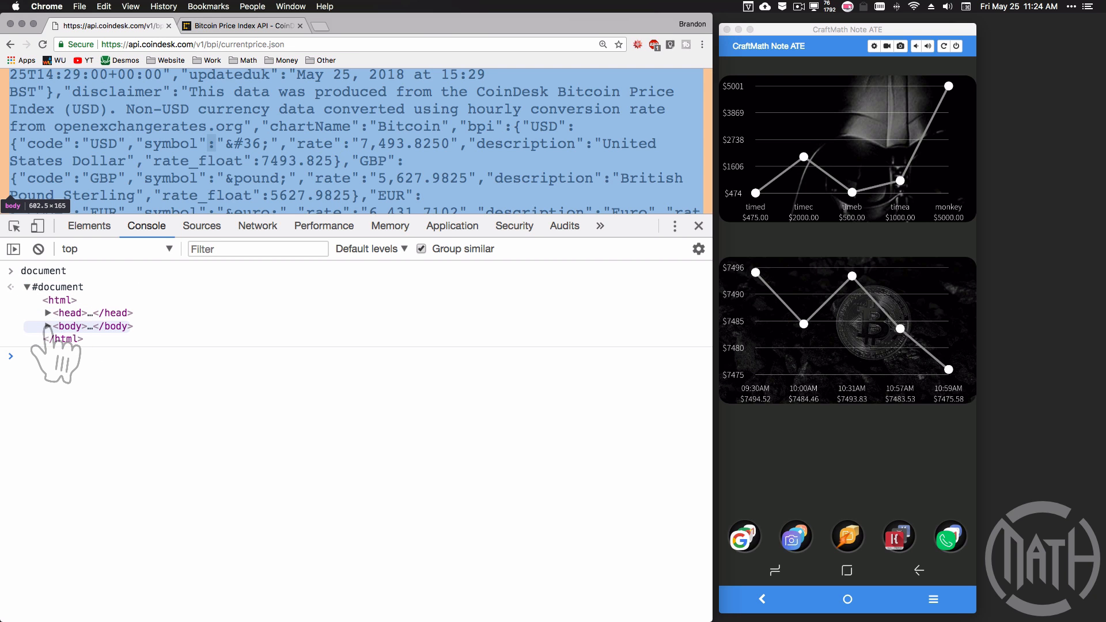
pyautogui.click(47, 326)
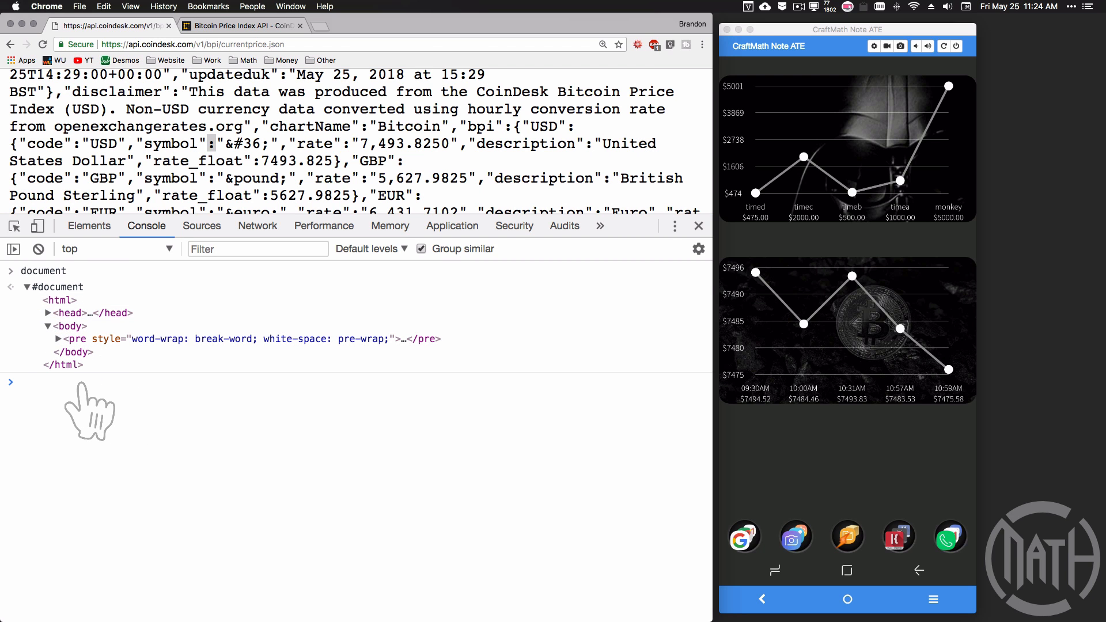
pyautogui.write('document.body.textContent;')
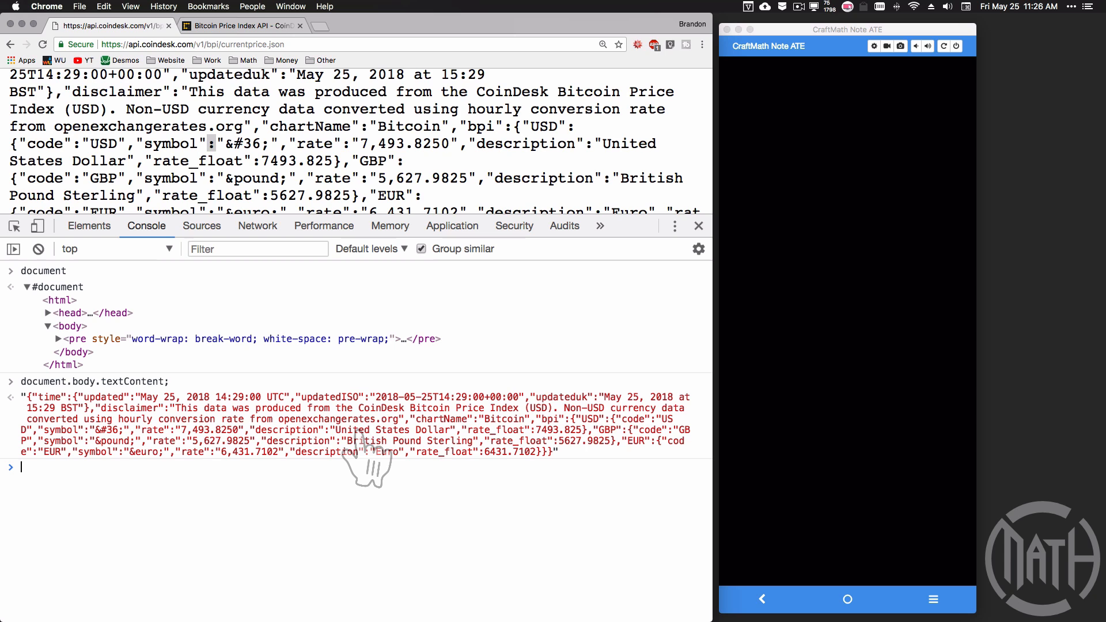
# - Run JSON.parse(document.body.textContent) and expand the result to show bpi with EUR, GBP and USD rates
pyautogui.write('JSON')
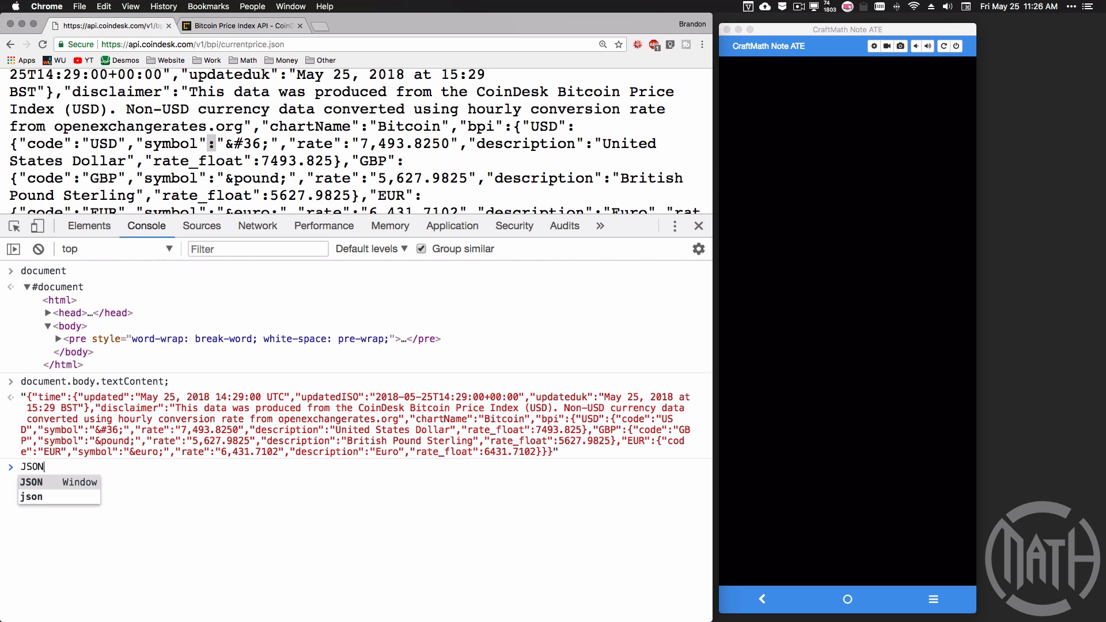
pyautogui.write('.parse(')
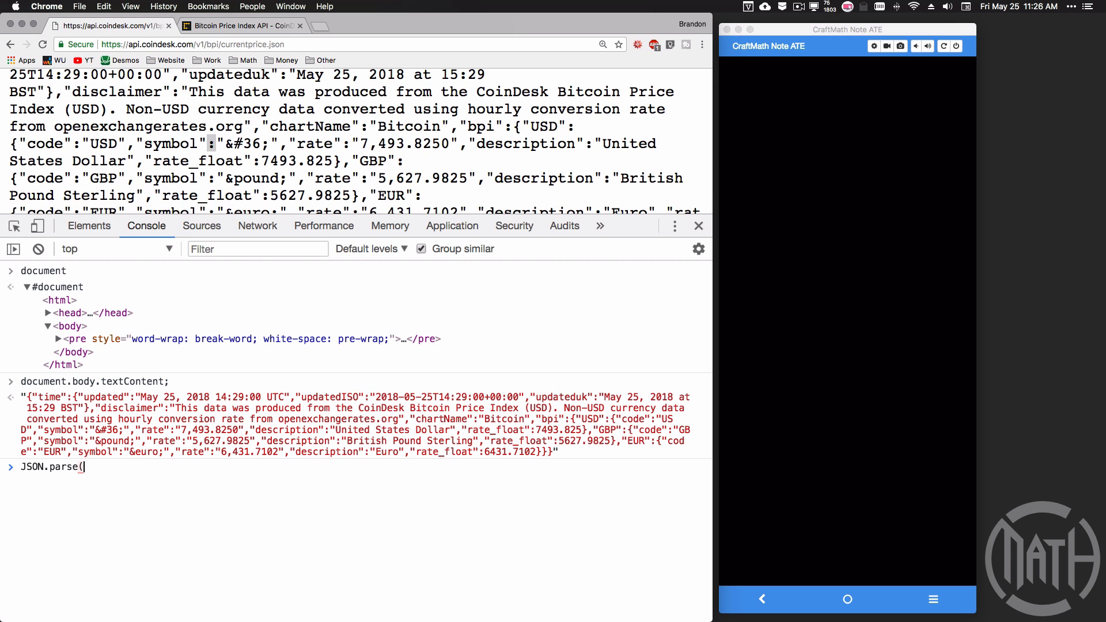
pyautogui.moveTo(83, 408)
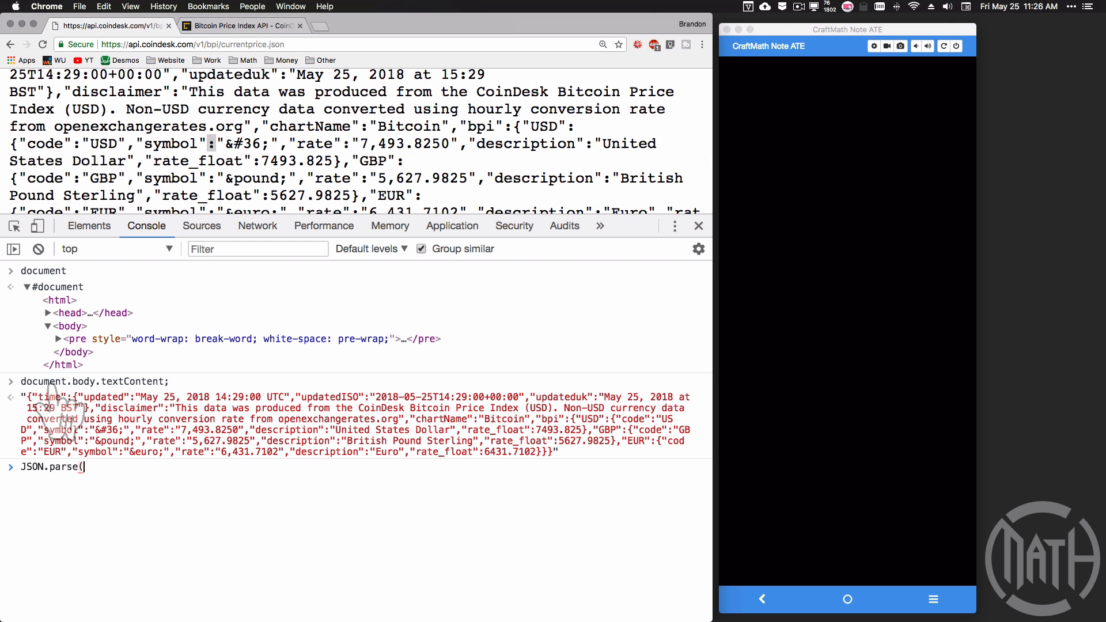
pyautogui.moveTo(272, 458)
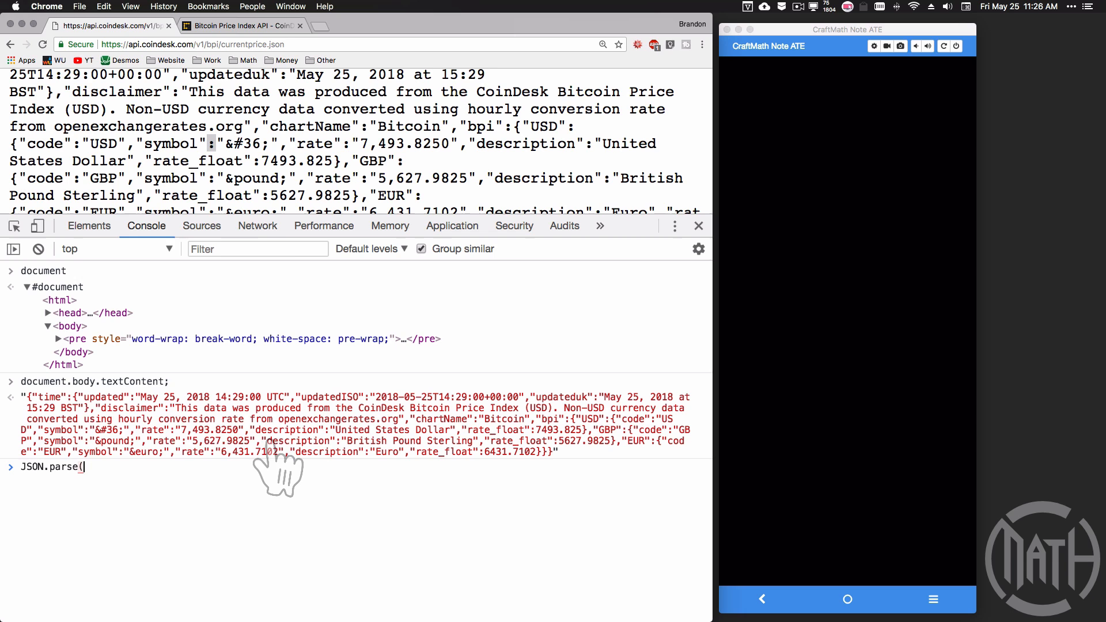
pyautogui.write('document.body.textContent);')
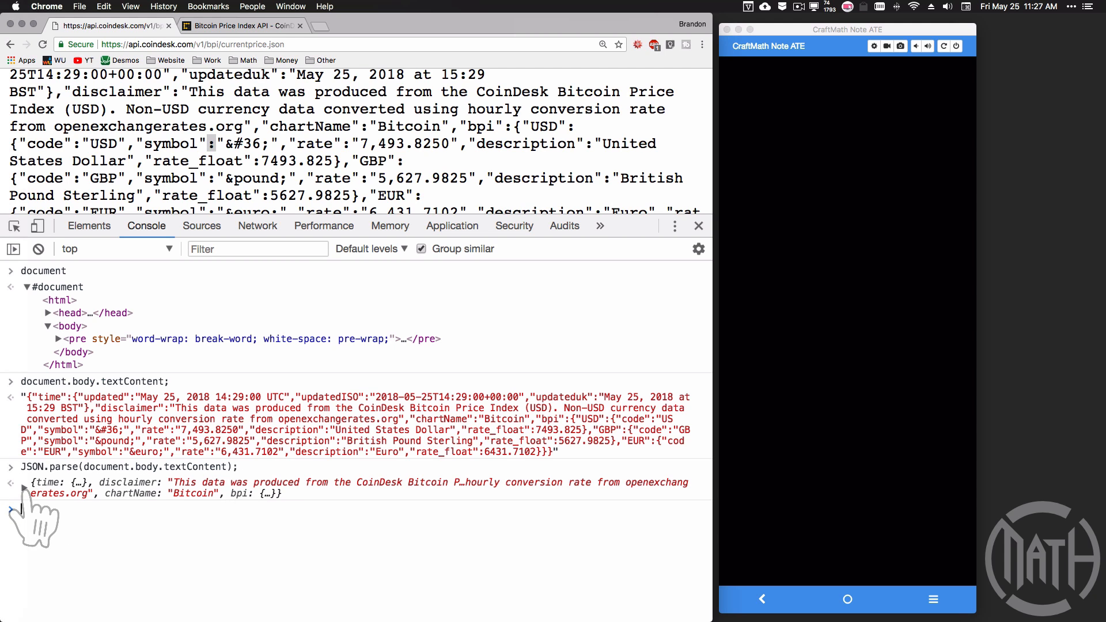
pyautogui.click(25, 493)
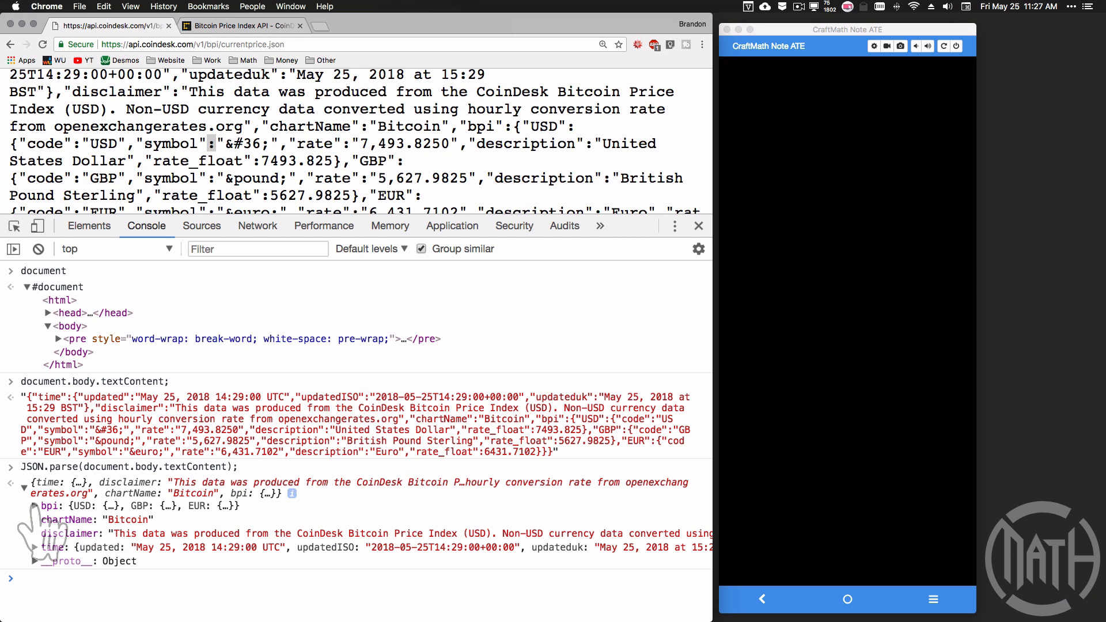
pyautogui.click(34, 506)
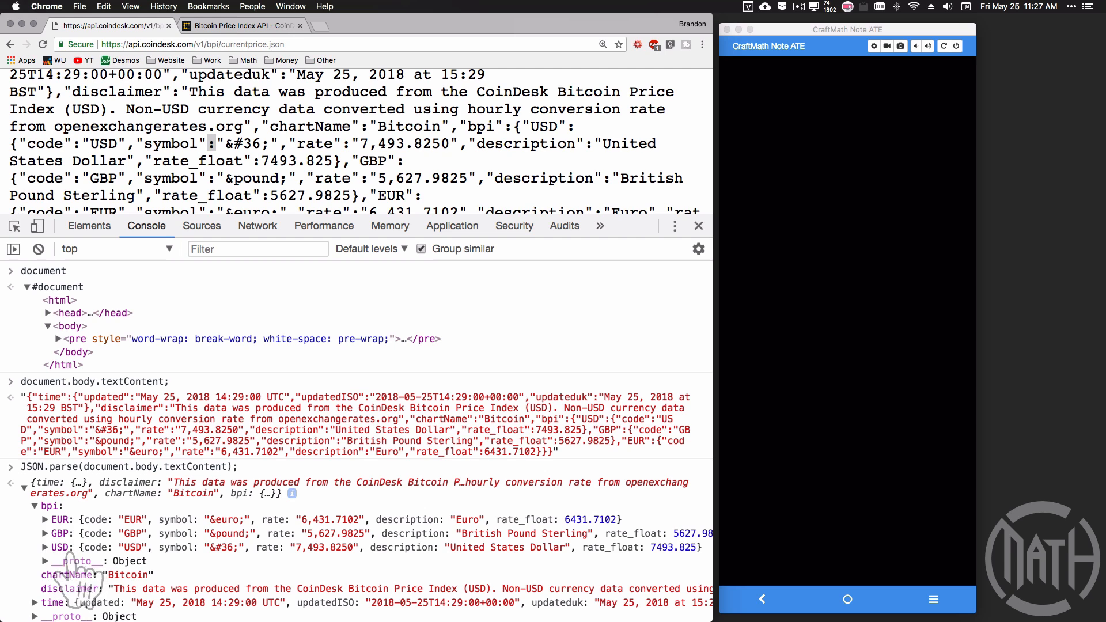
pyautogui.moveTo(326, 565)
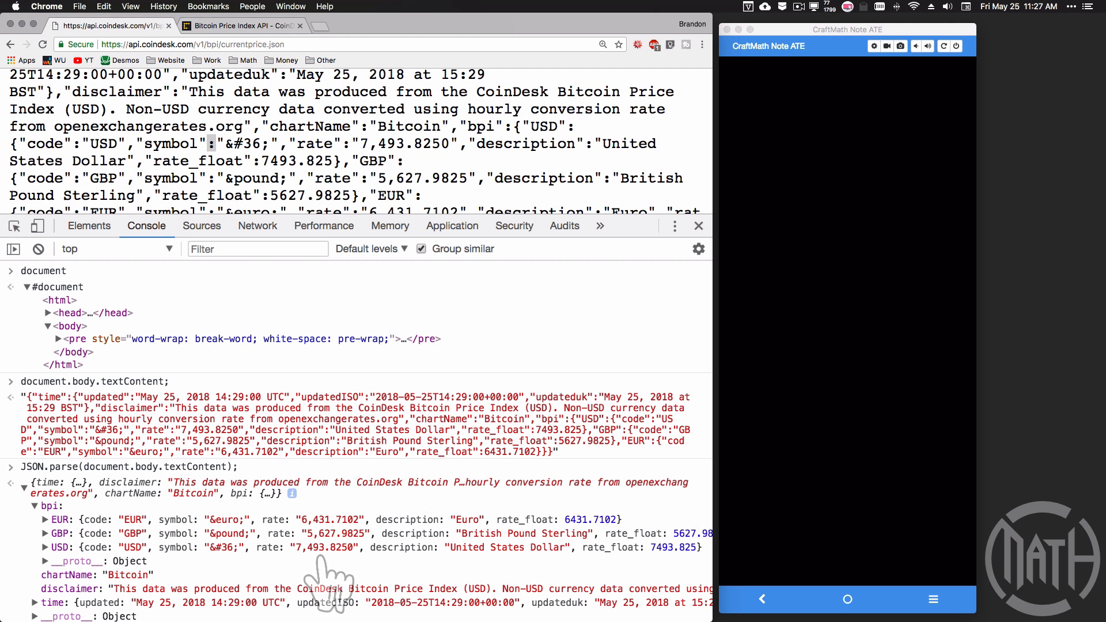
pyautogui.moveTo(106, 515)
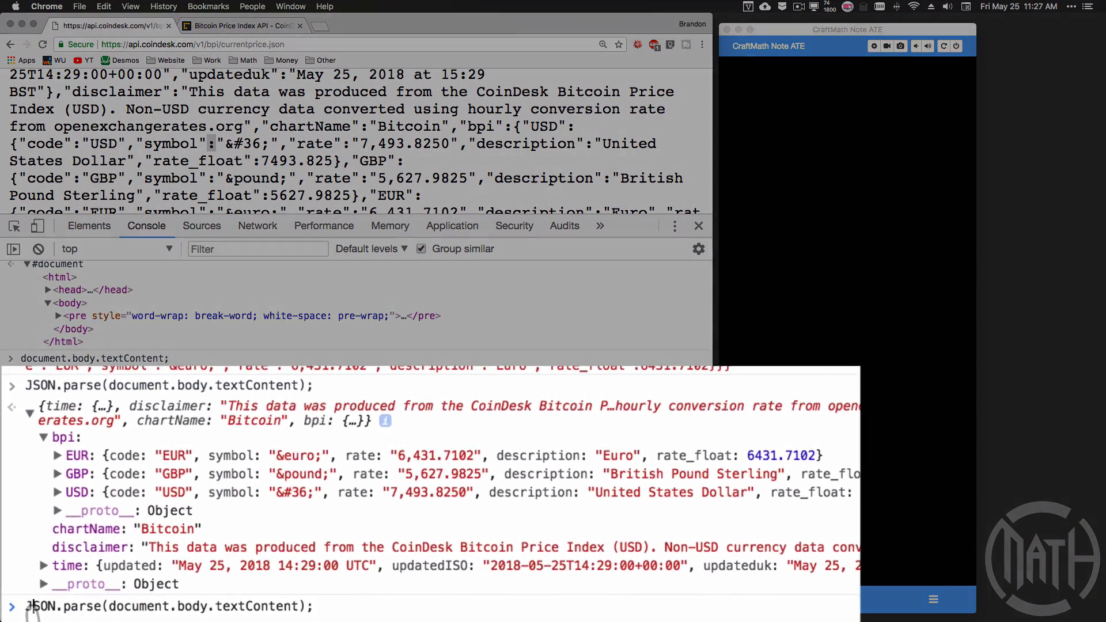
# - Assign var obj = JSON.parse(document.body.textContent) and var rate = obj.bpi.USD.rate in the console
pyautogui.write('var')
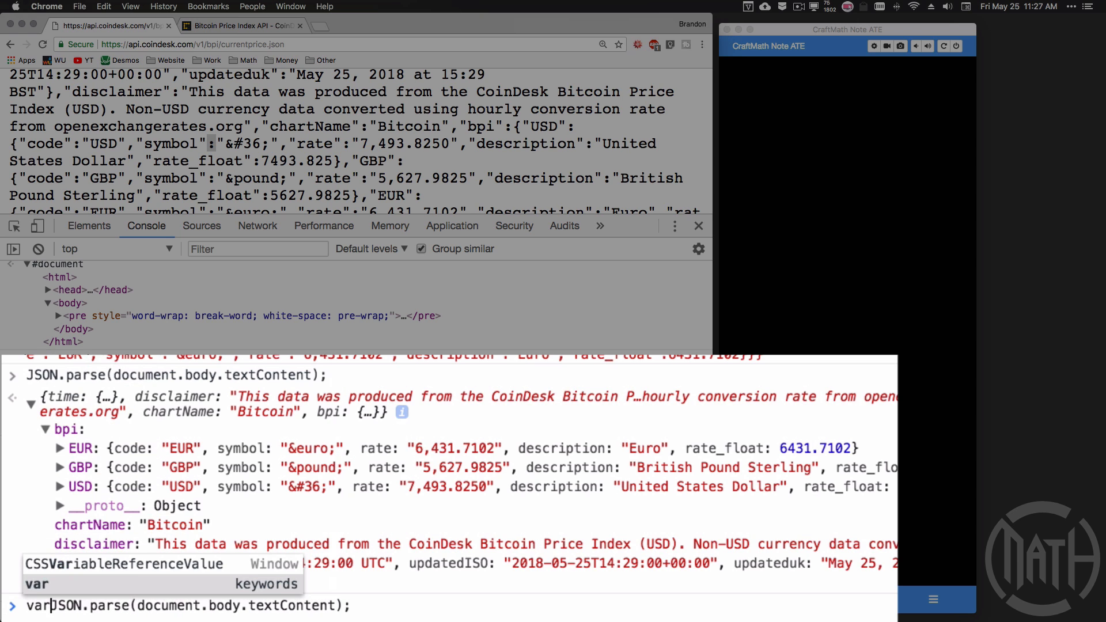
pyautogui.write('obj')
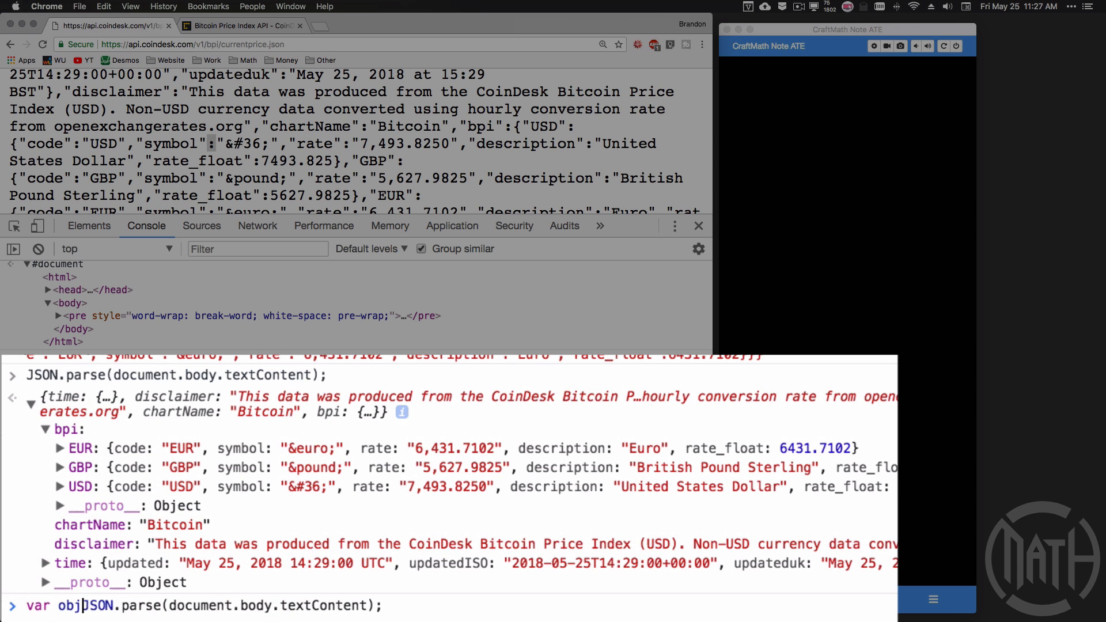
pyautogui.write('= JSON.parse(document.body.textContent);')
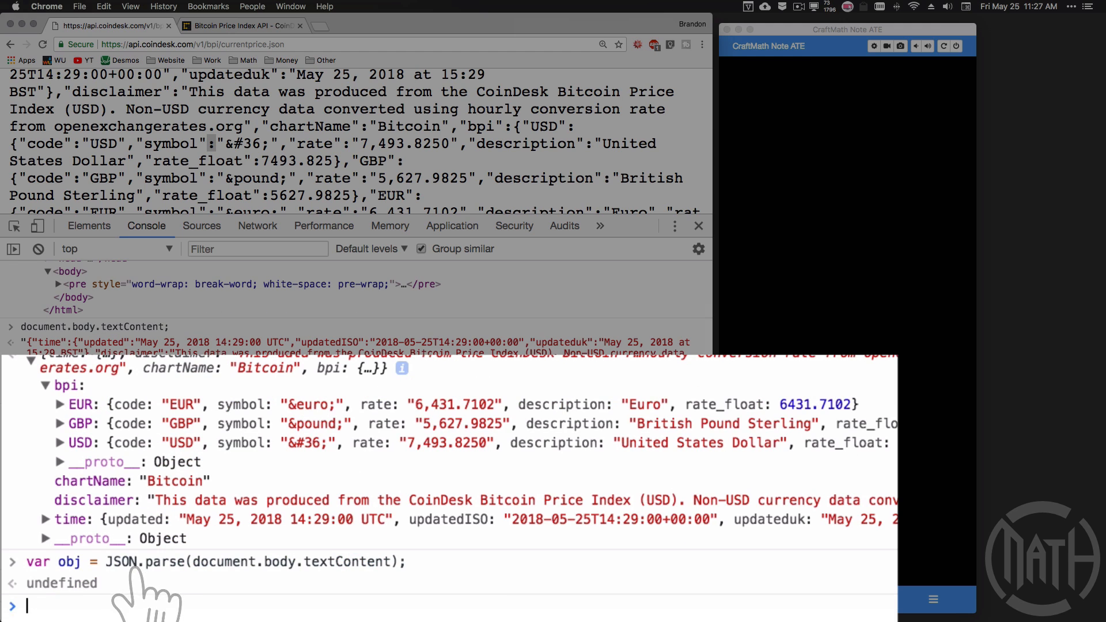
pyautogui.write('obj.bpi.USD.rate;')
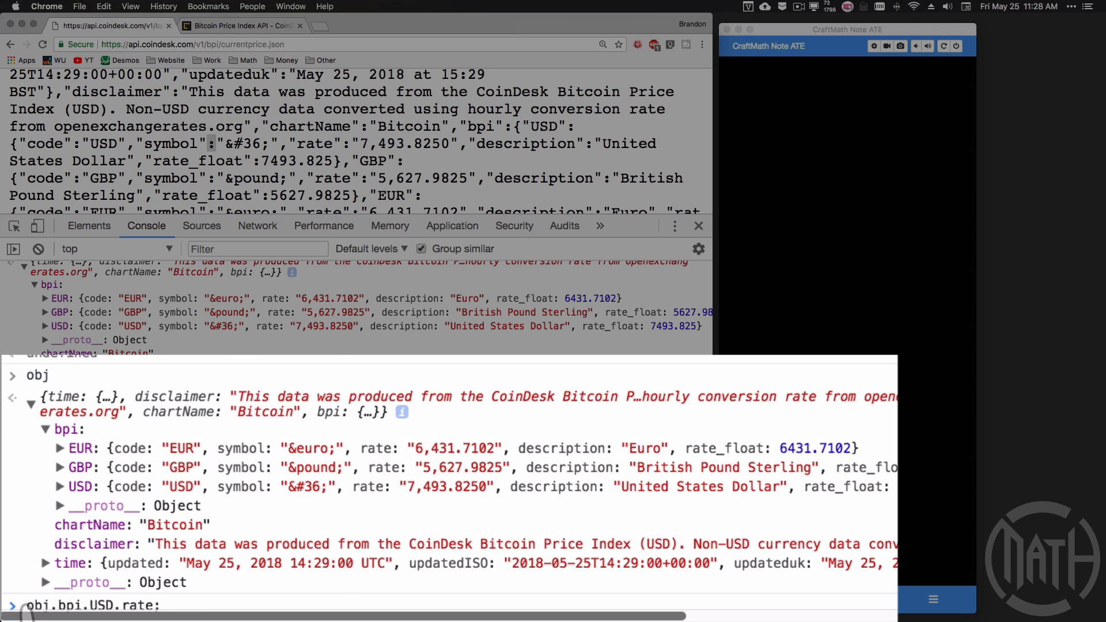
pyautogui.write('var rate =')
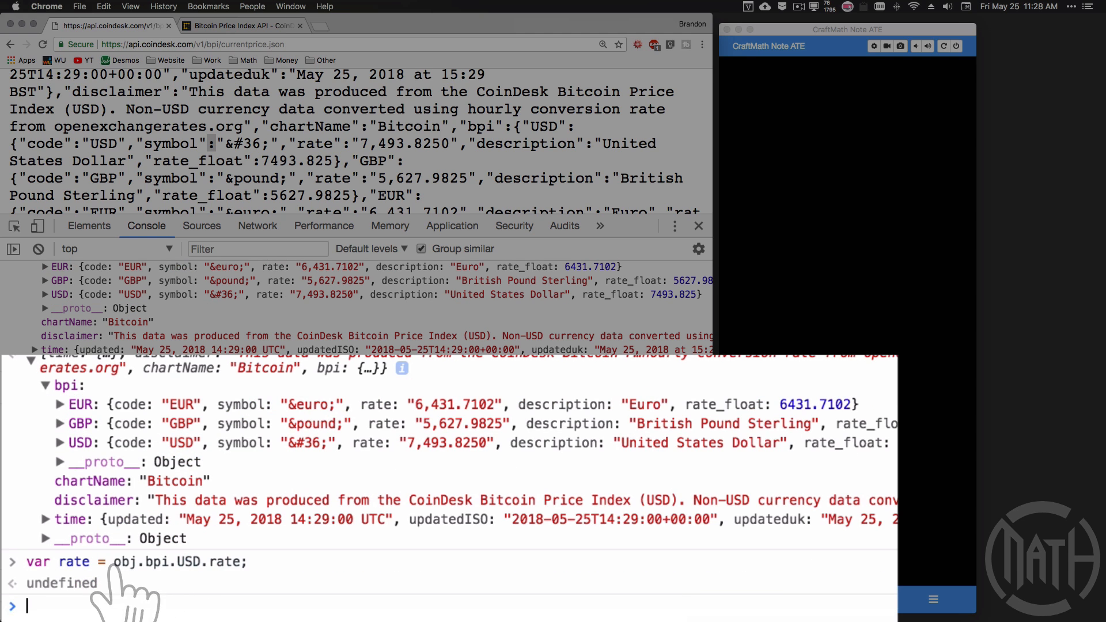
# - Evaluate rate in the console to print its value, 7,493.8250
pyautogui.write('rate')
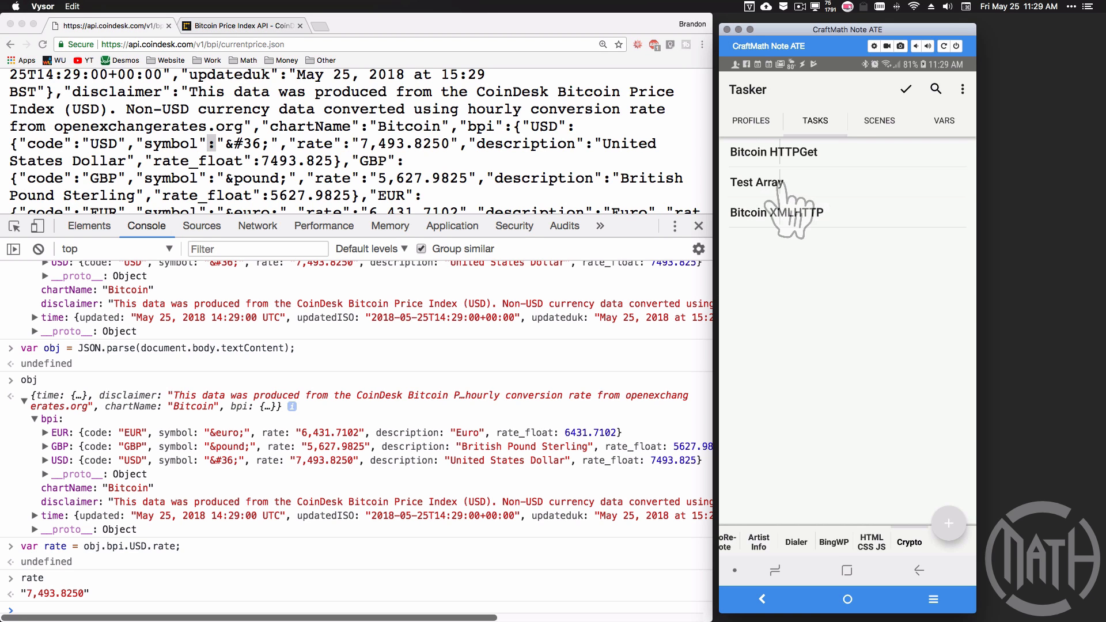
# - Add an HTTP Get action to the Test Array task and begin entering the CoinDesk API address
pyautogui.click(757, 182)
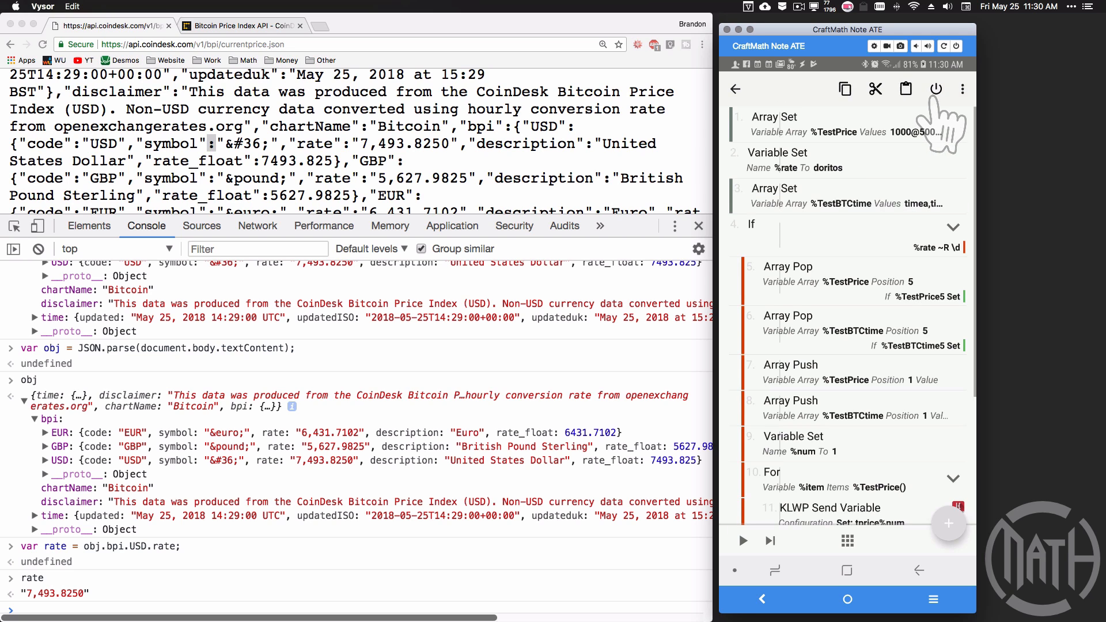
pyautogui.click(847, 160)
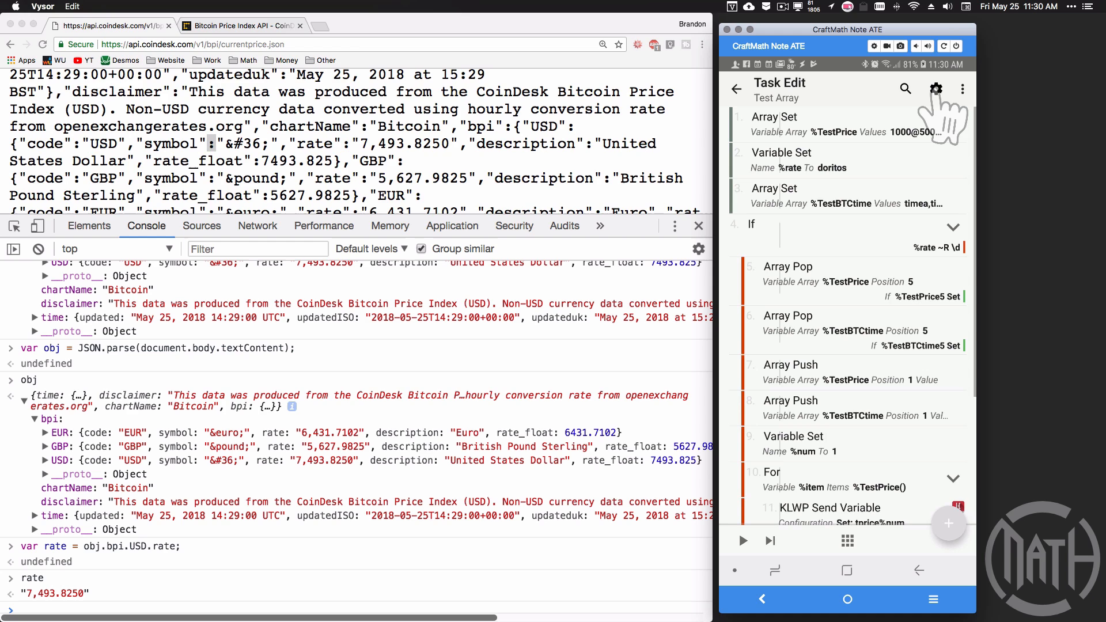
pyautogui.moveTo(825, 176)
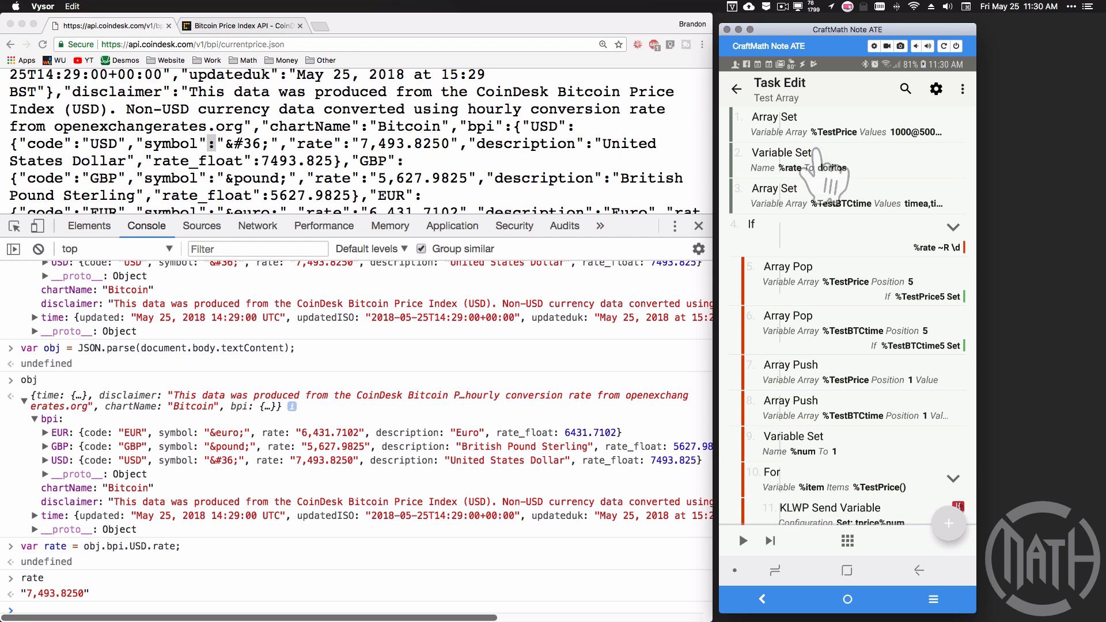
pyautogui.moveTo(825, 225)
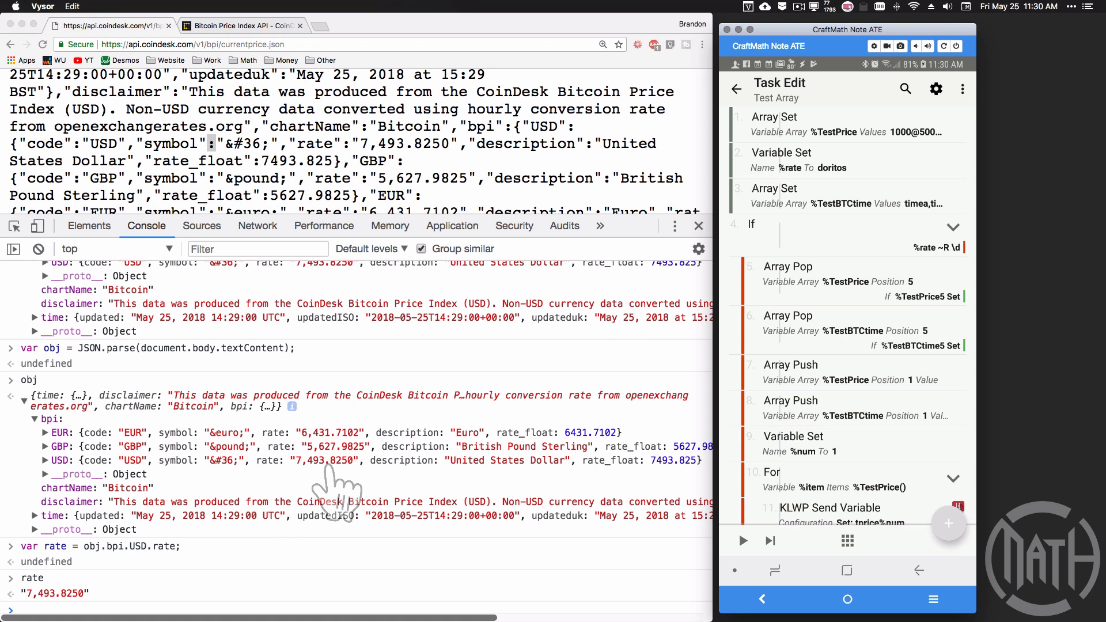
pyautogui.moveTo(434, 395)
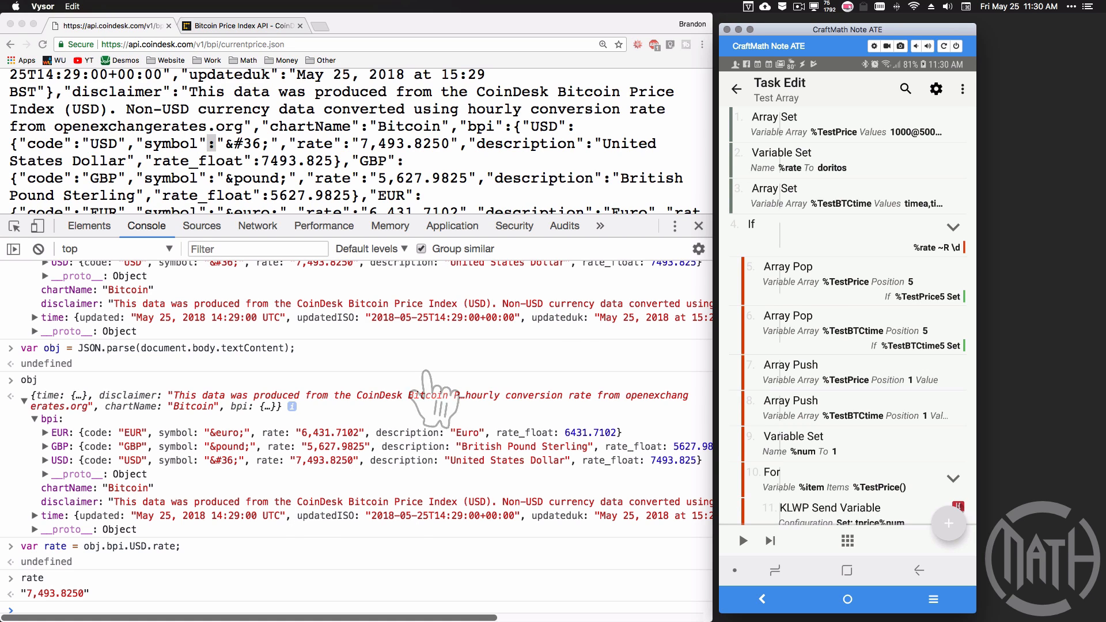
pyautogui.moveTo(818, 310)
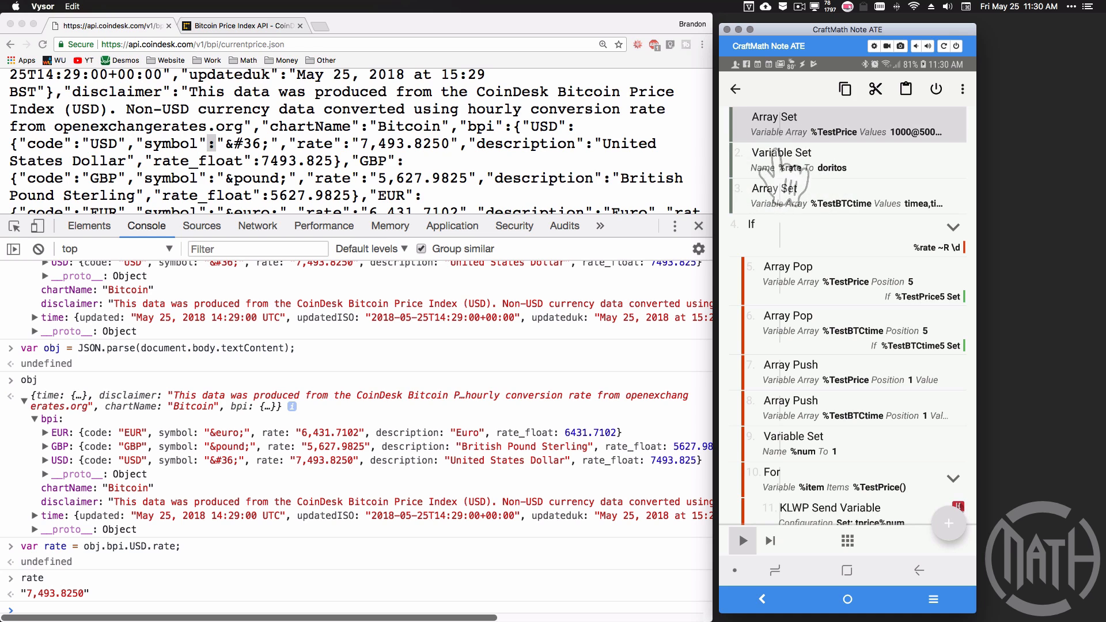
pyautogui.moveTo(905, 512)
pyautogui.write('http')
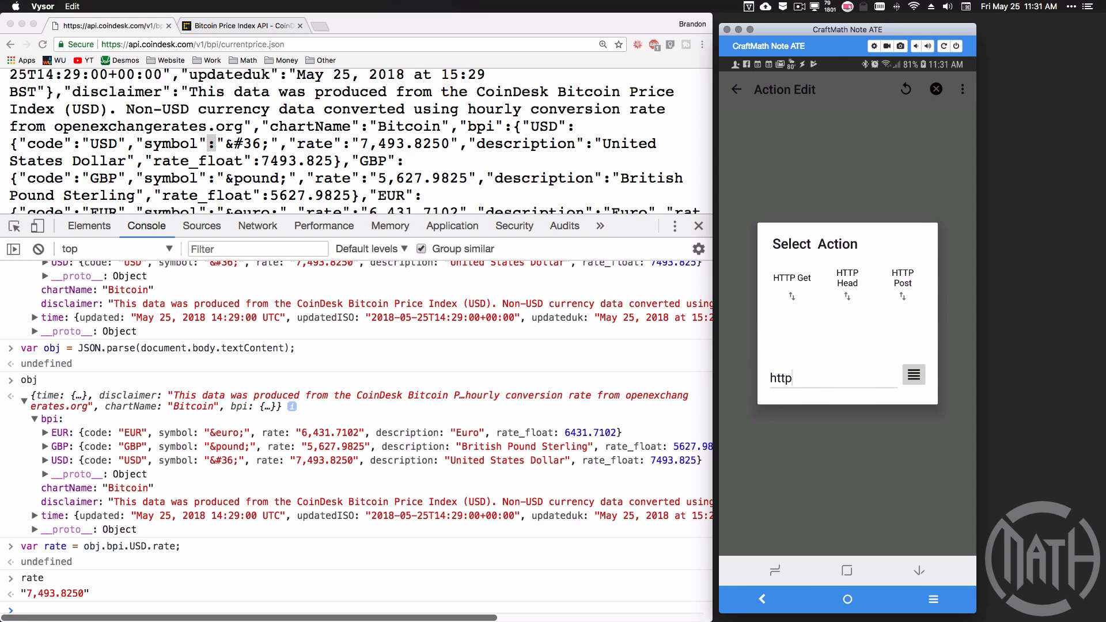
pyautogui.click(792, 277)
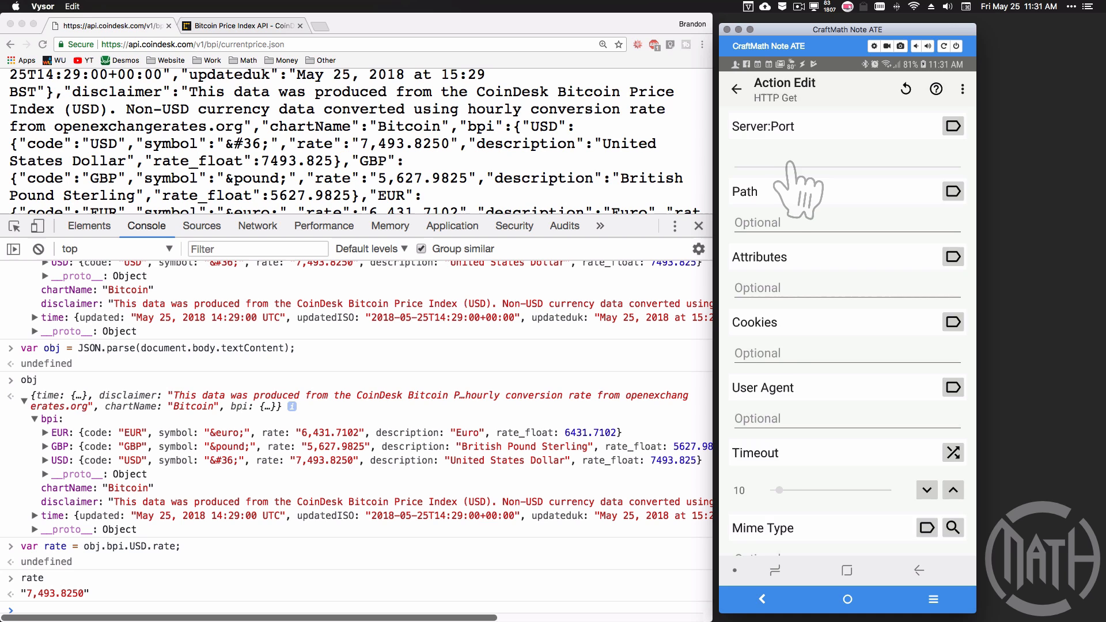
pyautogui.click(736, 89)
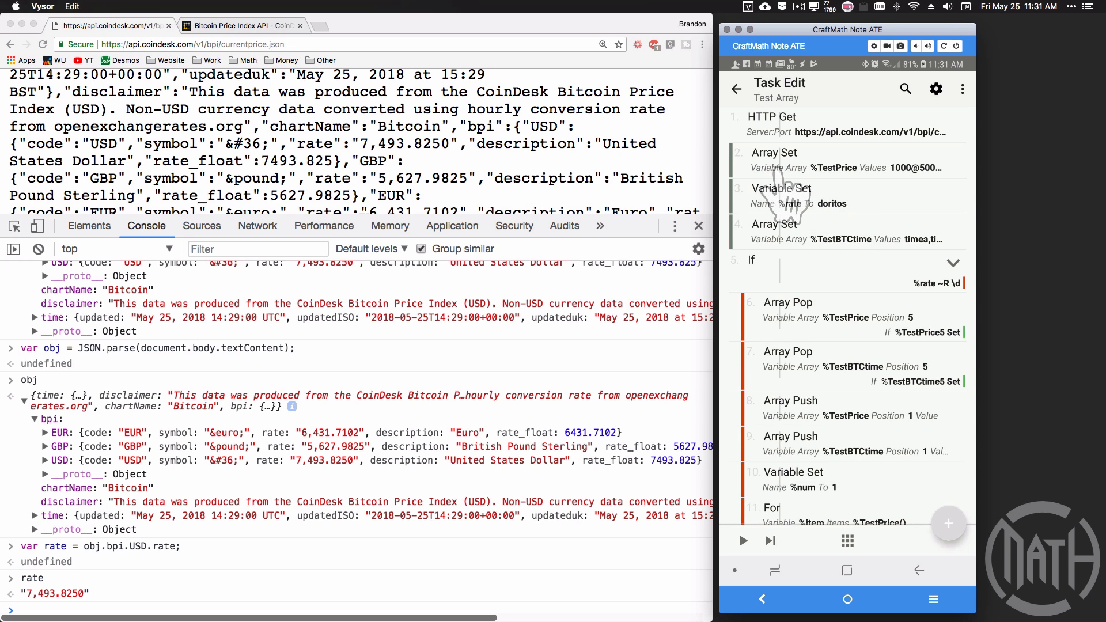
pyautogui.moveTo(801, 261)
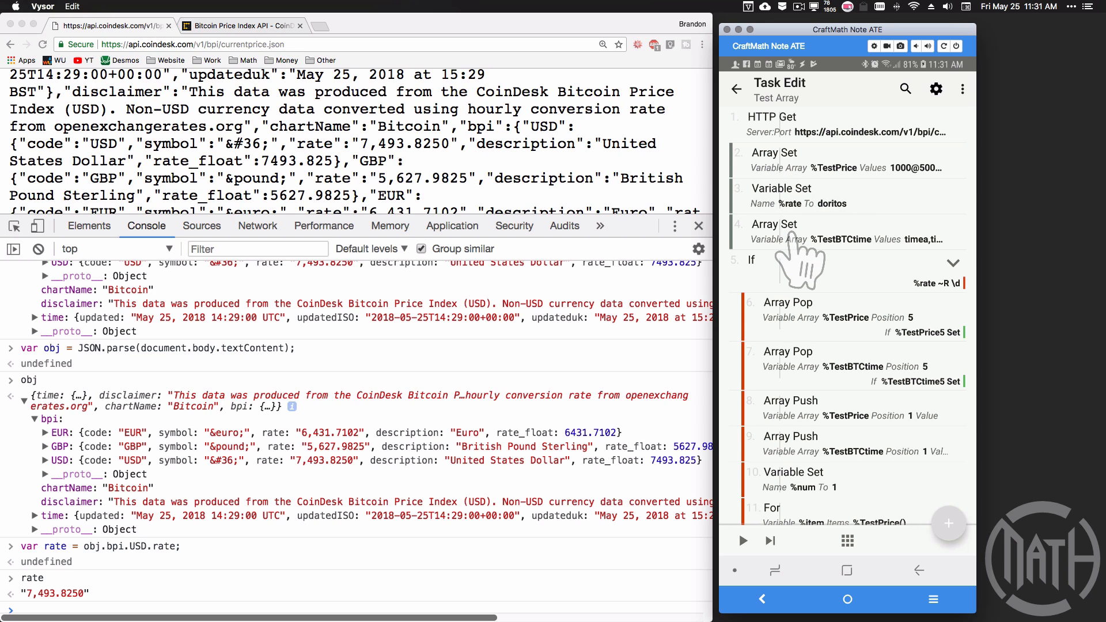
pyautogui.moveTo(832, 184)
pyautogui.write('java')
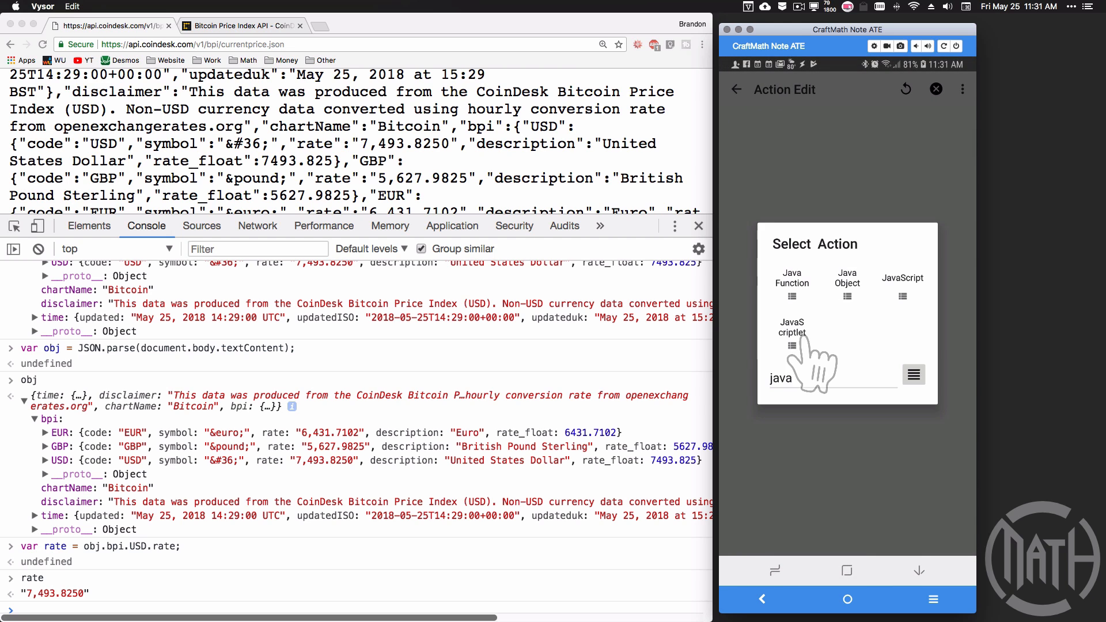
# - Add a JavaScriptlet with var obj = JSON.parse(global("HTTPD")), var rate = obj.bpi.USD.rate and alert(rate)
pyautogui.click(791, 332)
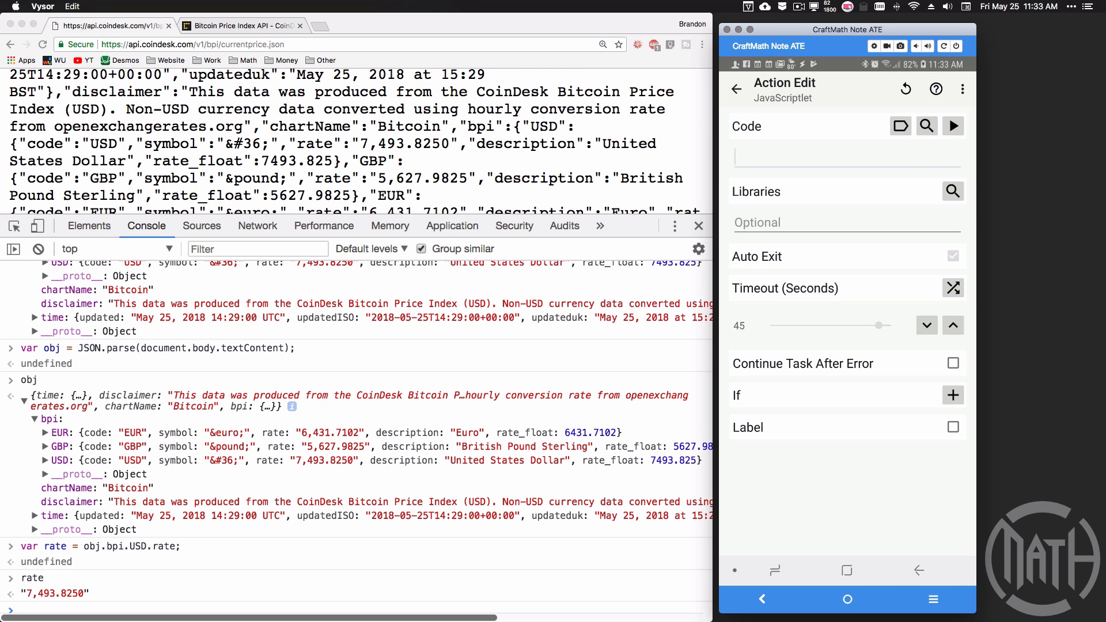
pyautogui.write('var obj')
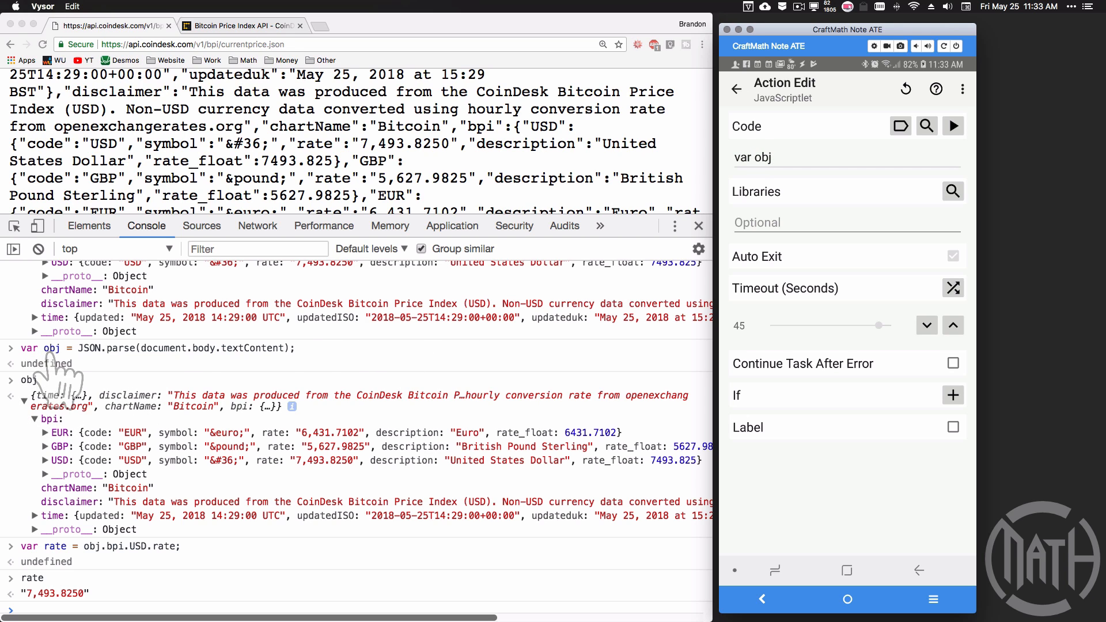
pyautogui.write('= JSON.parse')
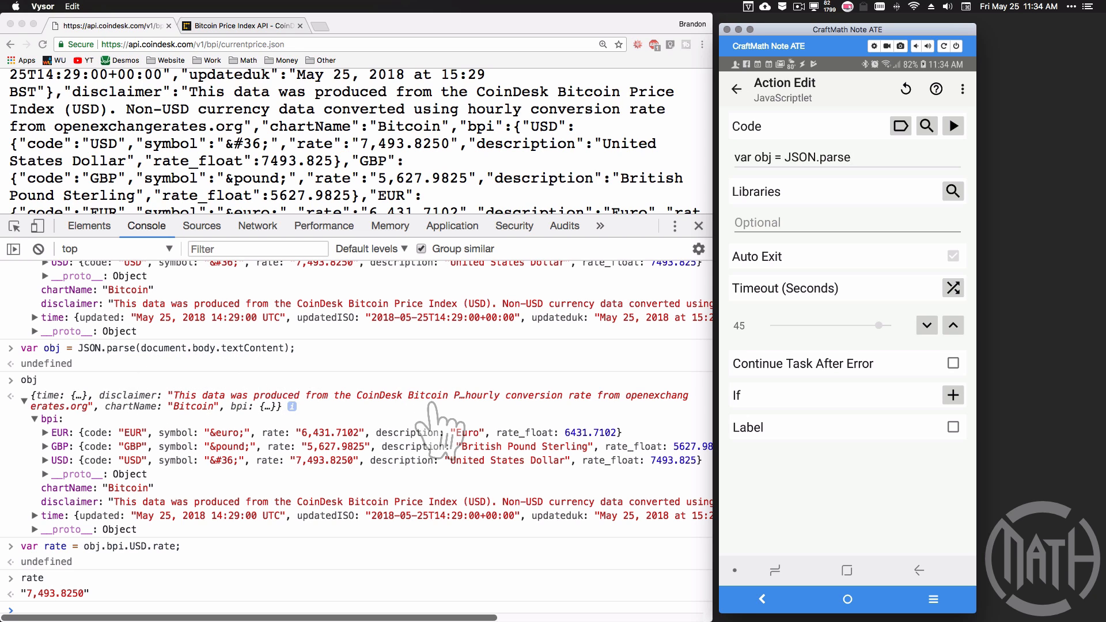
pyautogui.write('(gl')
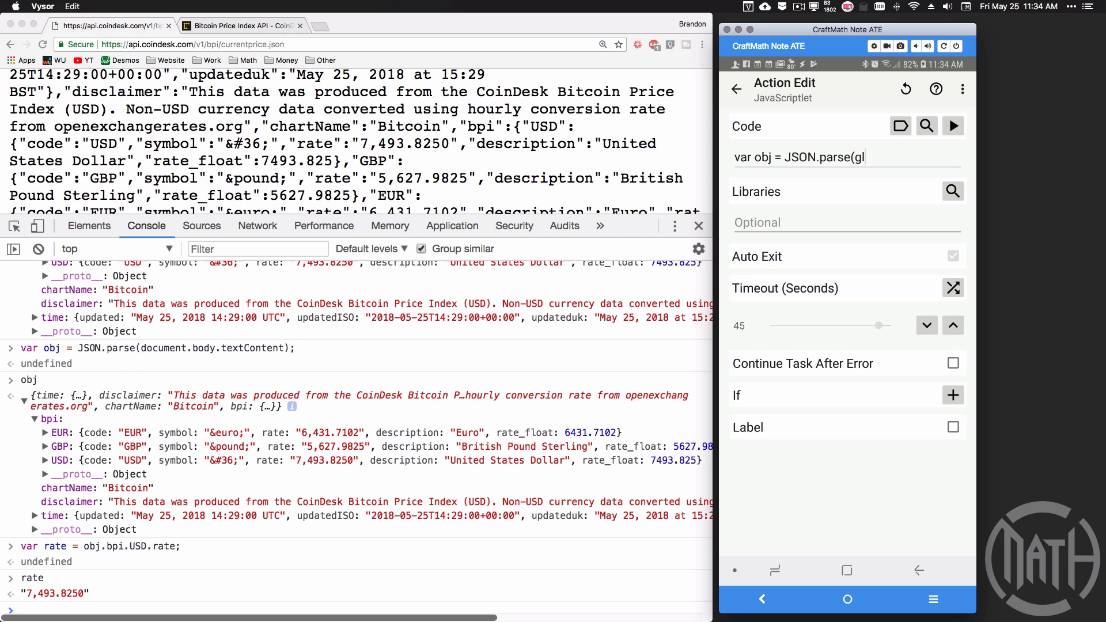
pyautogui.write('obal')
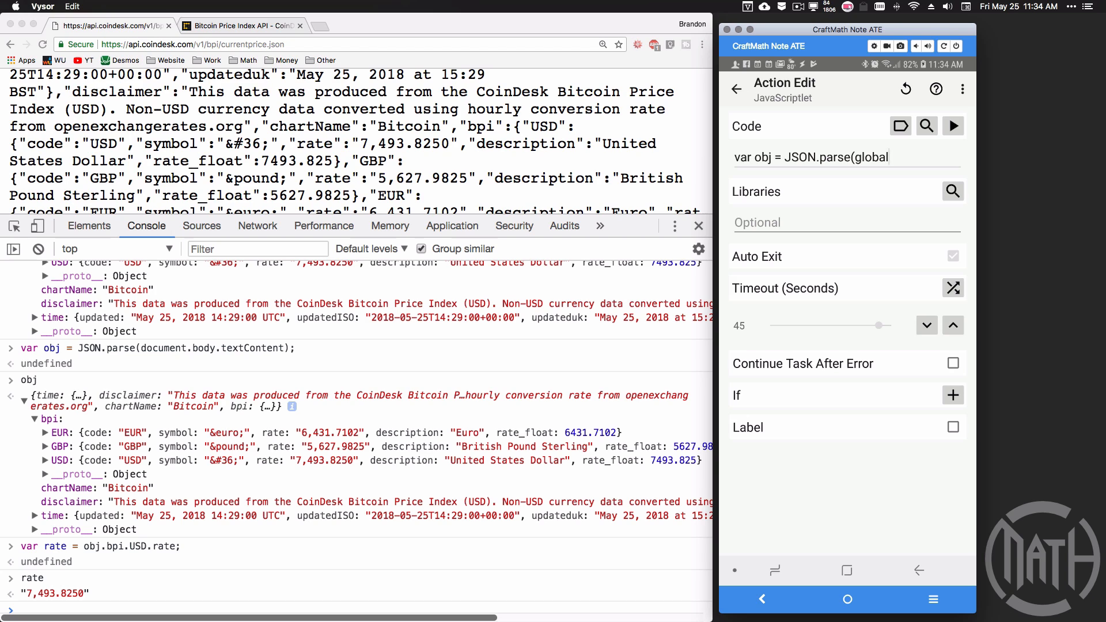
pyautogui.write('(')
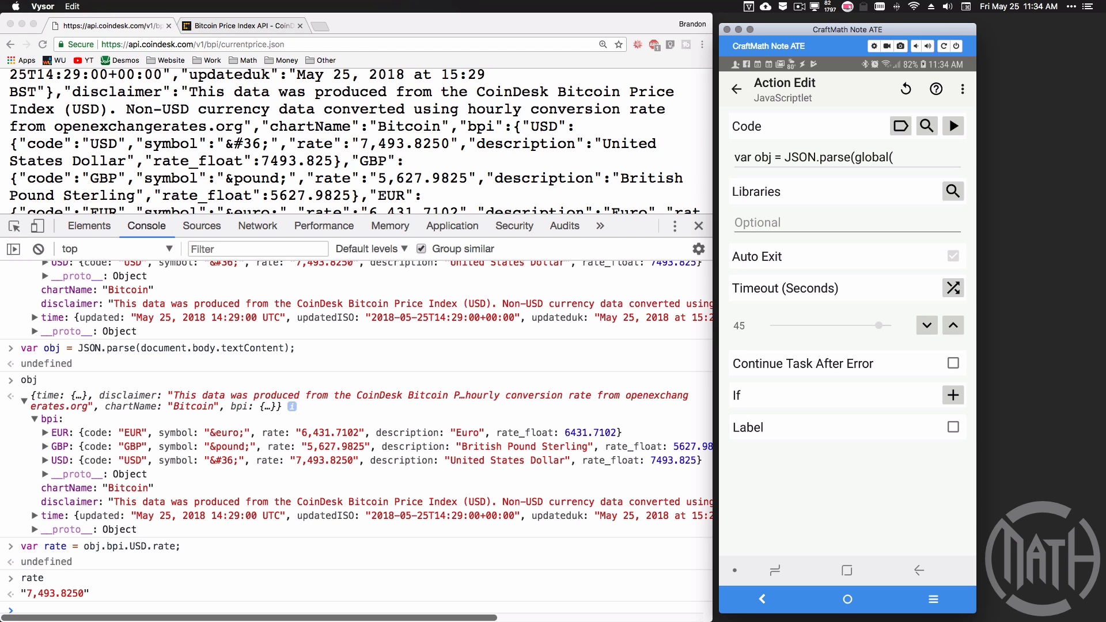
pyautogui.write('"H')
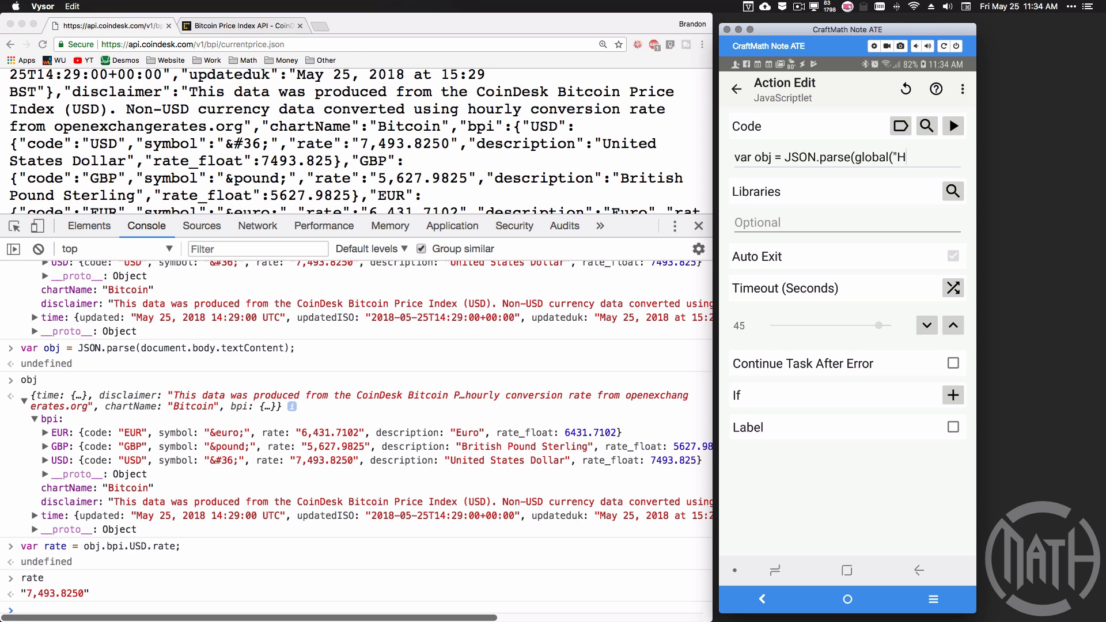
pyautogui.write('TTPD"));')
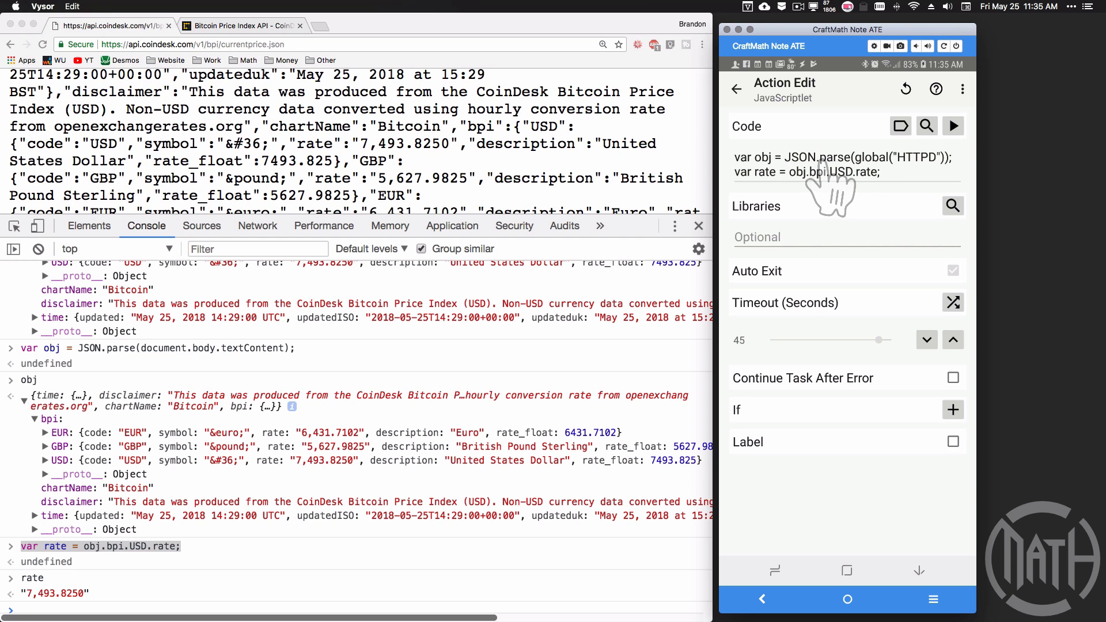
pyautogui.moveTo(914, 190)
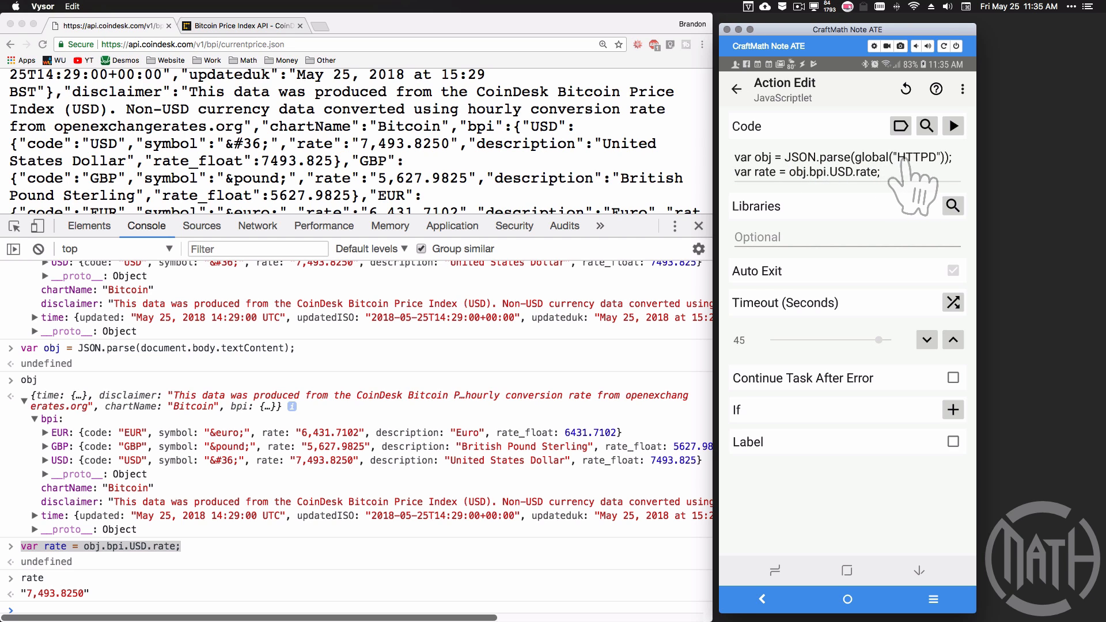
pyautogui.moveTo(882, 191)
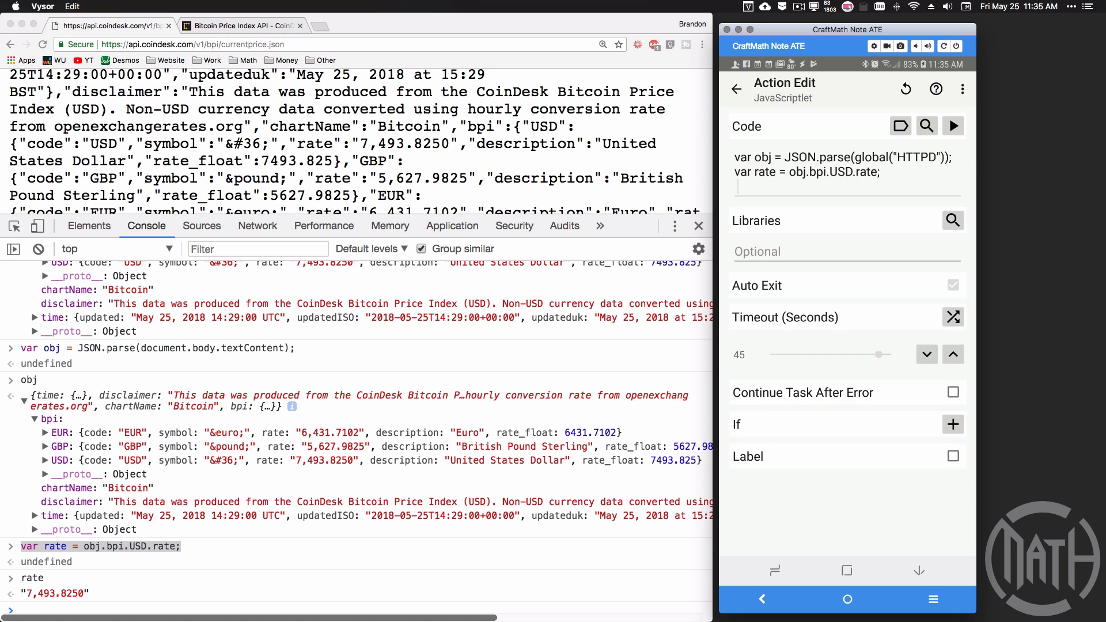
pyautogui.write('alert')
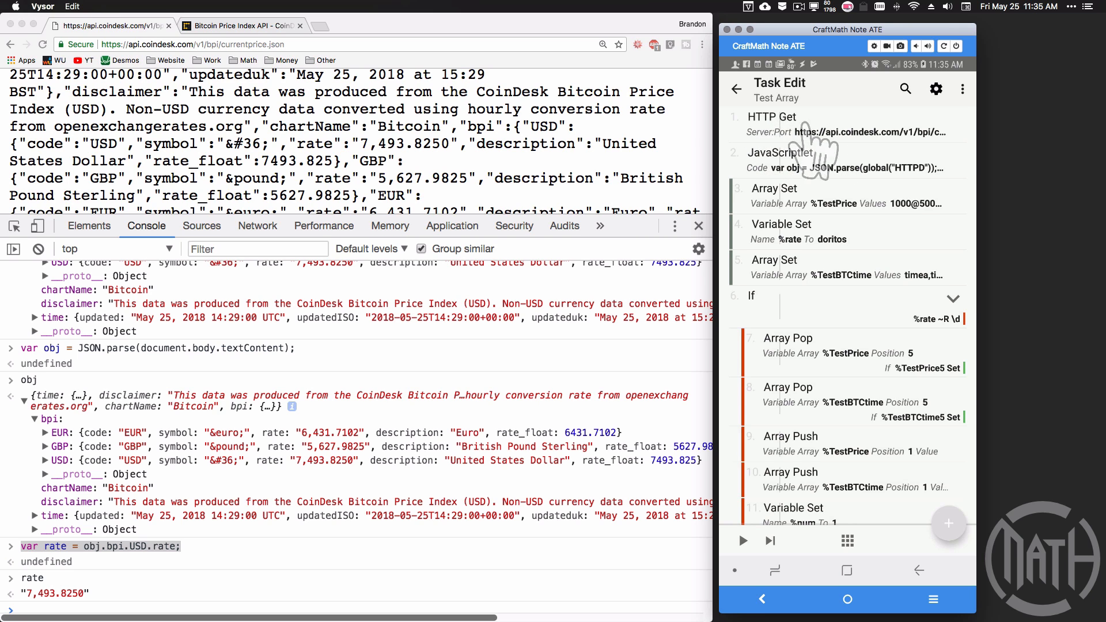
pyautogui.moveTo(917, 194)
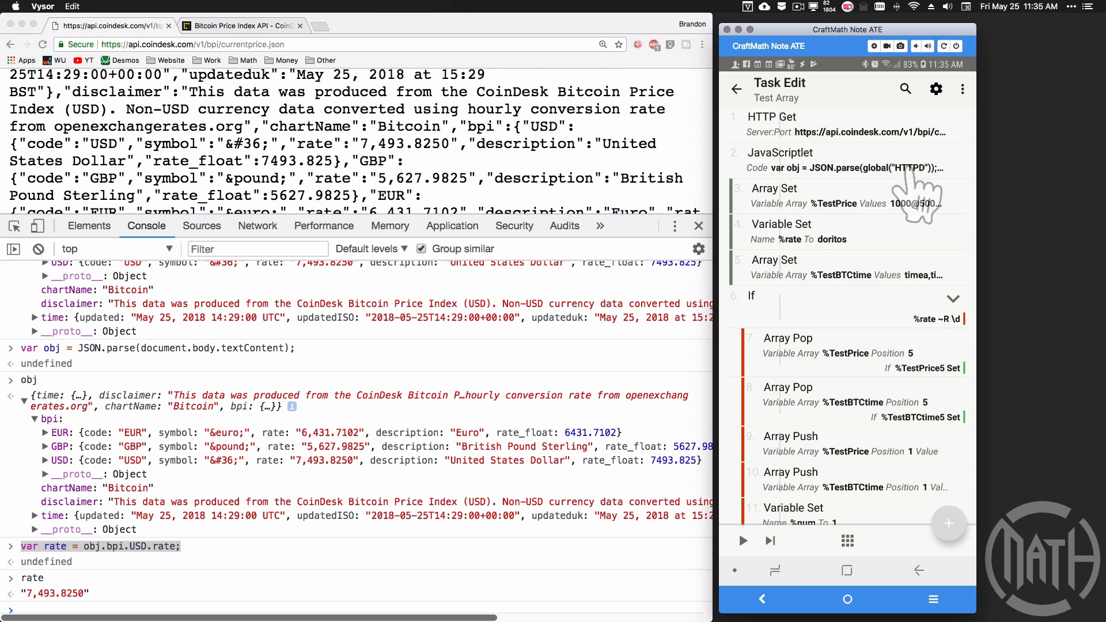
pyautogui.moveTo(829, 479)
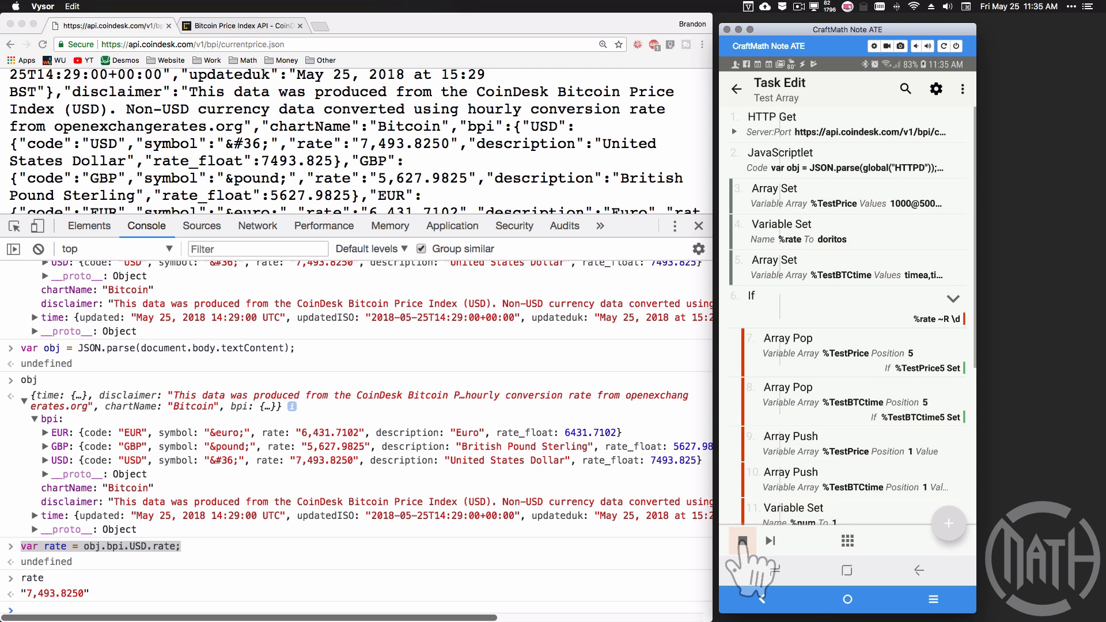
# - Run the Test Array task so an alert shows the live USD rate 7,463.3713
pyautogui.click(770, 541)
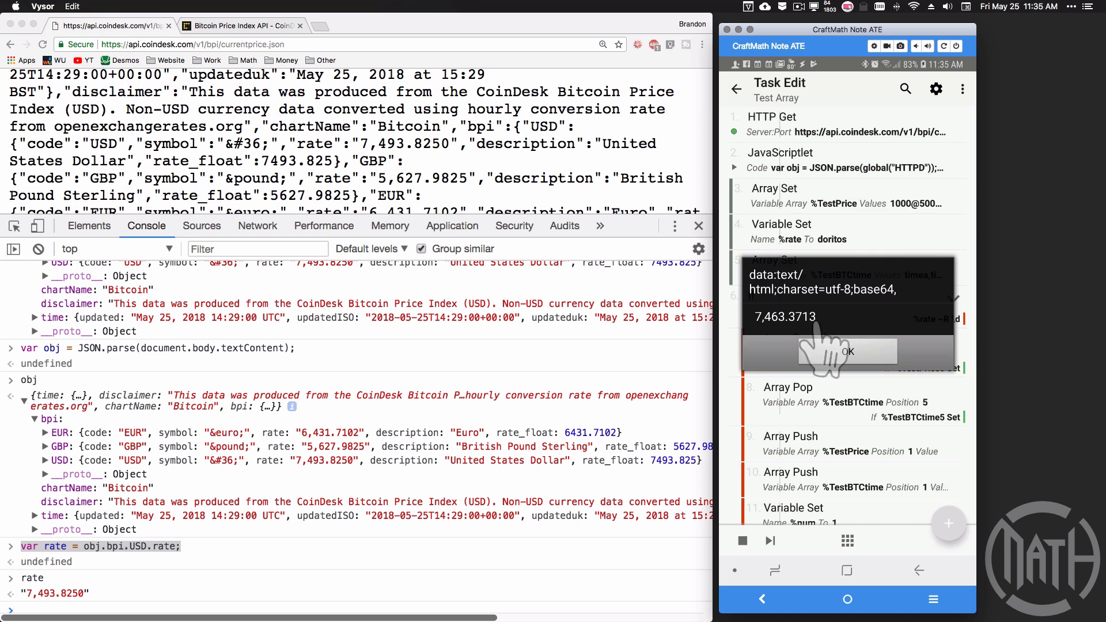
pyautogui.moveTo(819, 359)
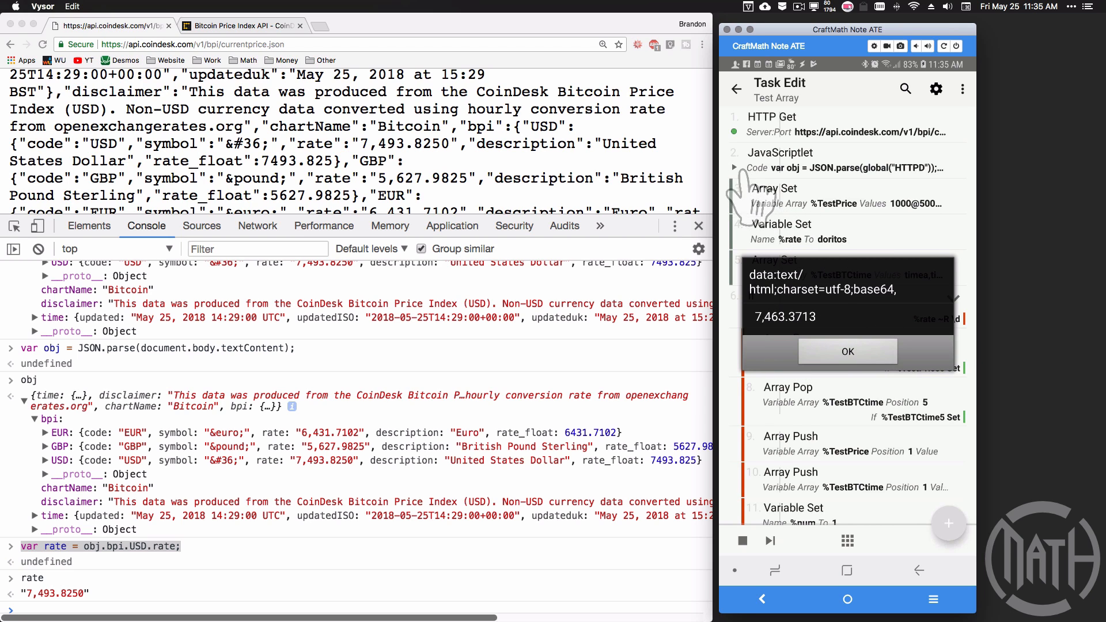
pyautogui.moveTo(790, 359)
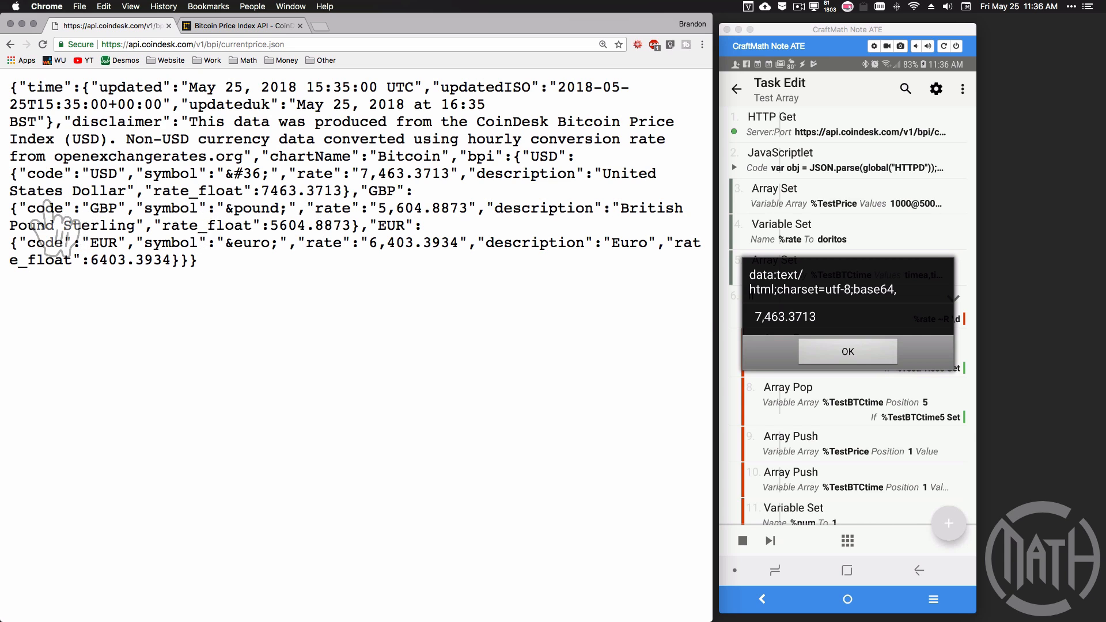
pyautogui.moveTo(399, 205)
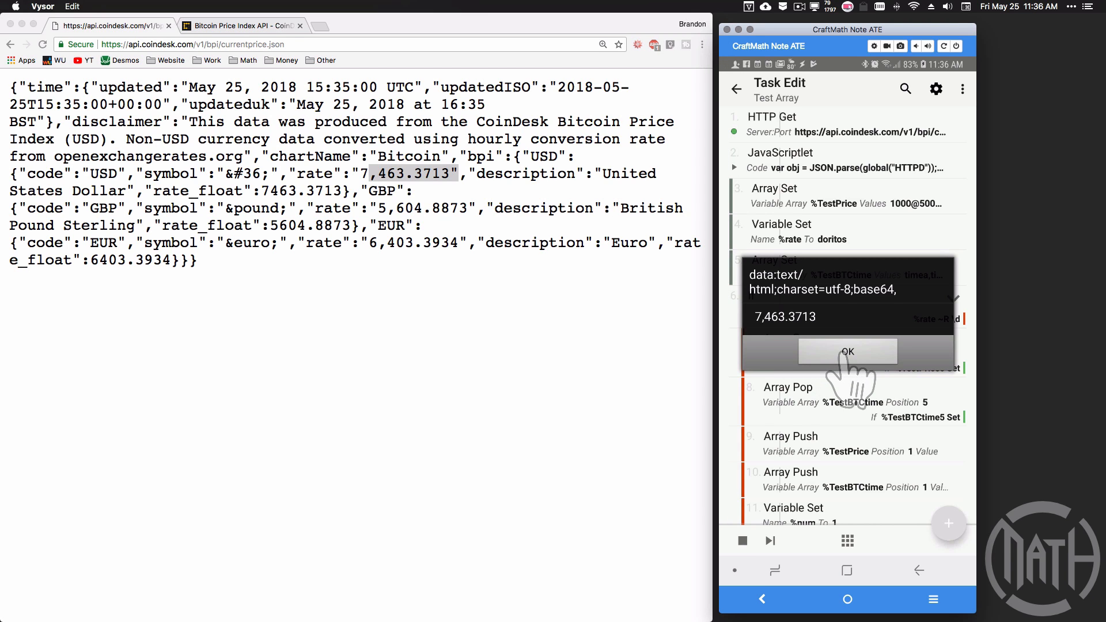
# - Dismiss the Tasker rate alert after confirming it matches CoinDesk's 7,463.3713, and review the task's actions
pyautogui.click(847, 351)
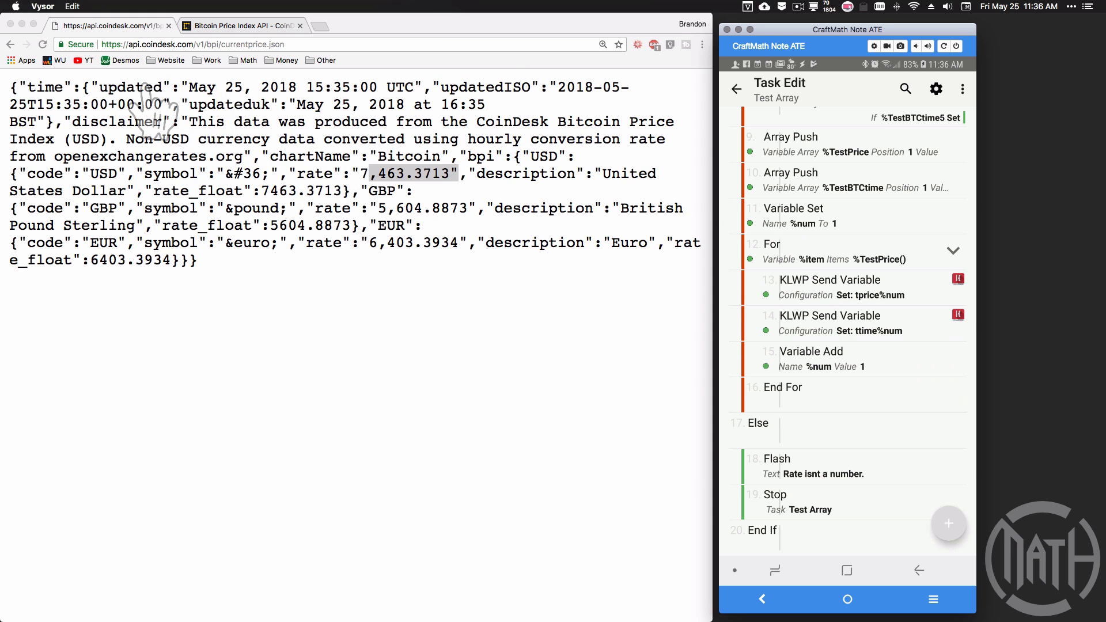
pyautogui.moveTo(399, 120)
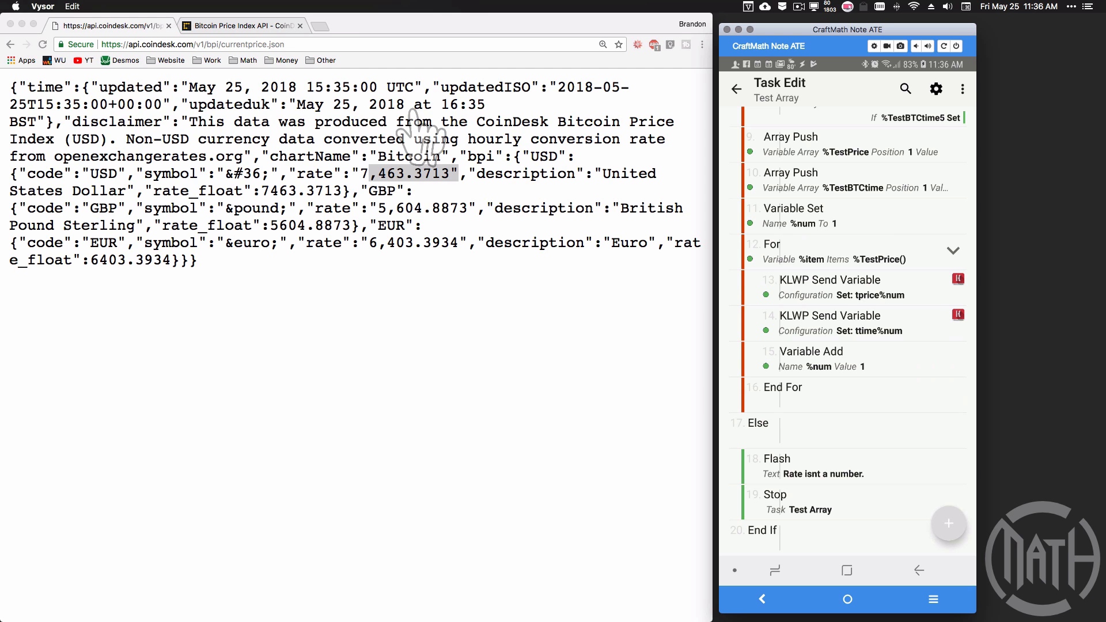
pyautogui.moveTo(837, 289)
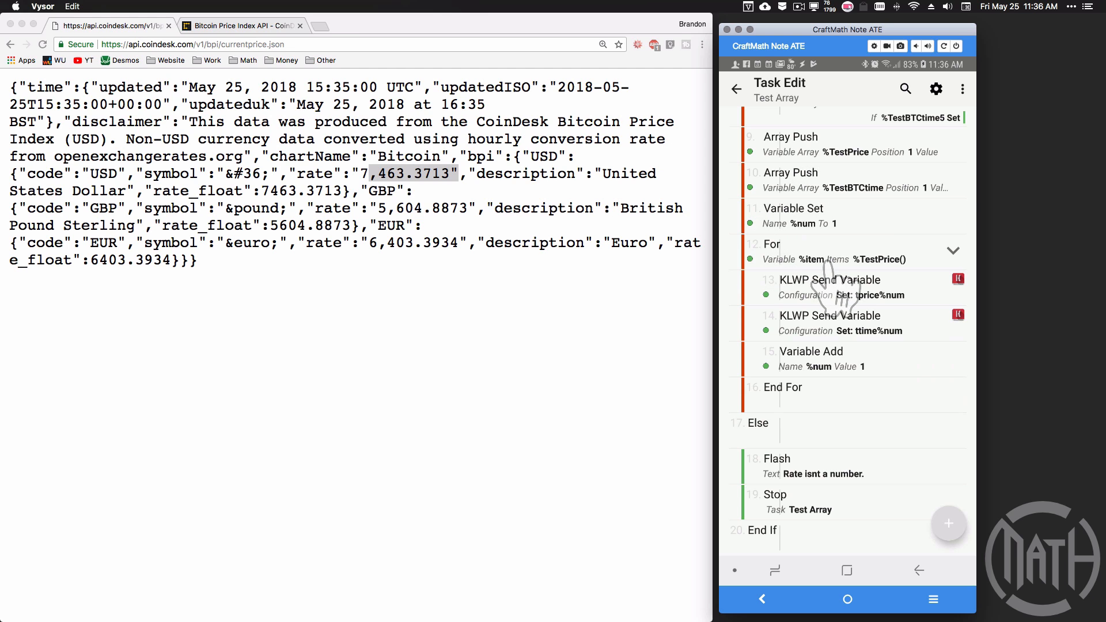
pyautogui.scroll(-3)
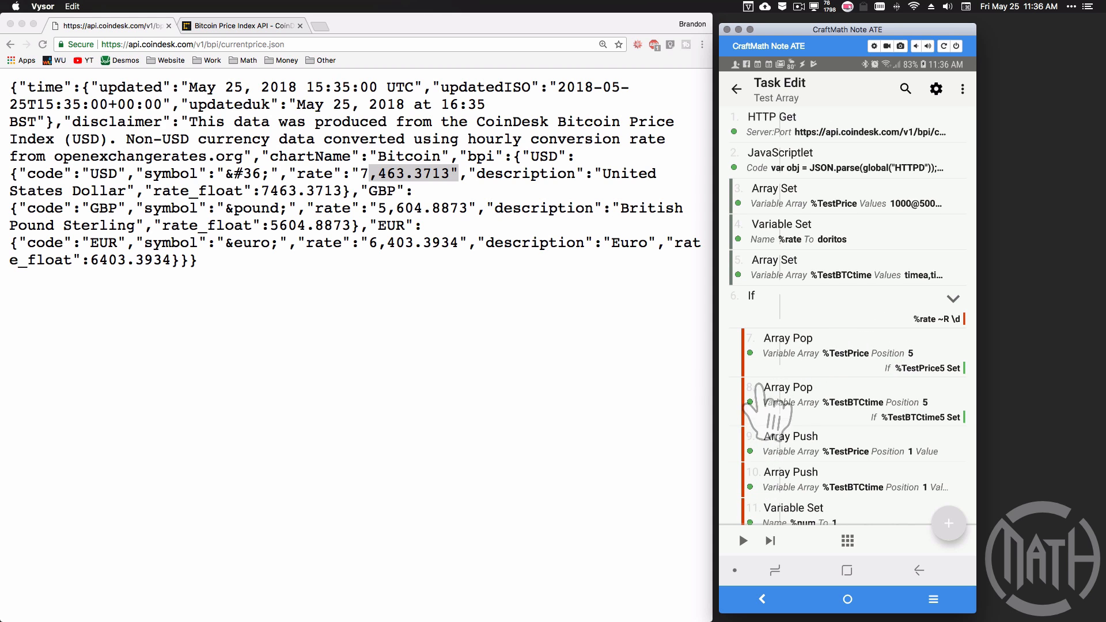
pyautogui.moveTo(924, 353)
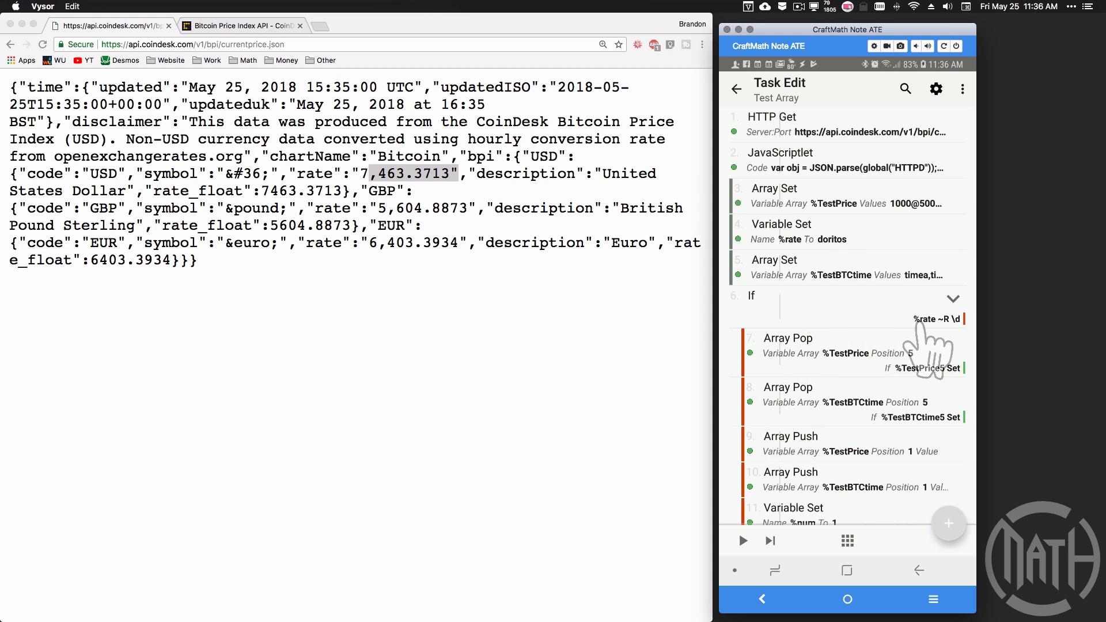
pyautogui.moveTo(850, 197)
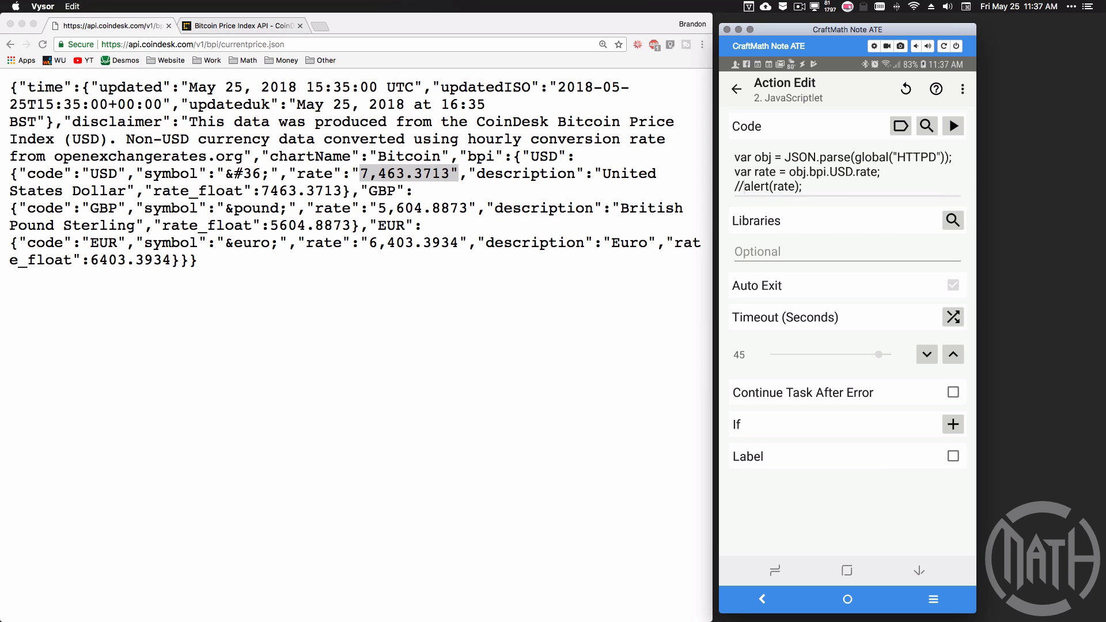
pyautogui.moveTo(872, 236)
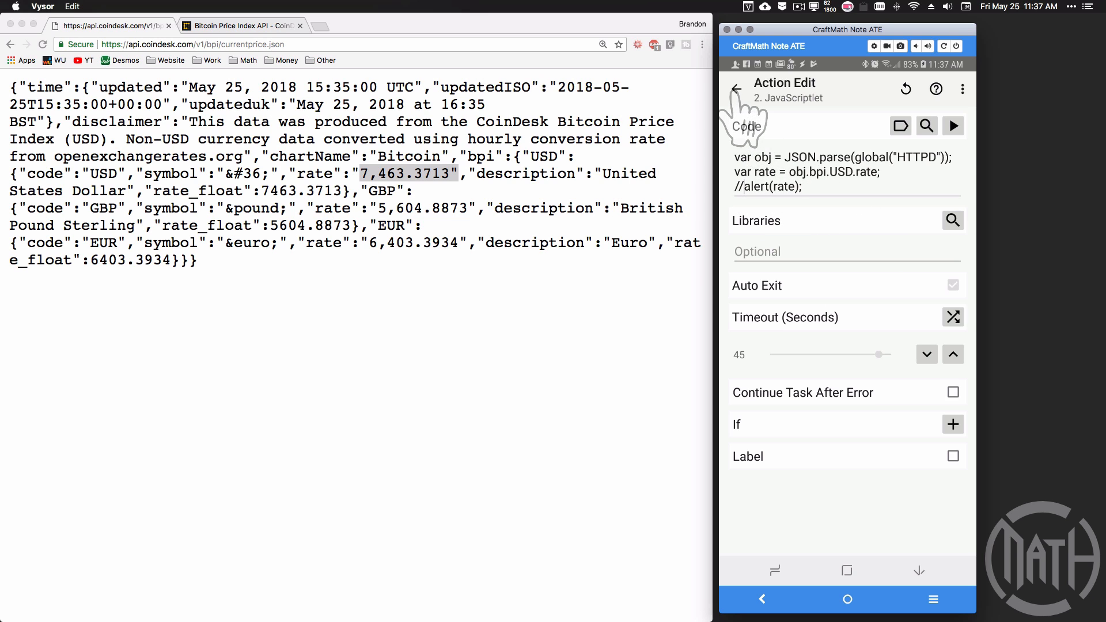
# - Leave the JavaScriptlet with alert(rate) commented out and return to the Test Array action list
pyautogui.click(736, 90)
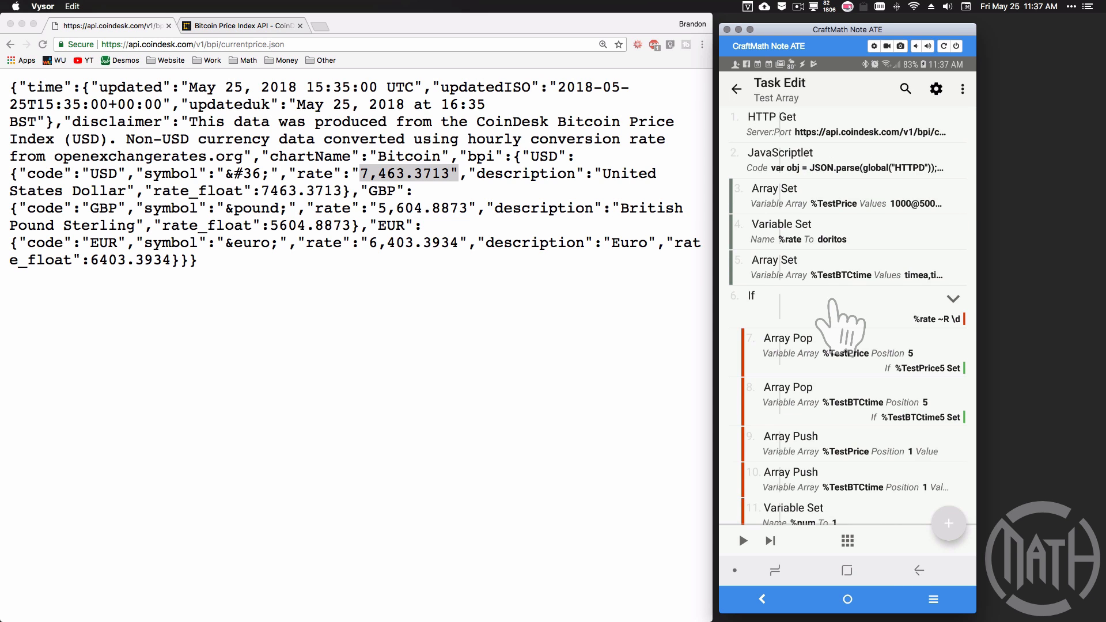
# - Set the second Array Push value to %TIMES so it feeds the %TestBTCtime array
pyautogui.scroll(-3)
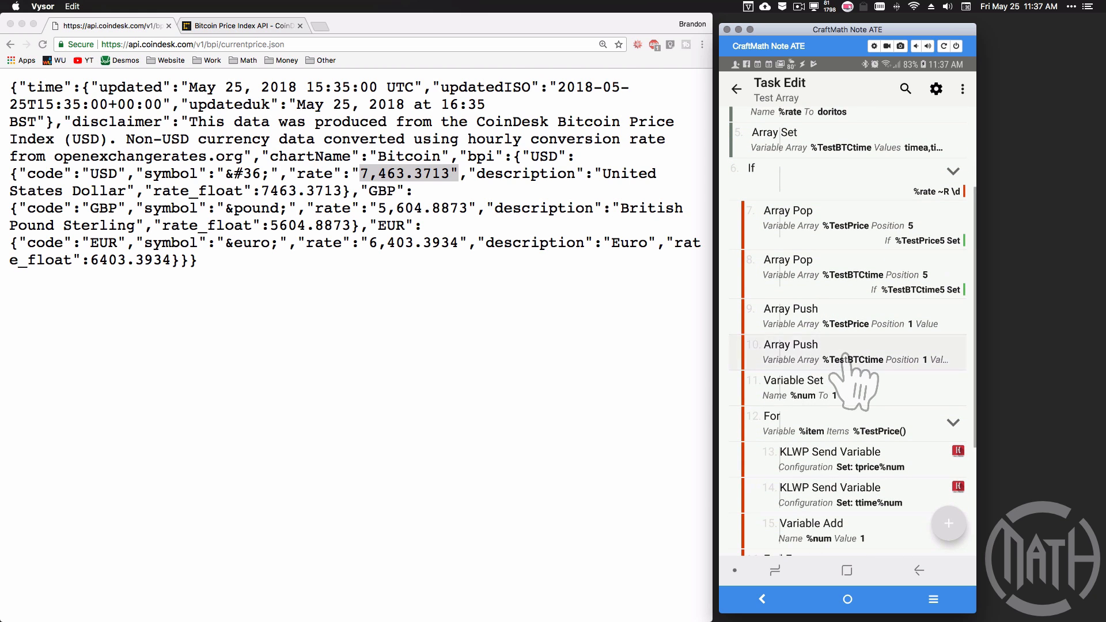
pyautogui.click(847, 352)
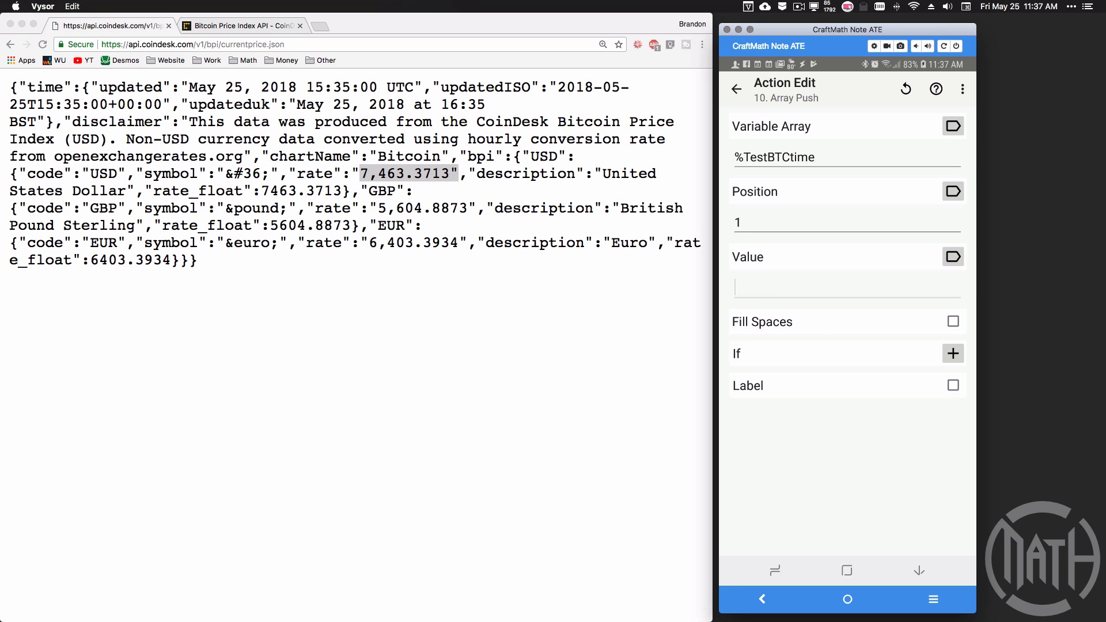
pyautogui.write('%')
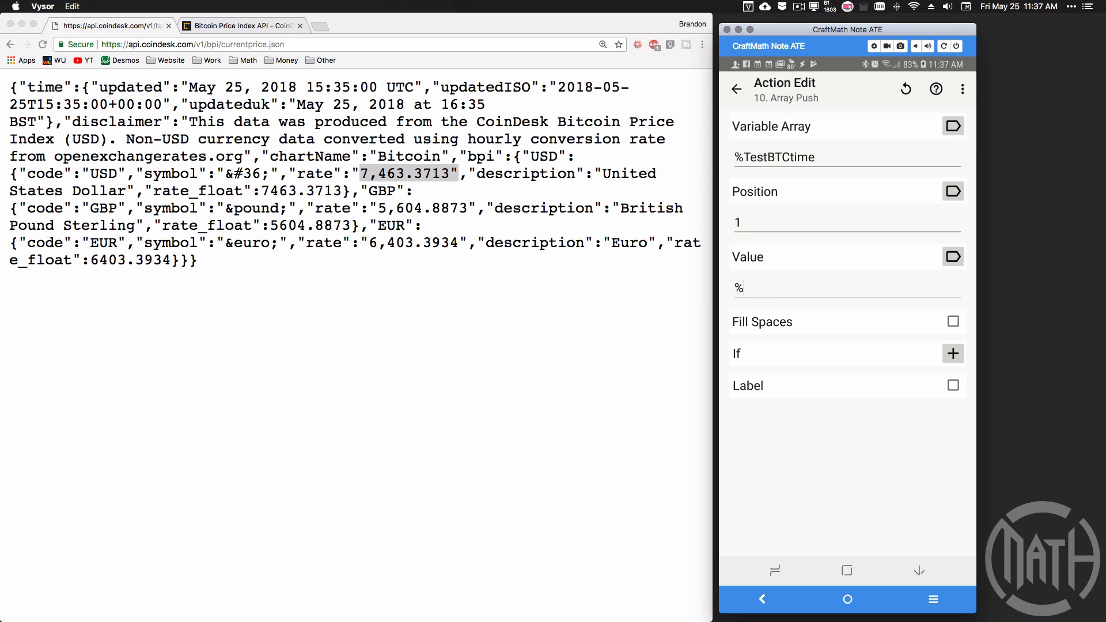
pyautogui.write('TIMES')
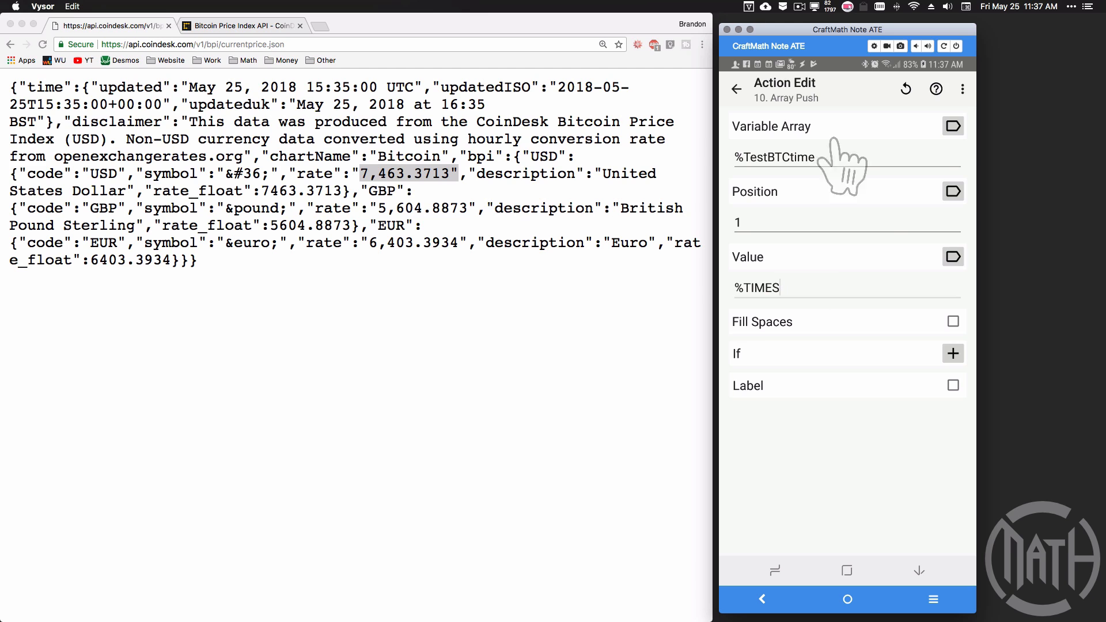
pyautogui.click(737, 88)
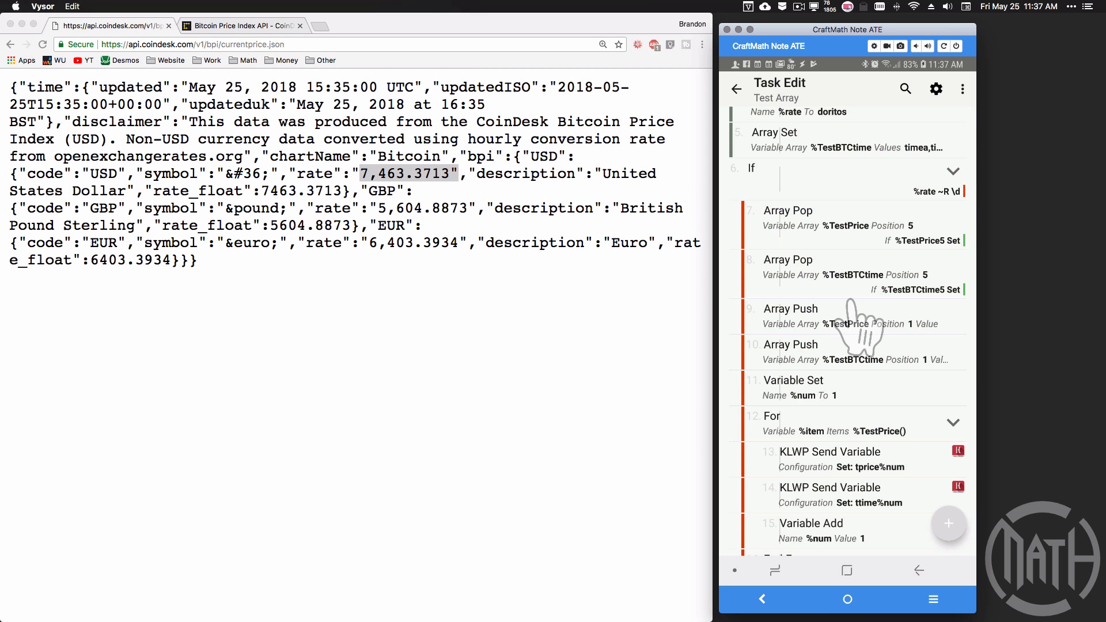
pyautogui.scroll(-3)
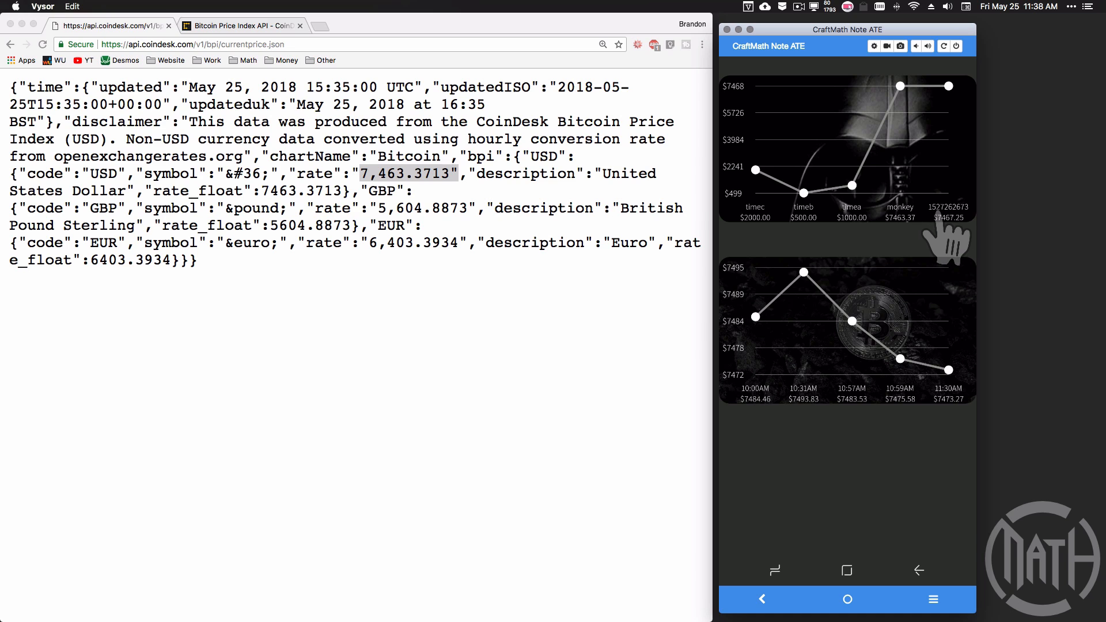
pyautogui.moveTo(781, 123)
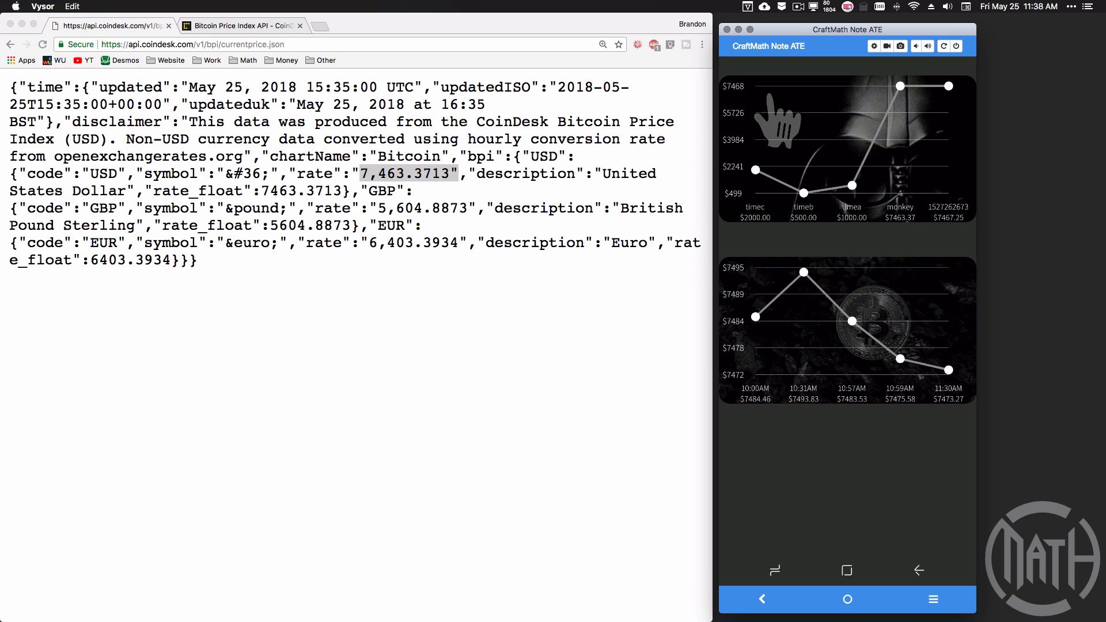
pyautogui.moveTo(949, 250)
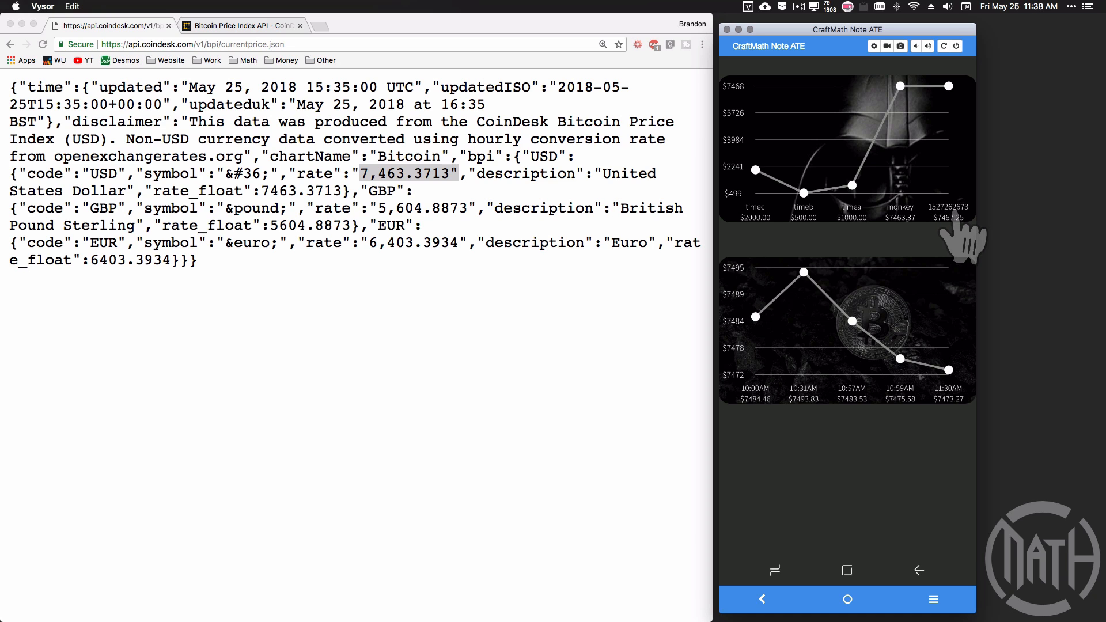
pyautogui.moveTo(960, 239)
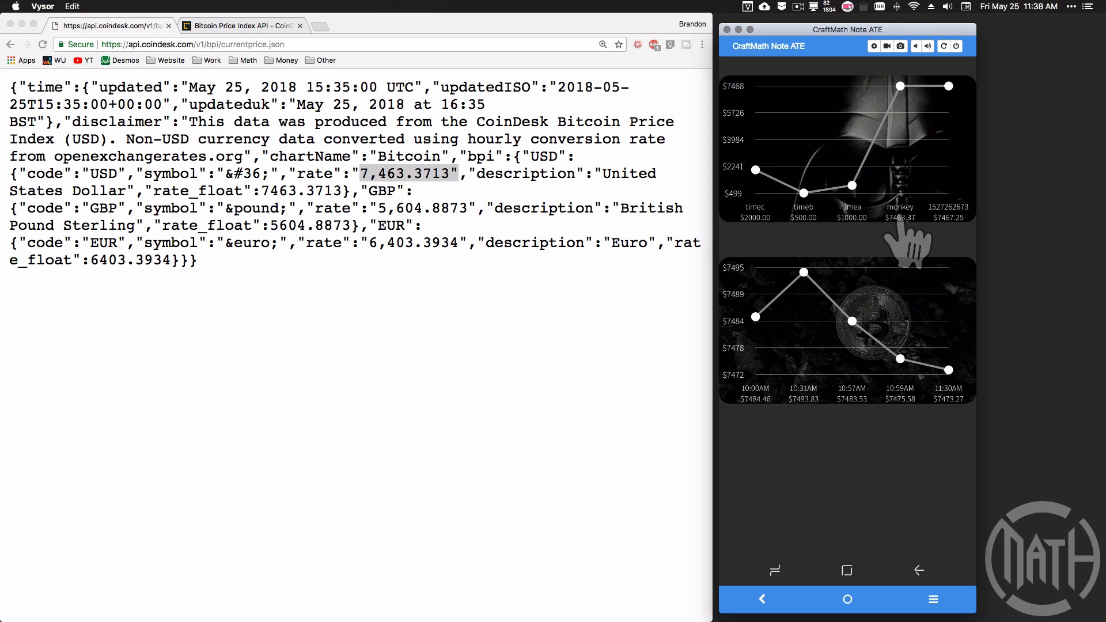
pyautogui.moveTo(837, 247)
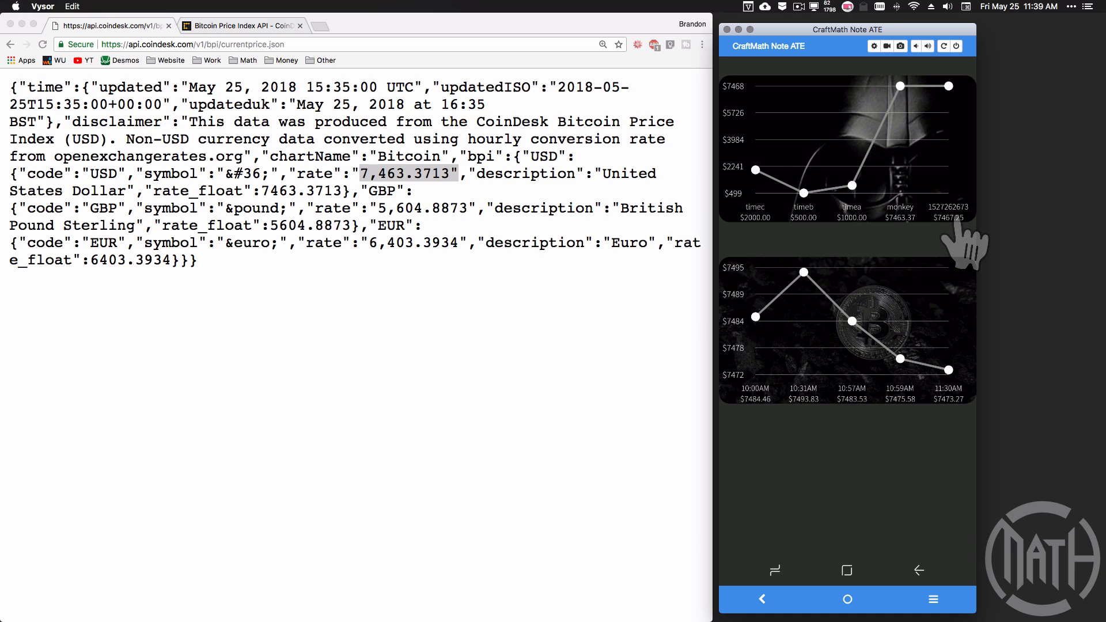
pyautogui.moveTo(754, 239)
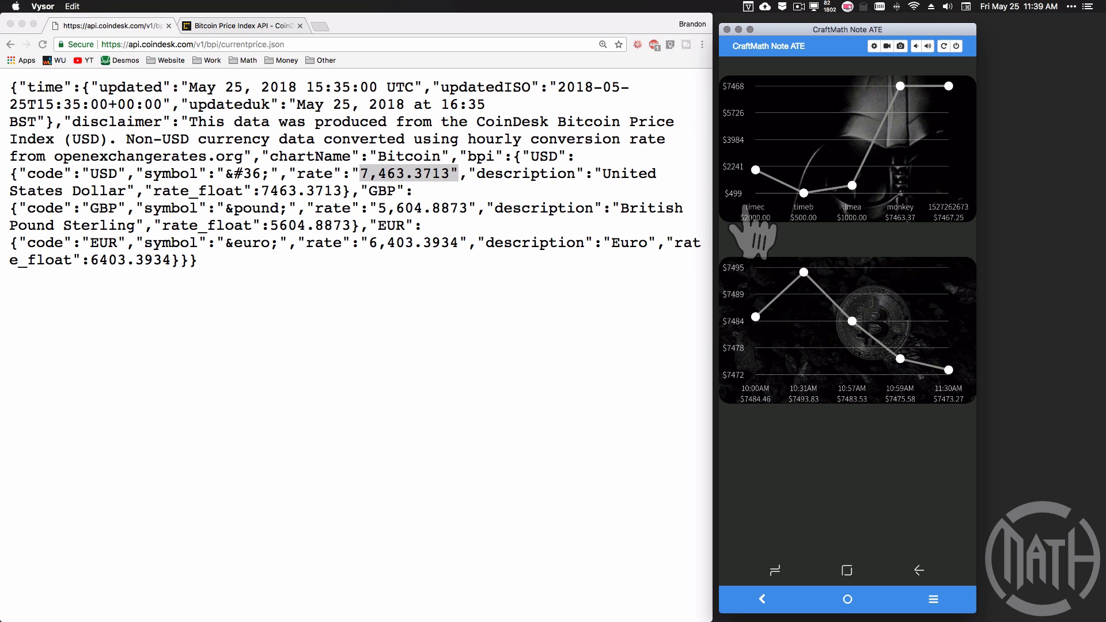
pyautogui.moveTo(758, 243)
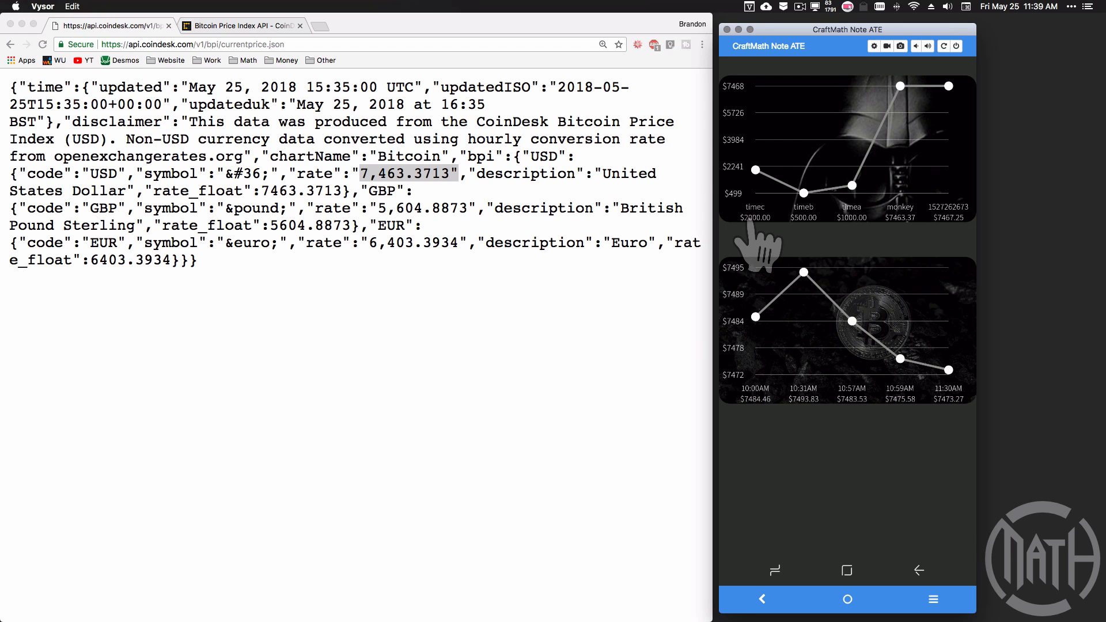
pyautogui.moveTo(960, 254)
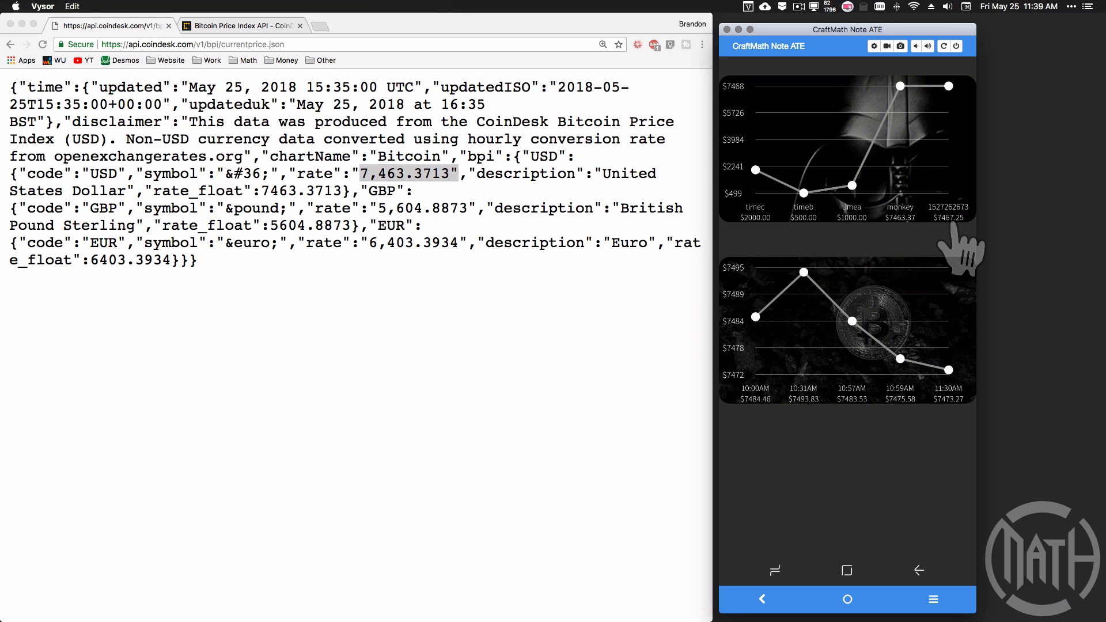
pyautogui.moveTo(854, 226)
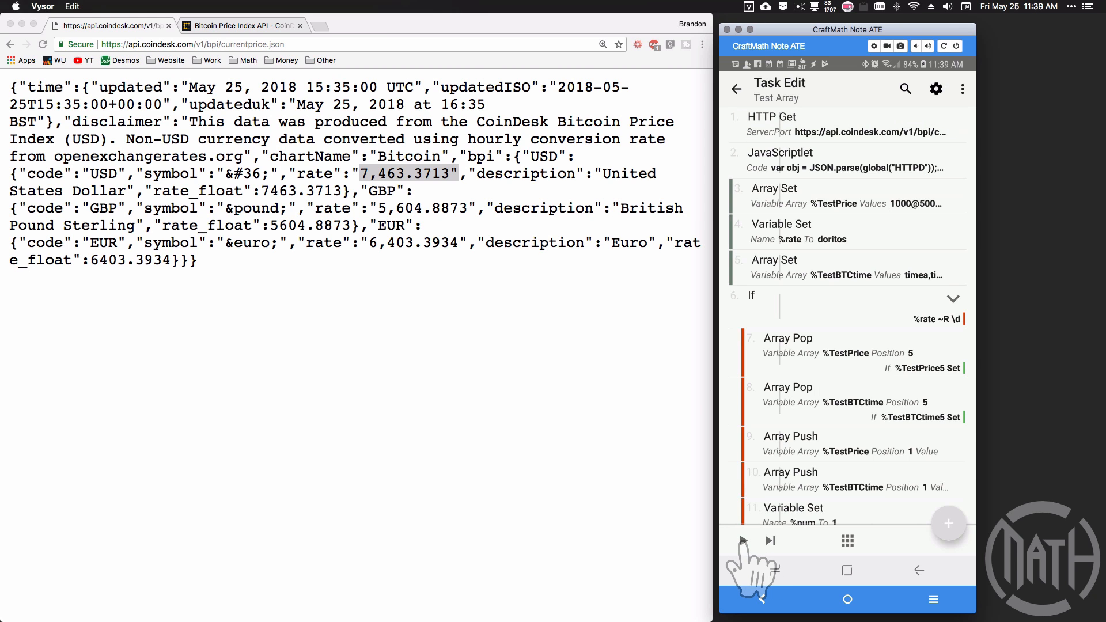
pyautogui.scroll(-3)
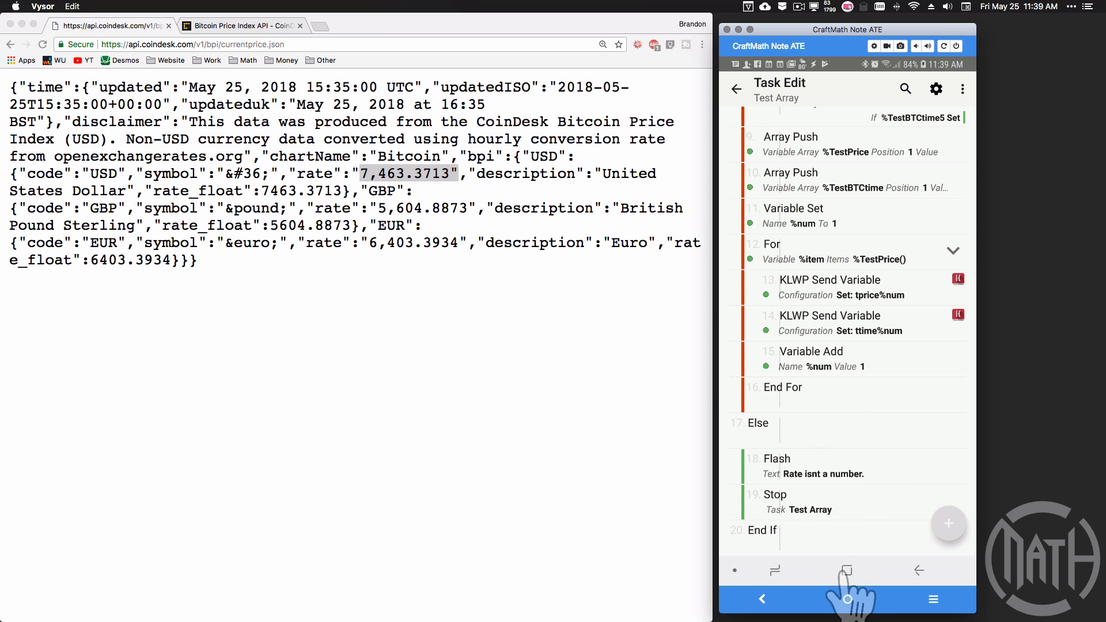
pyautogui.click(847, 599)
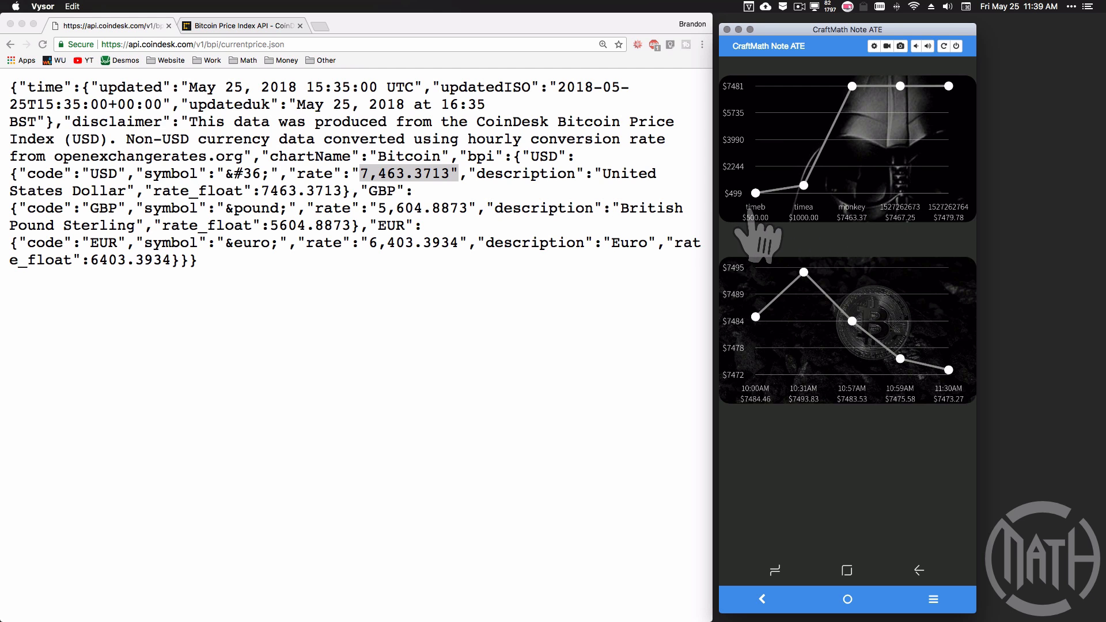
pyautogui.moveTo(737, 243)
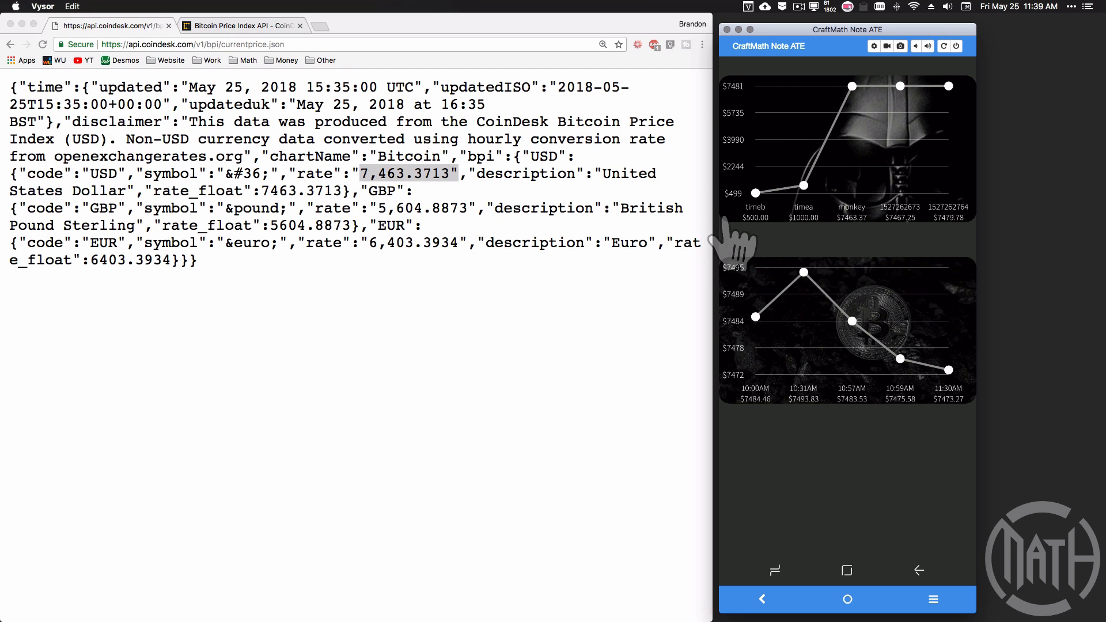
pyautogui.moveTo(875, 243)
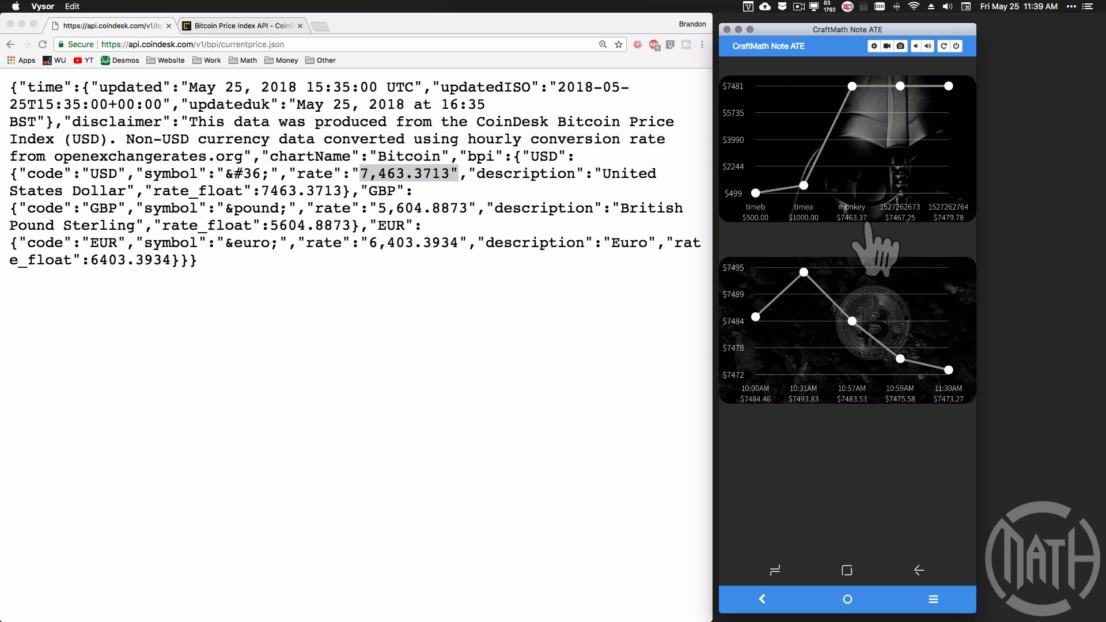
pyautogui.moveTo(801, 222)
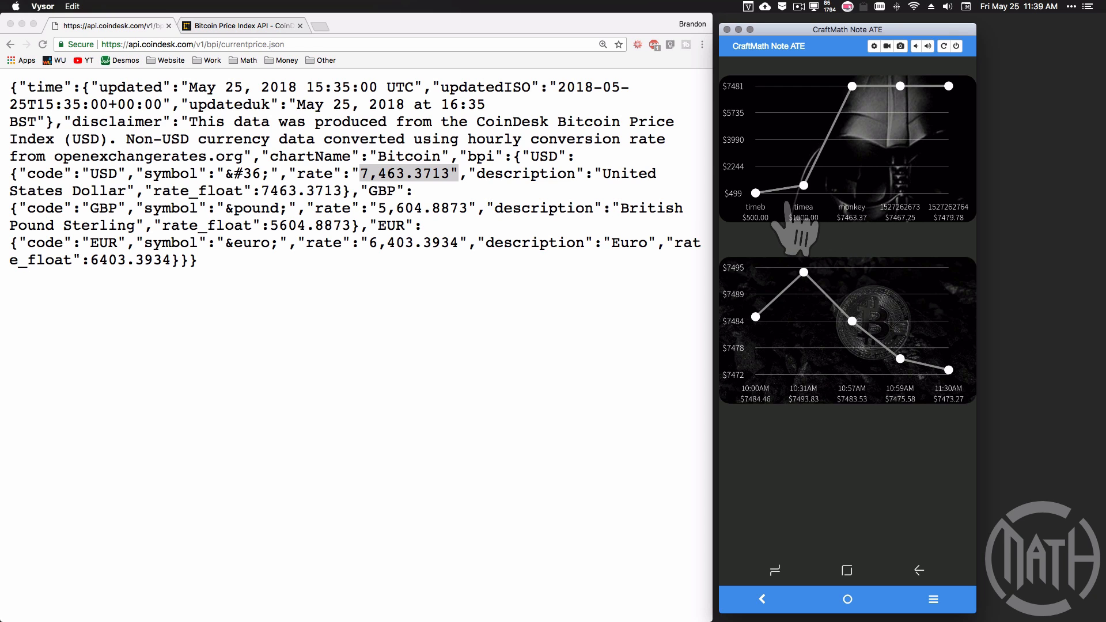
pyautogui.moveTo(847, 236)
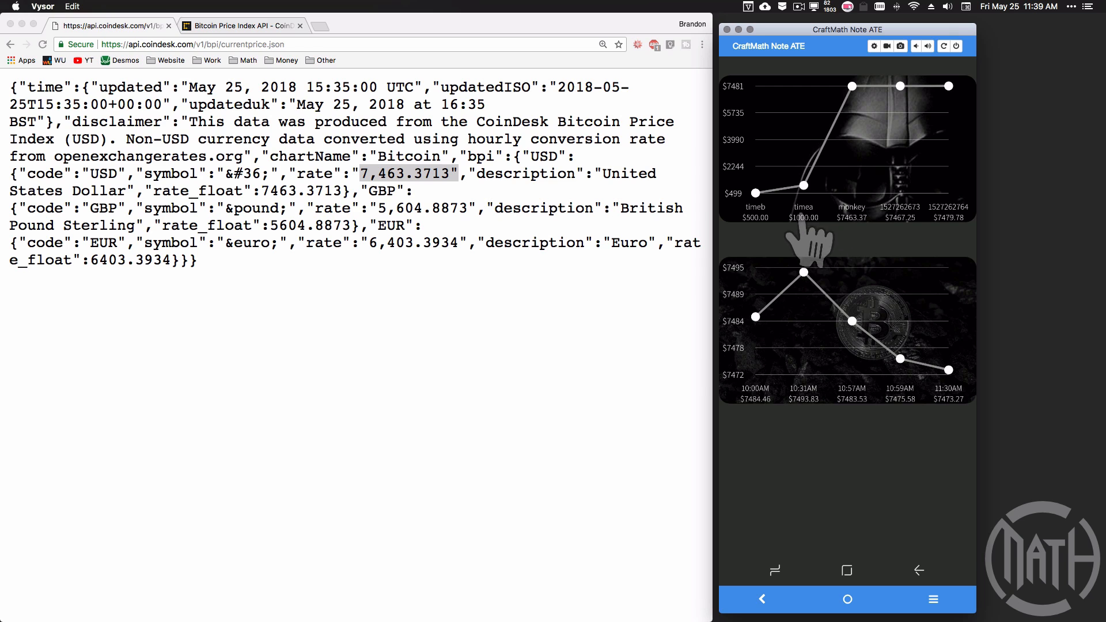
pyautogui.moveTo(818, 243)
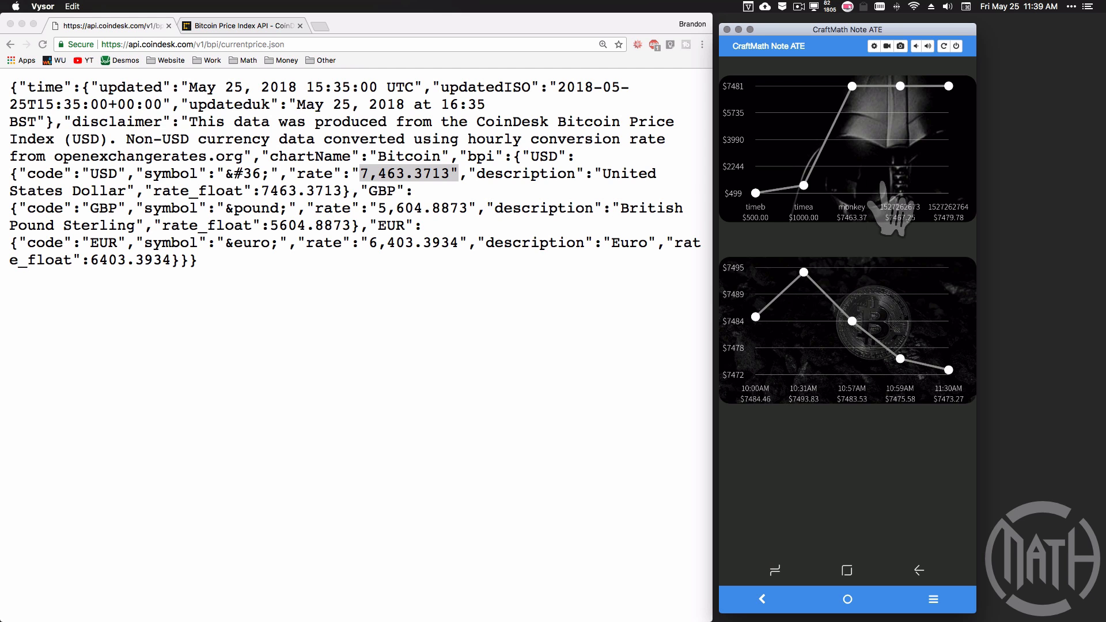
pyautogui.moveTo(987, 243)
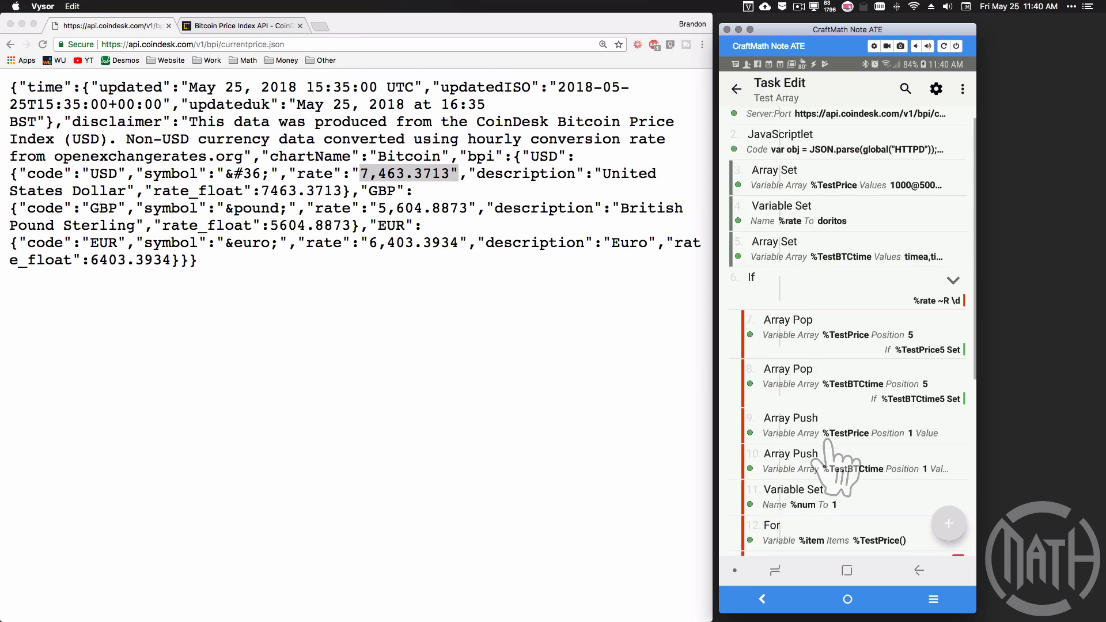
# - Scroll through the Test Array task's If check and KLWP For-loop actions
pyautogui.scroll(-3)
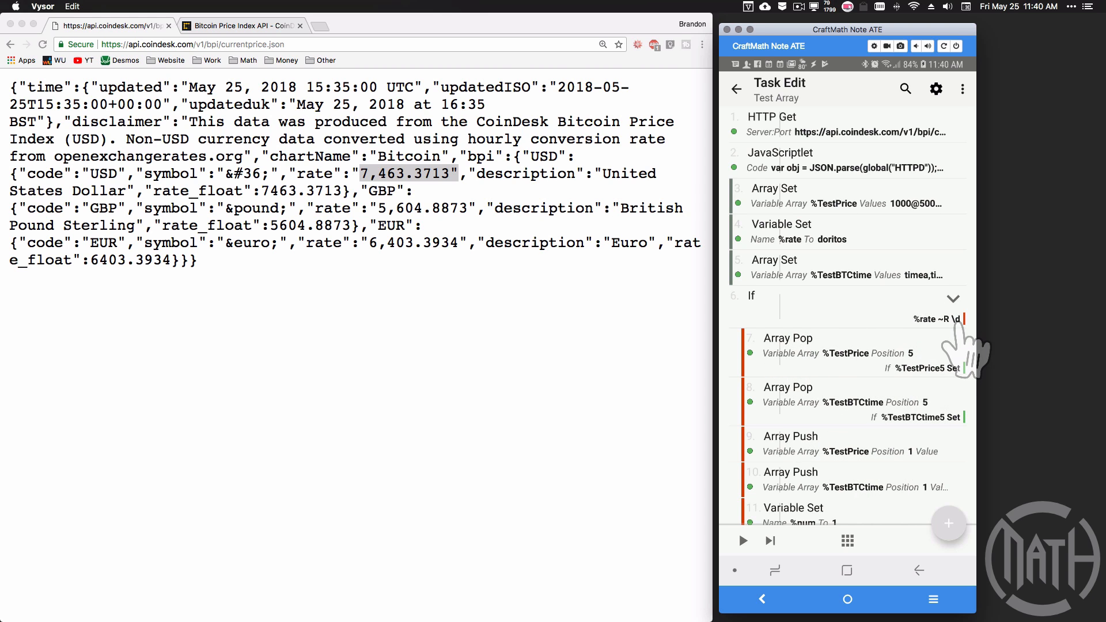
pyautogui.scroll(-3)
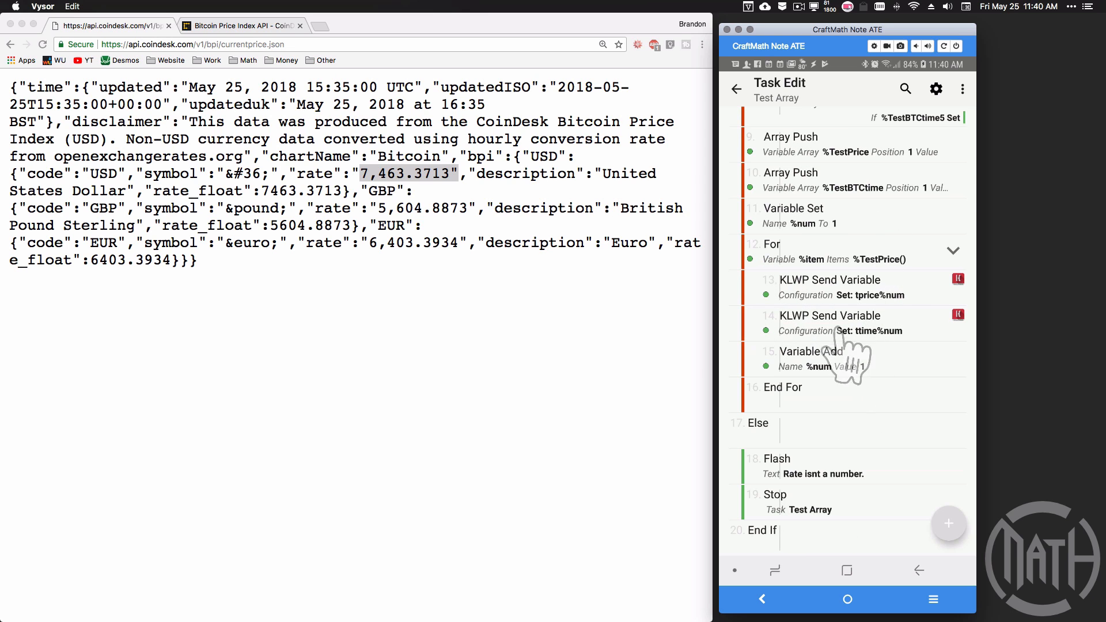
pyautogui.moveTo(853, 370)
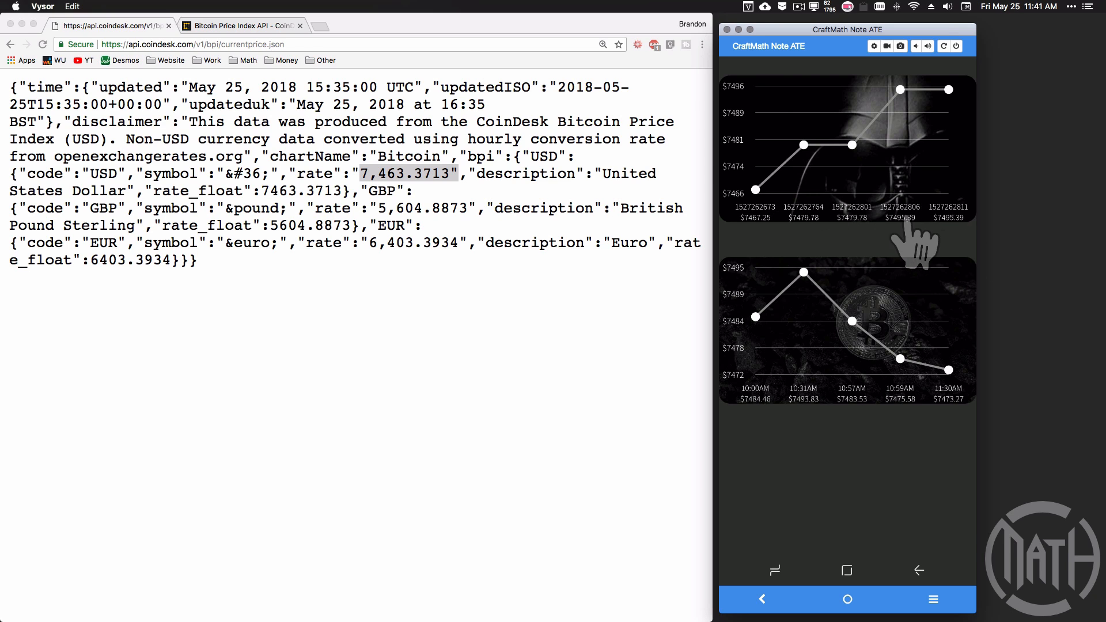
pyautogui.moveTo(854, 282)
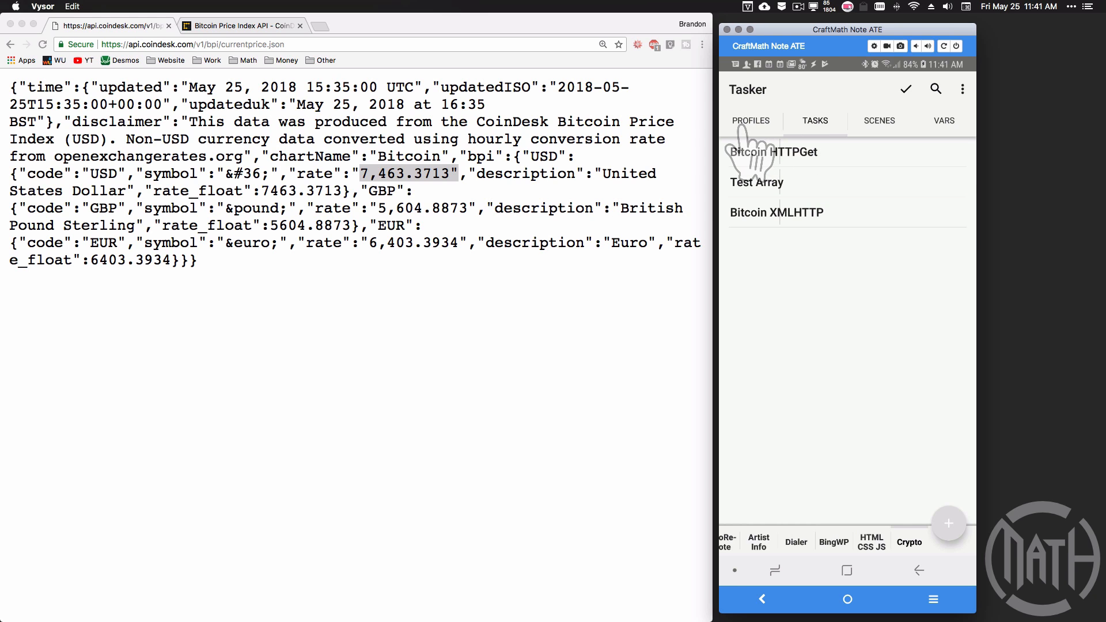
# - Add the Test Array task to the Every 30m profile alongside Bitcoin HTTPGet
pyautogui.click(760, 152)
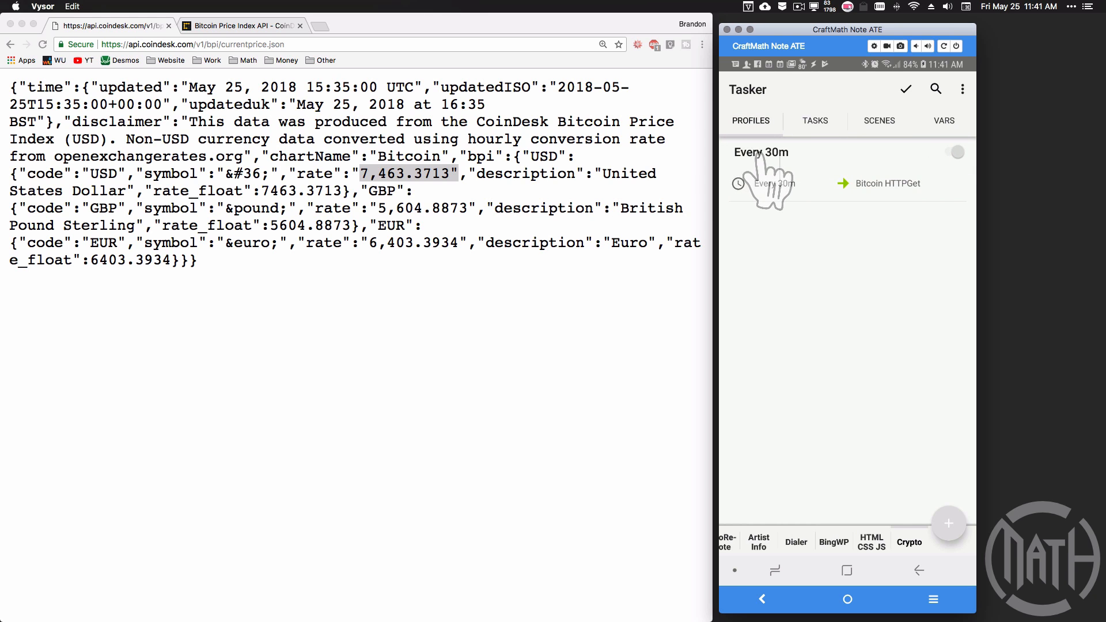
pyautogui.moveTo(875, 215)
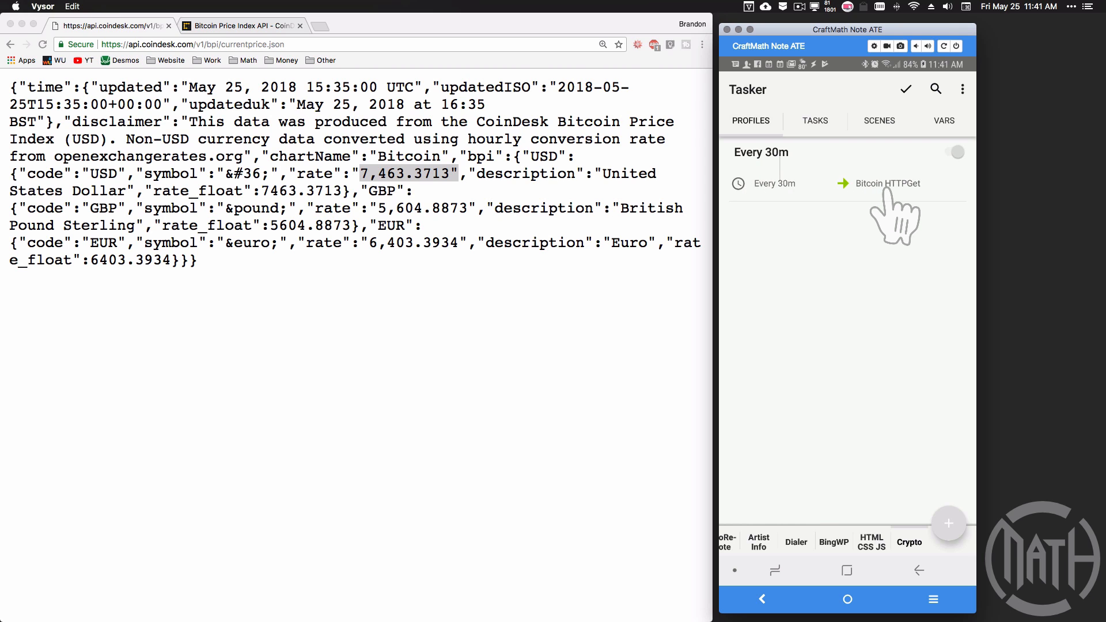
pyautogui.click(886, 184)
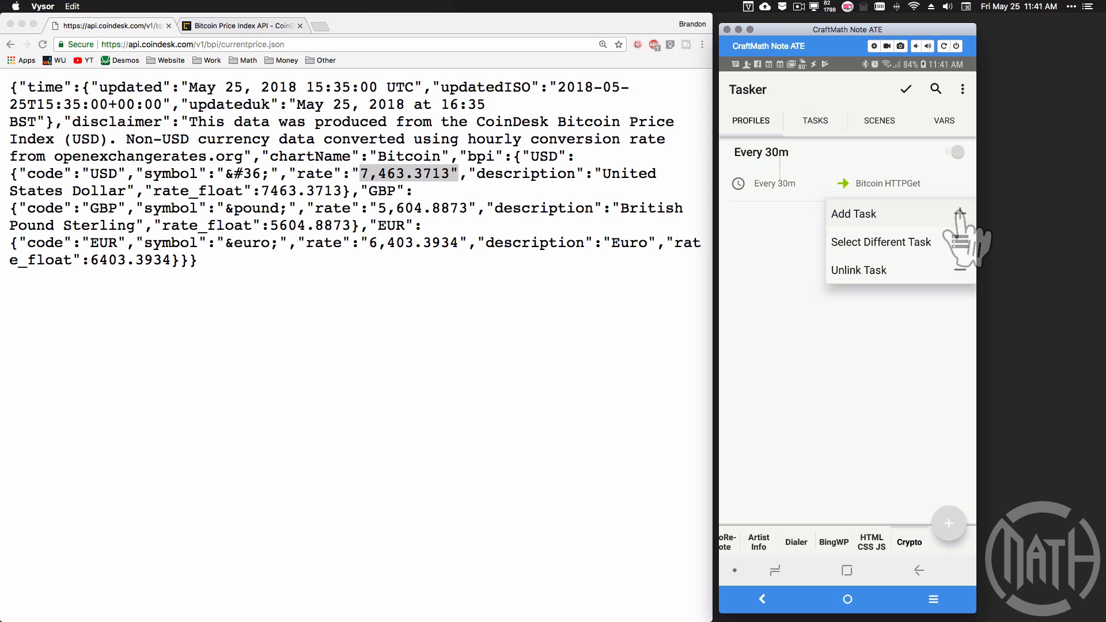
pyautogui.click(854, 215)
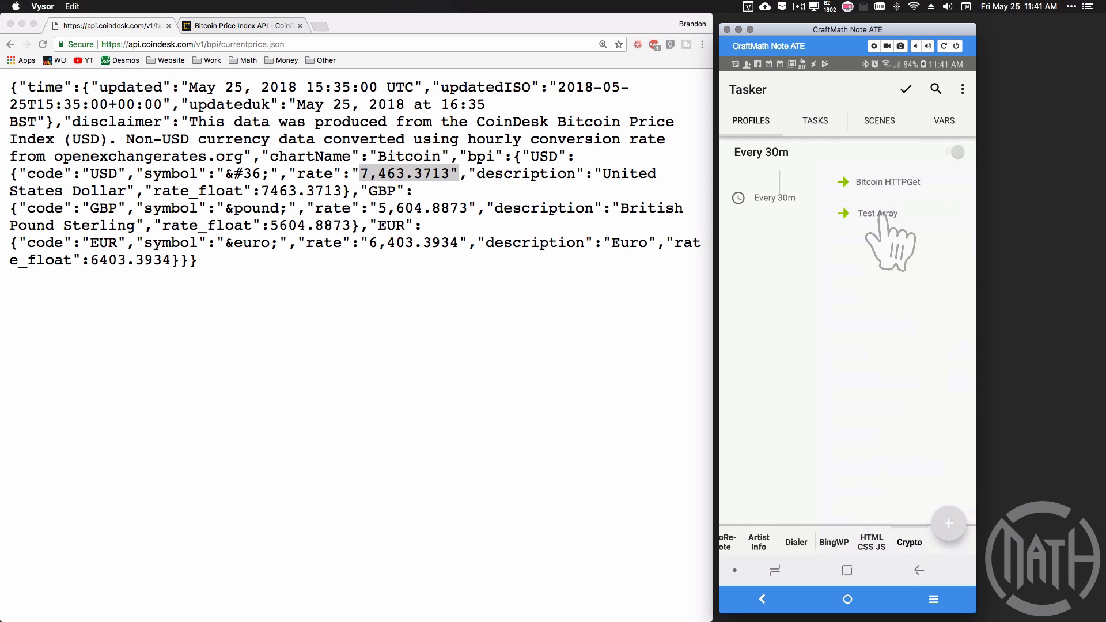
pyautogui.moveTo(788, 226)
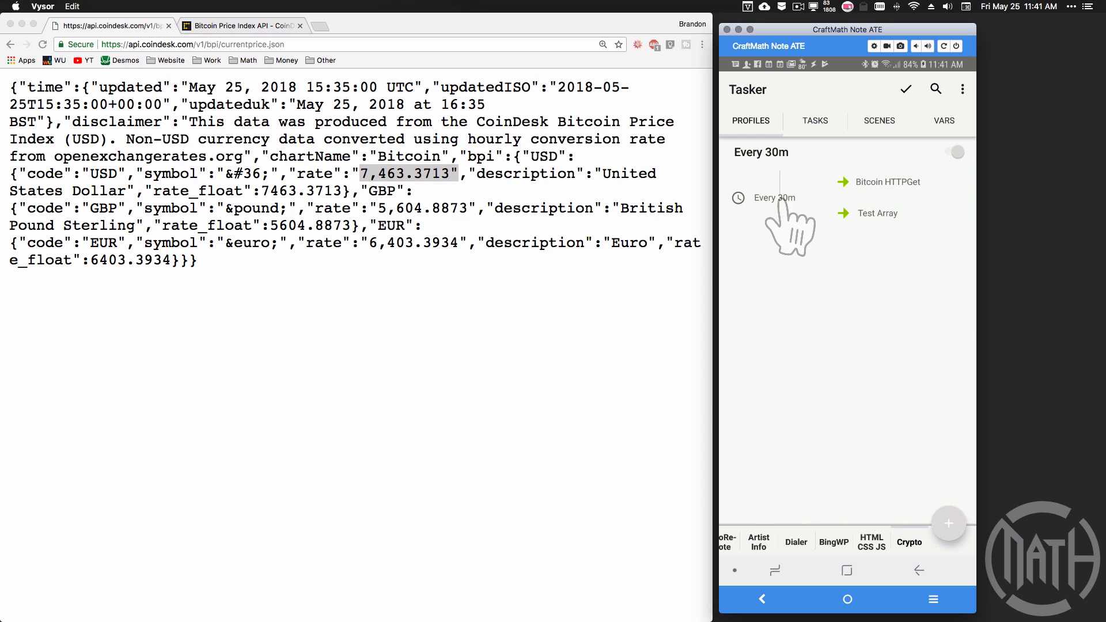
pyautogui.click(775, 198)
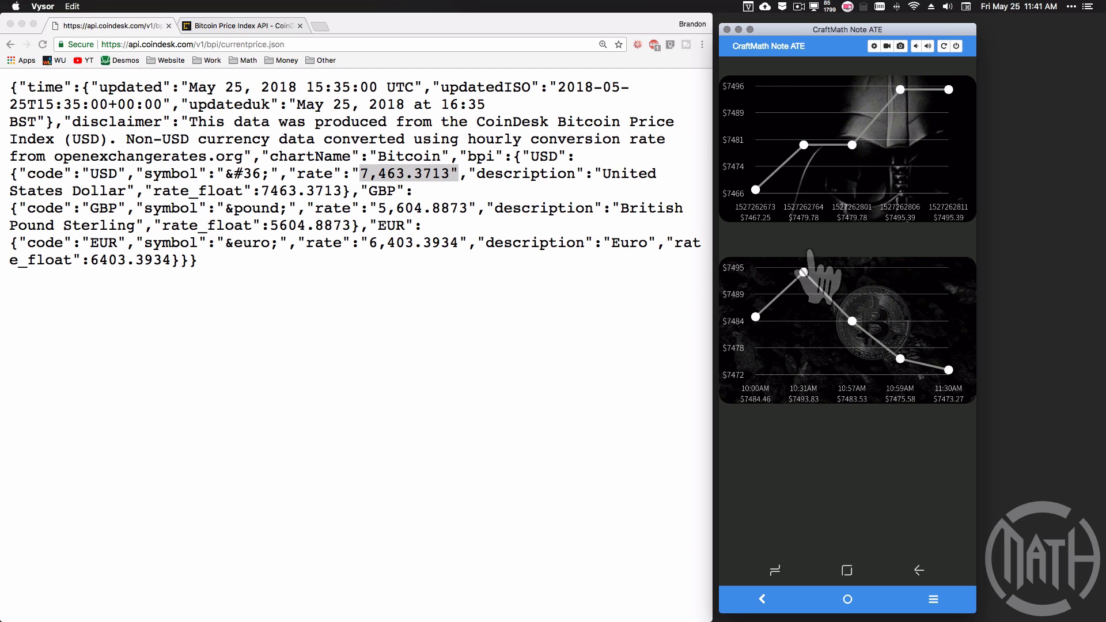
pyautogui.moveTo(804, 419)
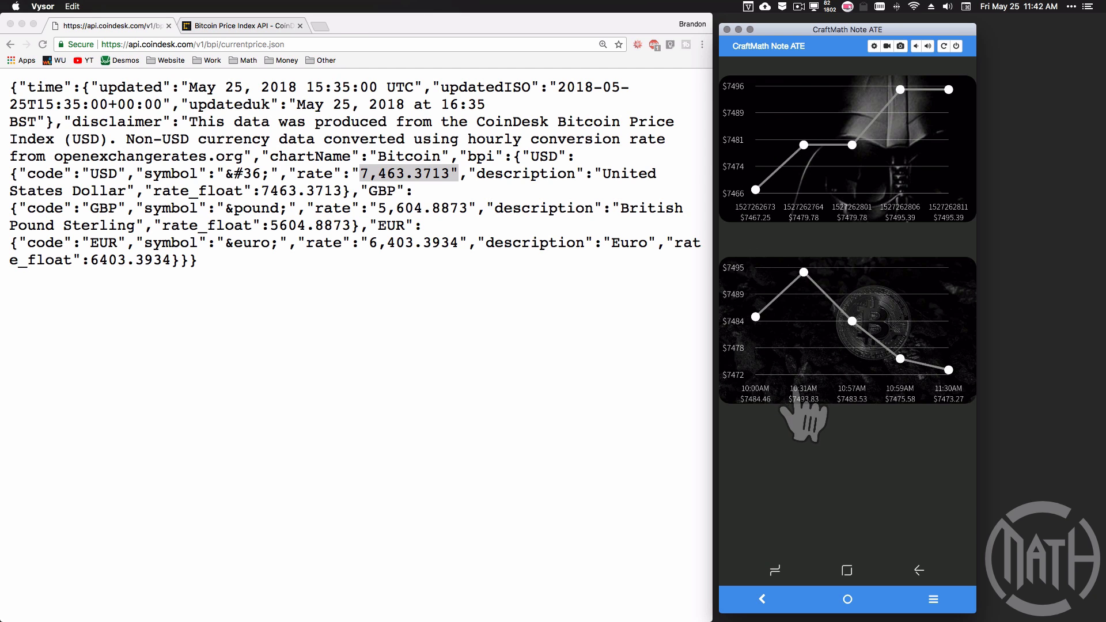
pyautogui.moveTo(964, 438)
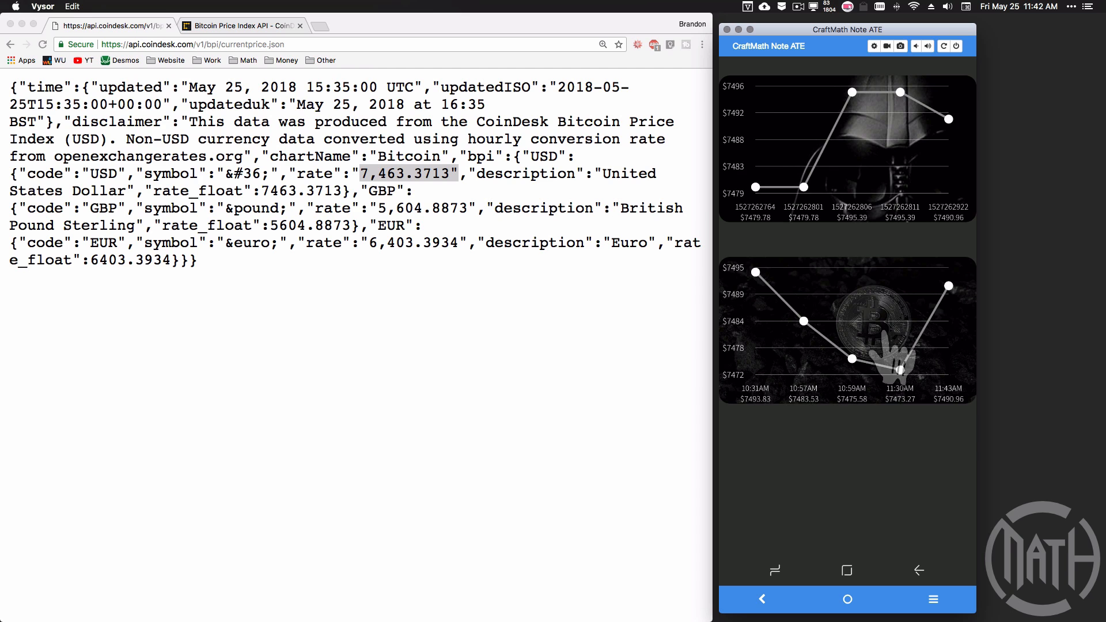
pyautogui.moveTo(945, 177)
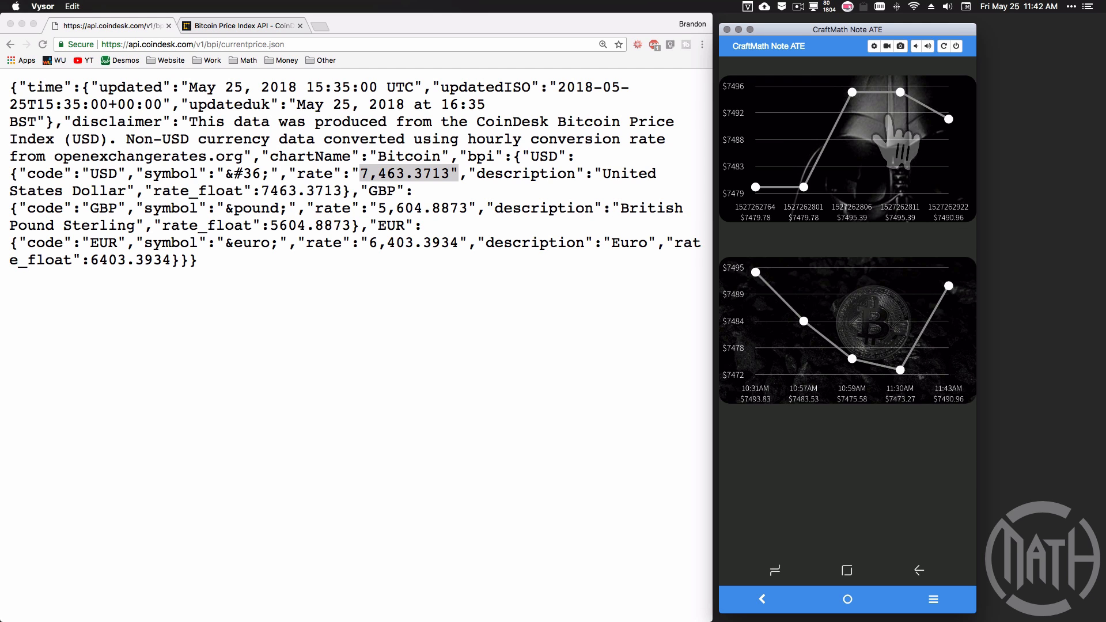
pyautogui.moveTo(840, 247)
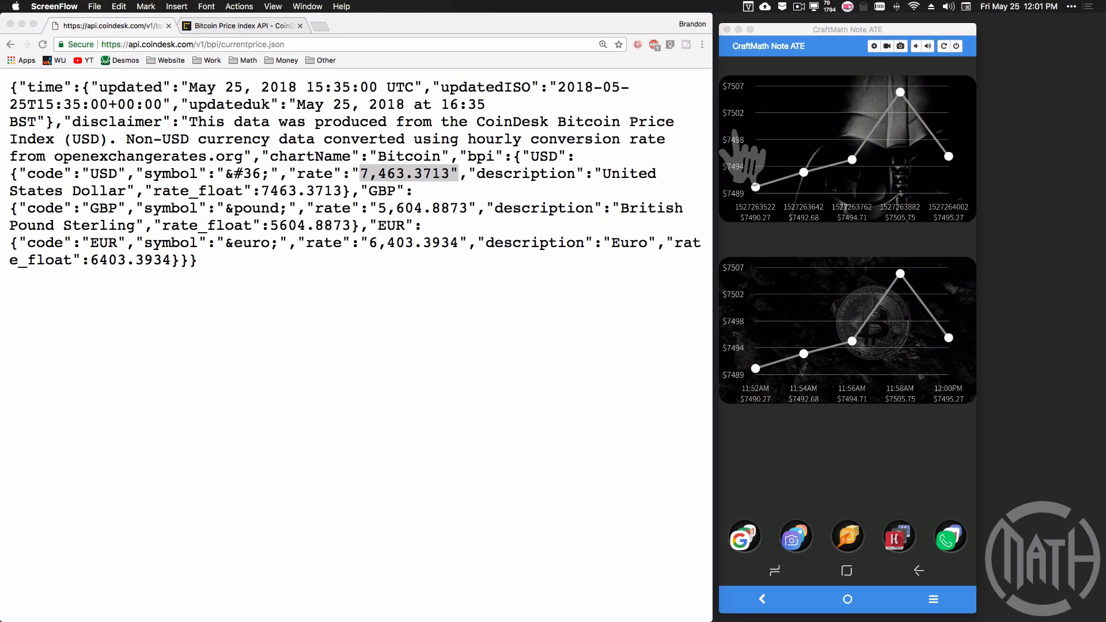
pyautogui.moveTo(873, 265)
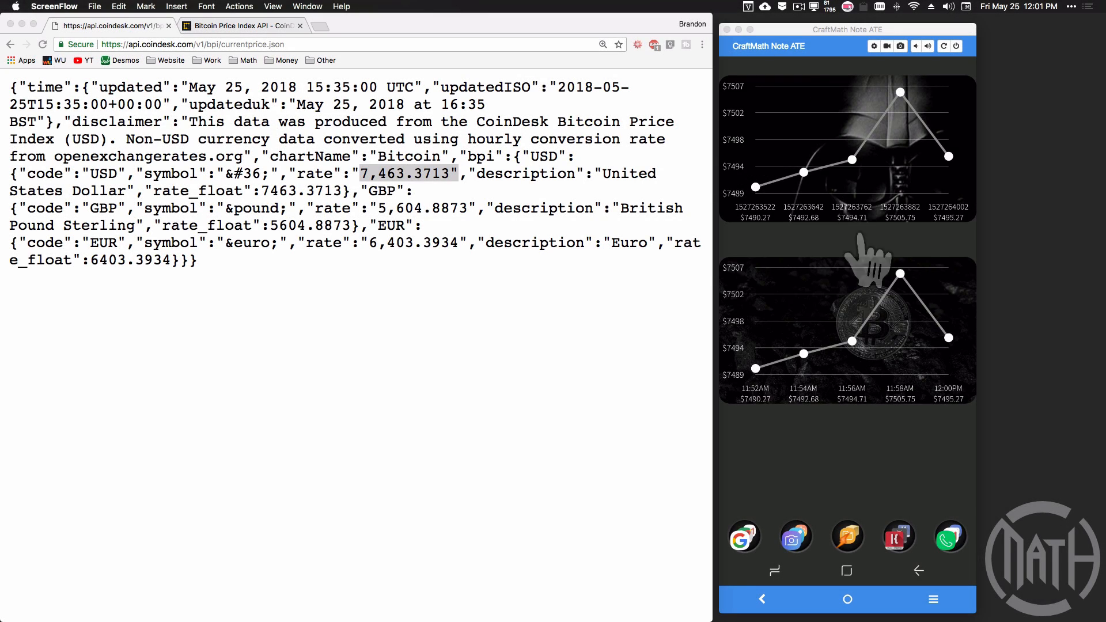
pyautogui.moveTo(751, 226)
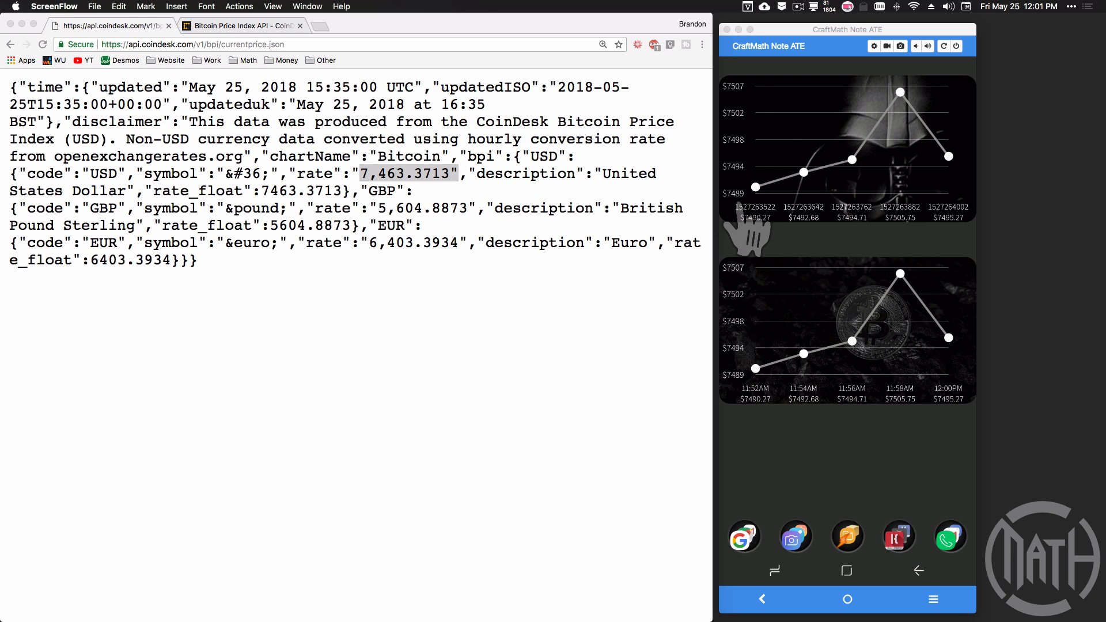
pyautogui.moveTo(752, 303)
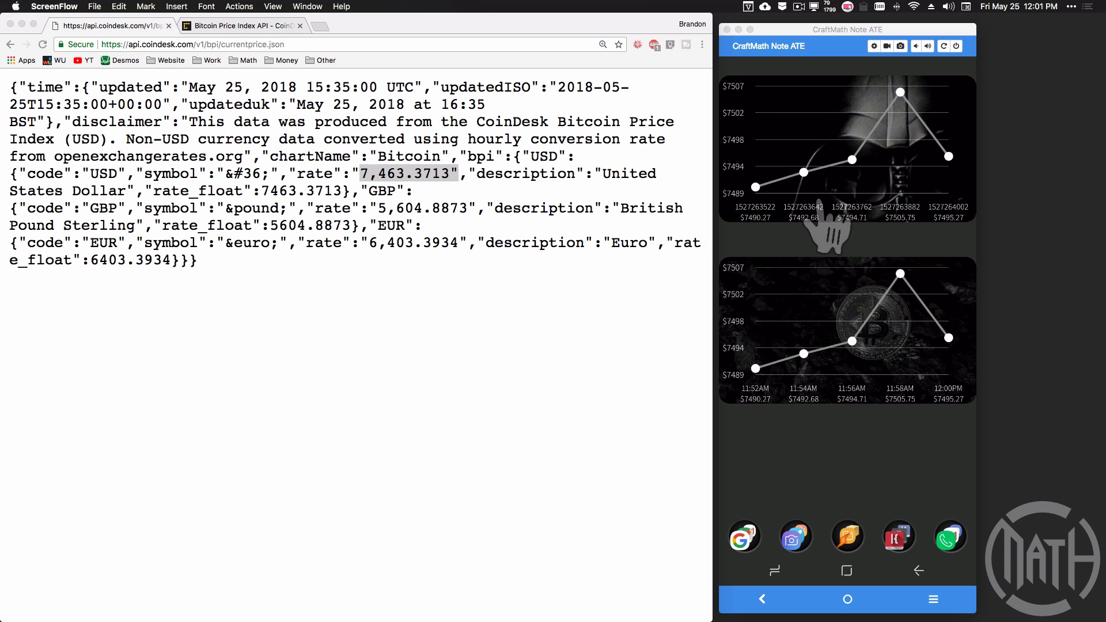
pyautogui.moveTo(917, 339)
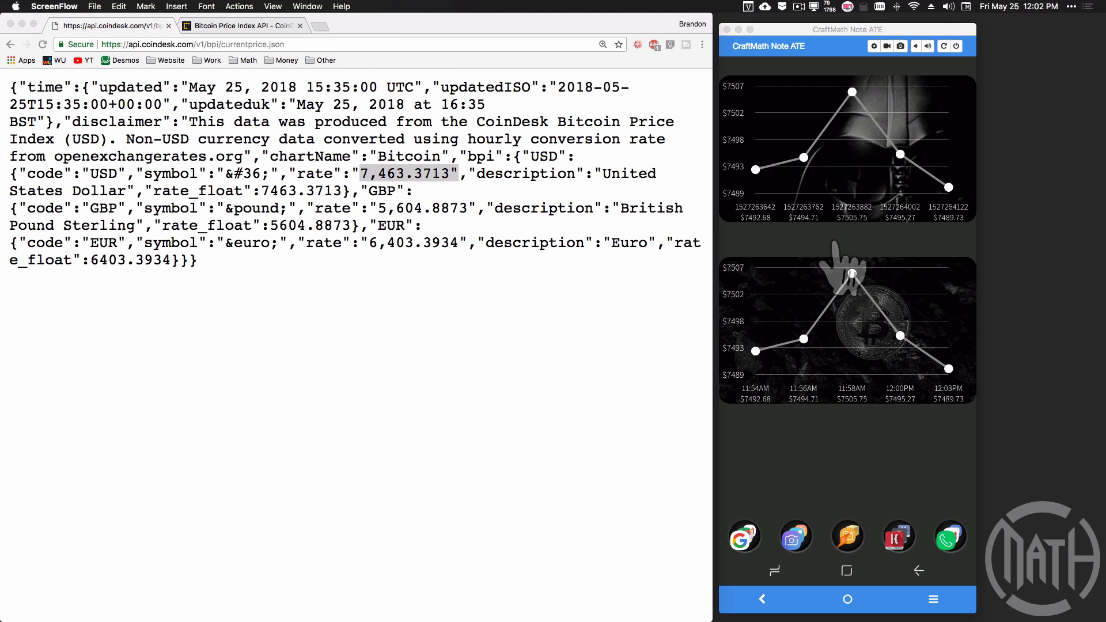
pyautogui.moveTo(854, 360)
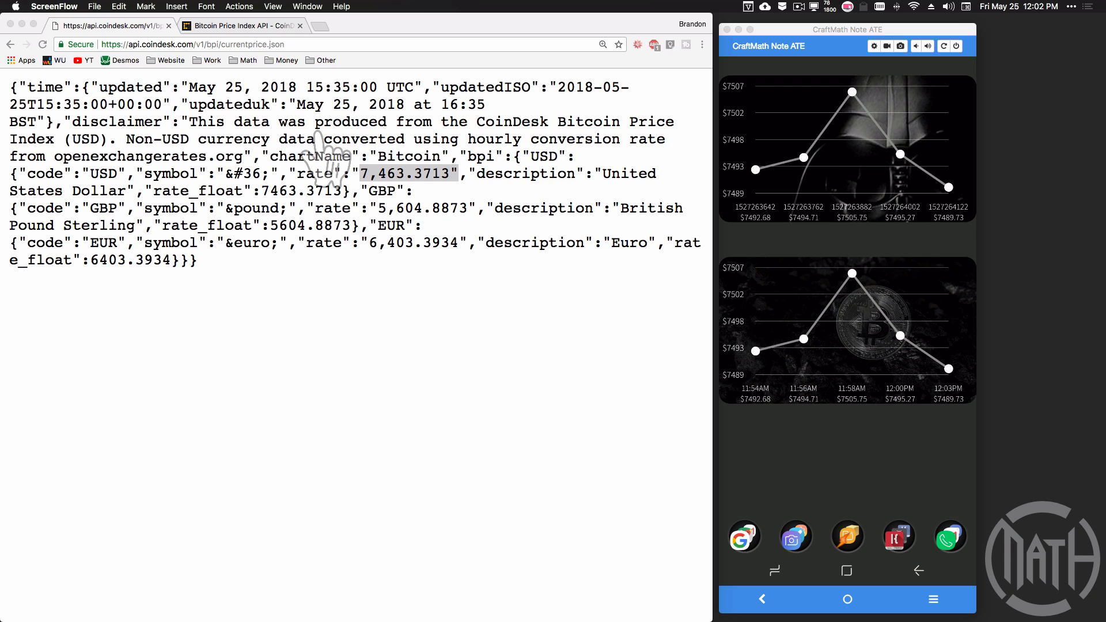
pyautogui.moveTo(385, 83)
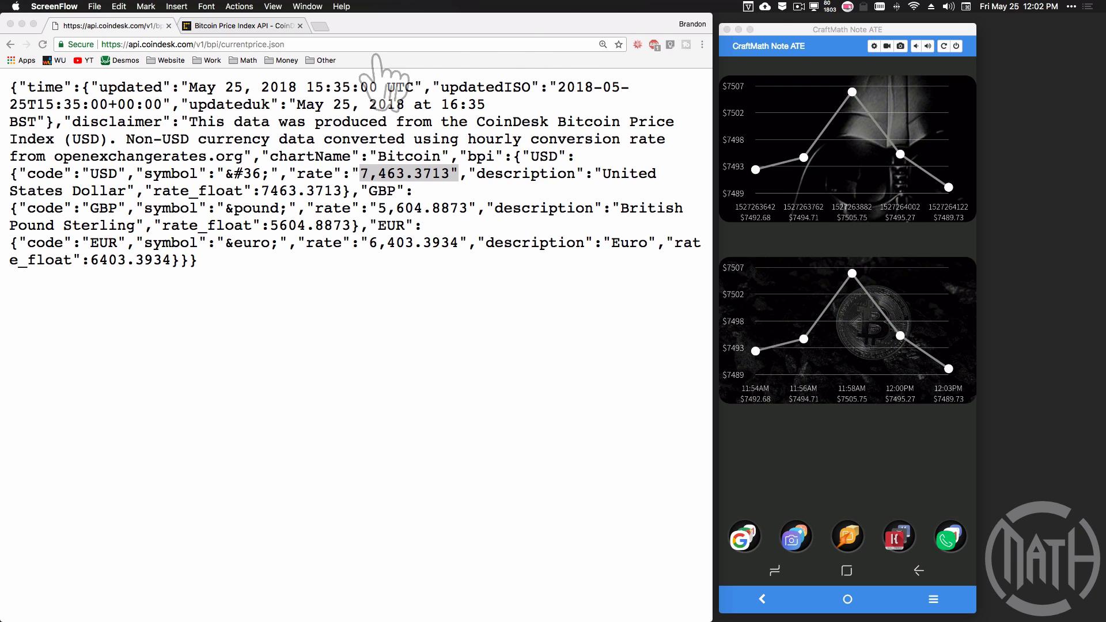
pyautogui.moveTo(958, 236)
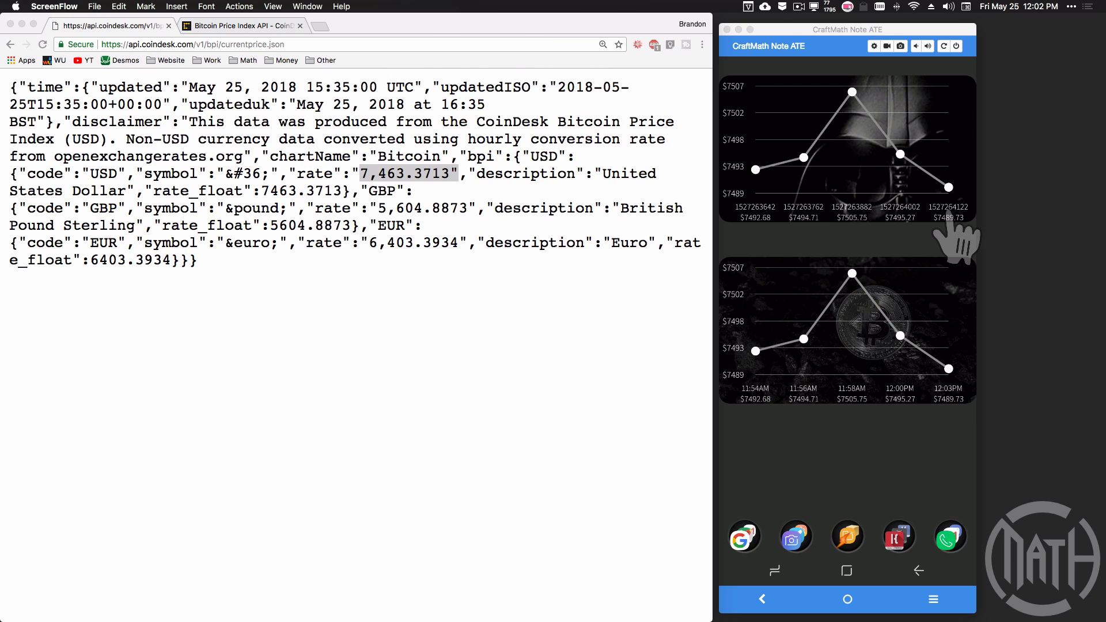